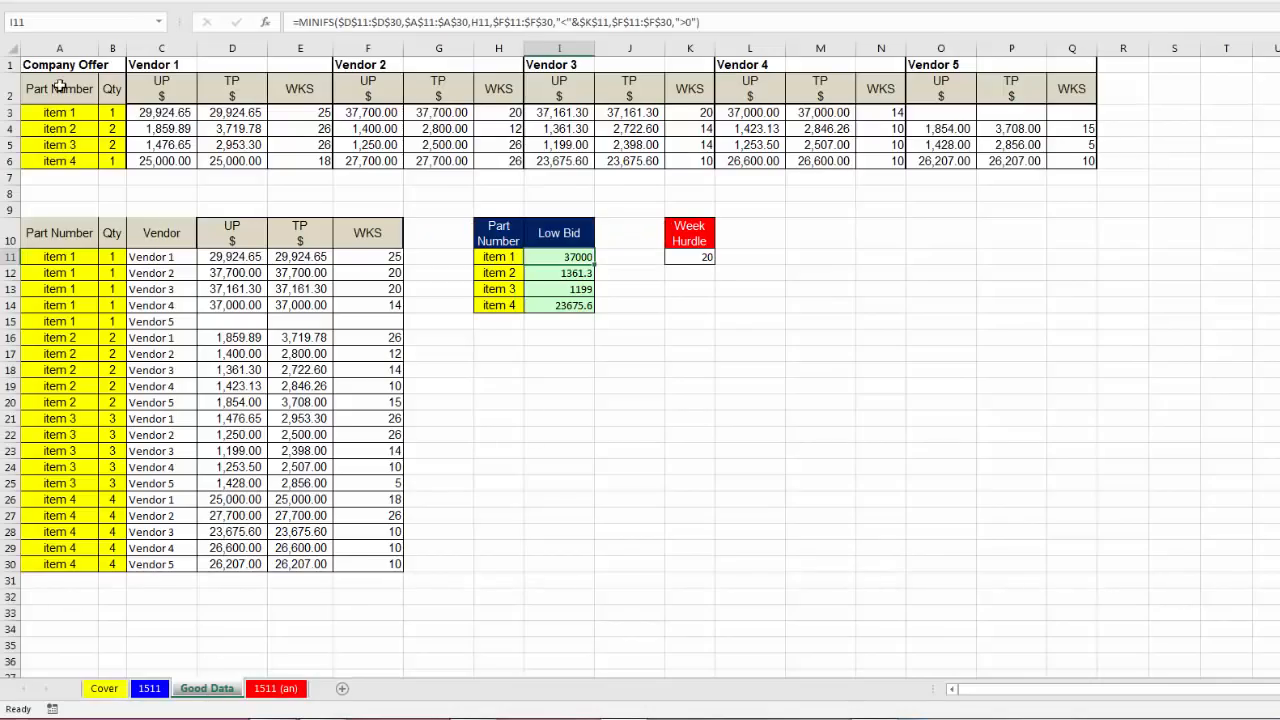
{"action": "mouse_move", "coordinate": [984, 68]}
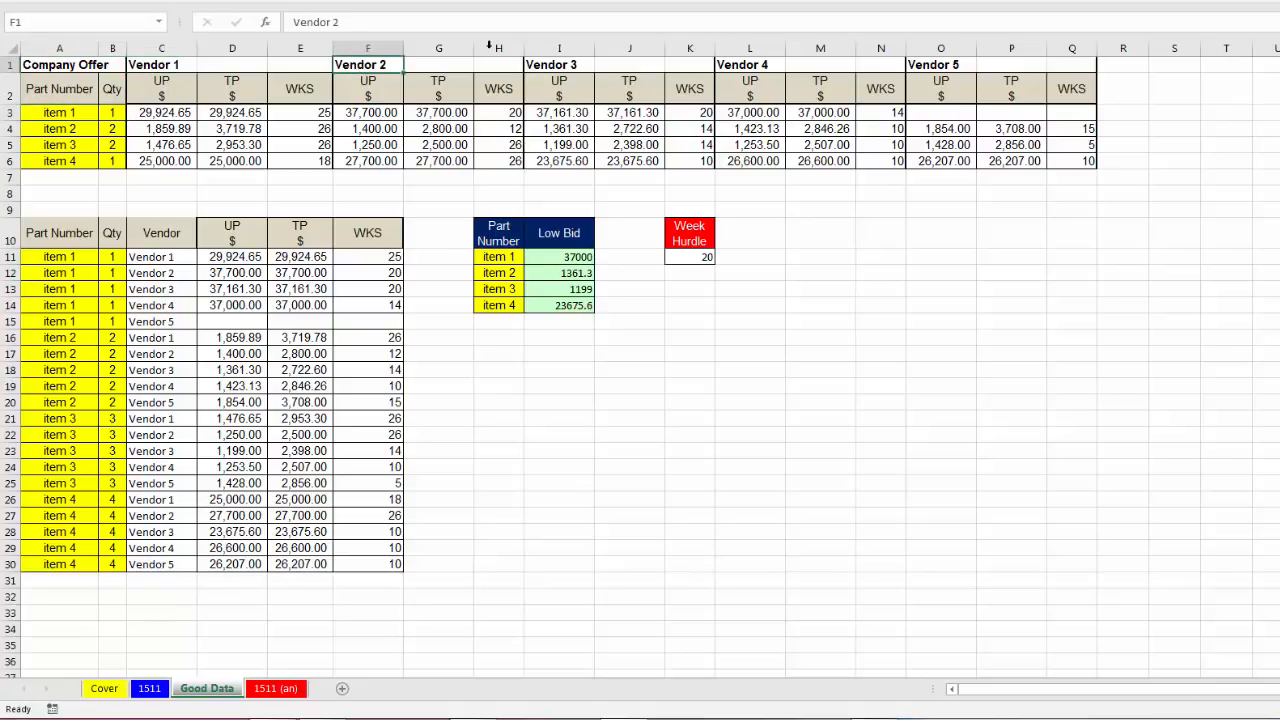
Select item 2's vendor unit-price and weeks figures on the offer sheet
{"action": "left_click", "coordinate": [750, 64]}
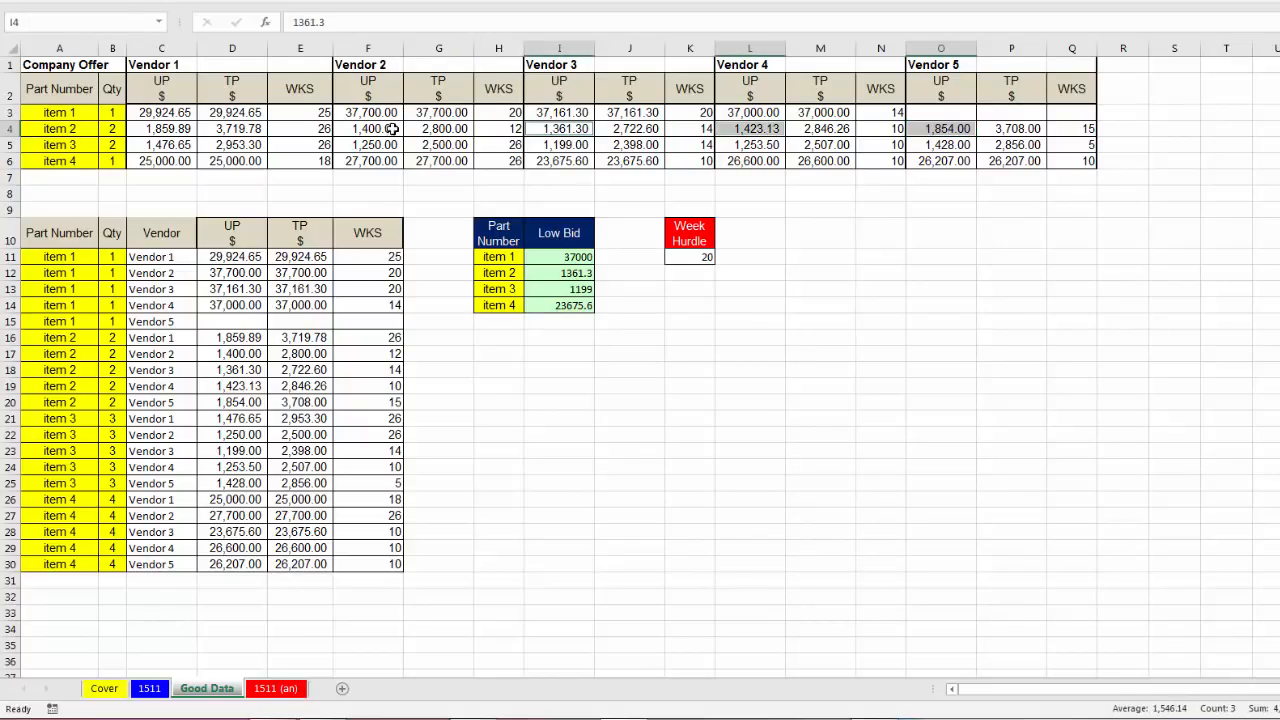
{"action": "left_click", "coordinate": [164, 128]}
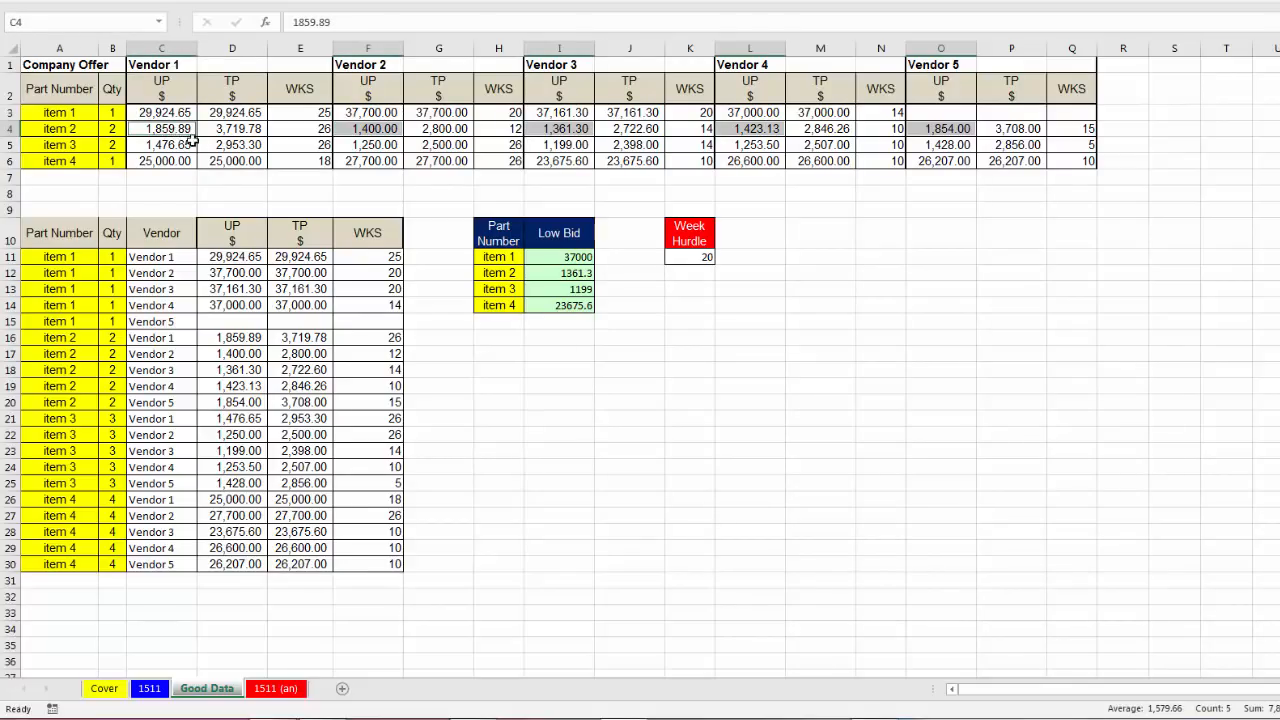
{"action": "left_click", "coordinate": [496, 128]}
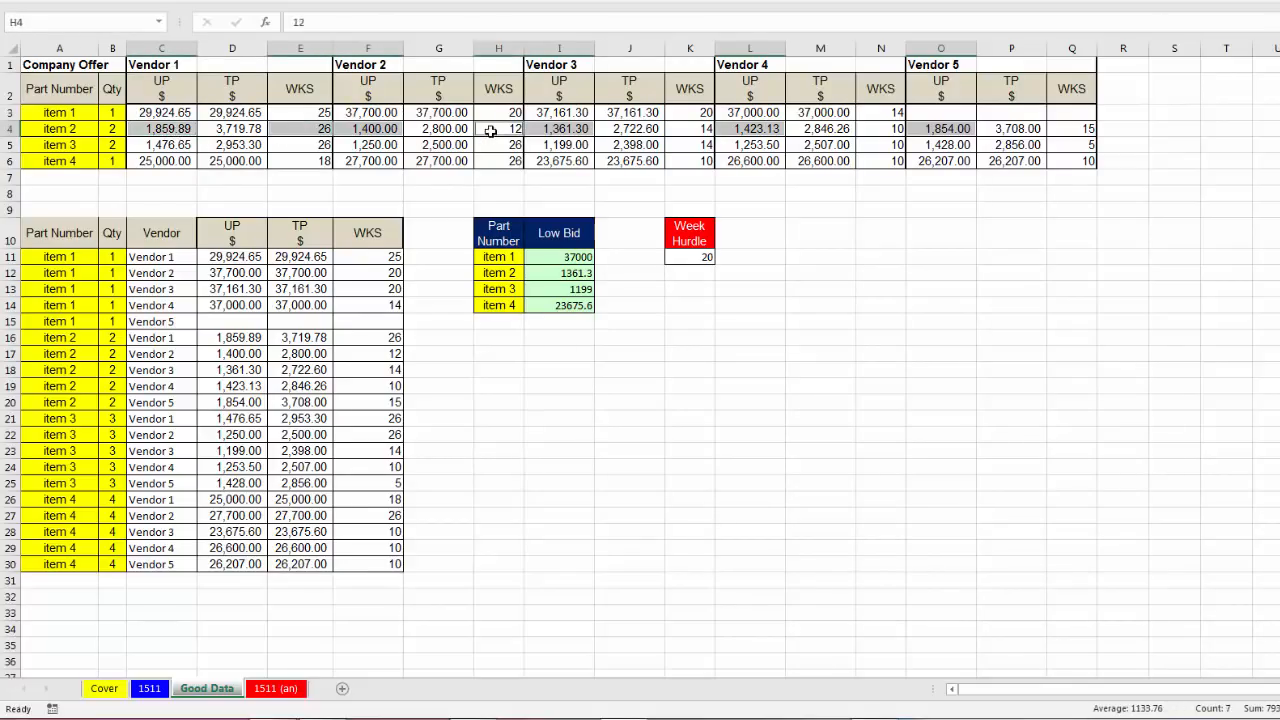
{"action": "left_click", "coordinate": [690, 128]}
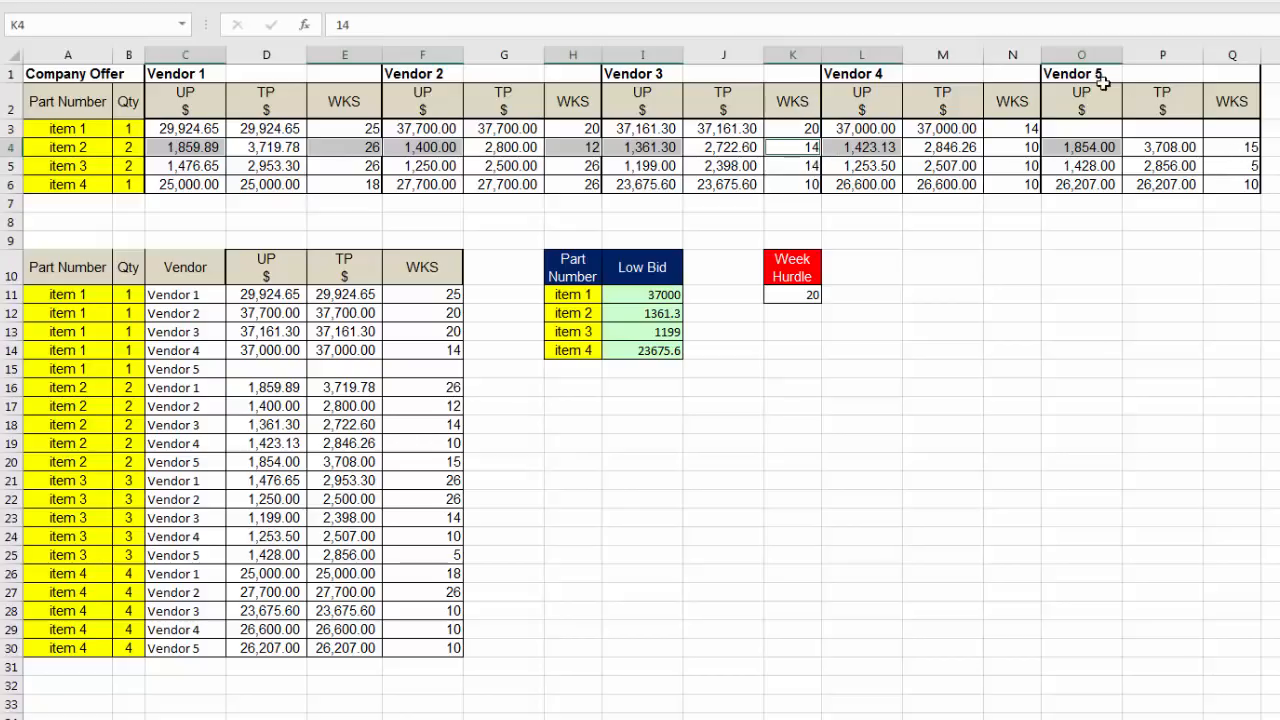
{"action": "mouse_move", "coordinate": [1080, 148]}
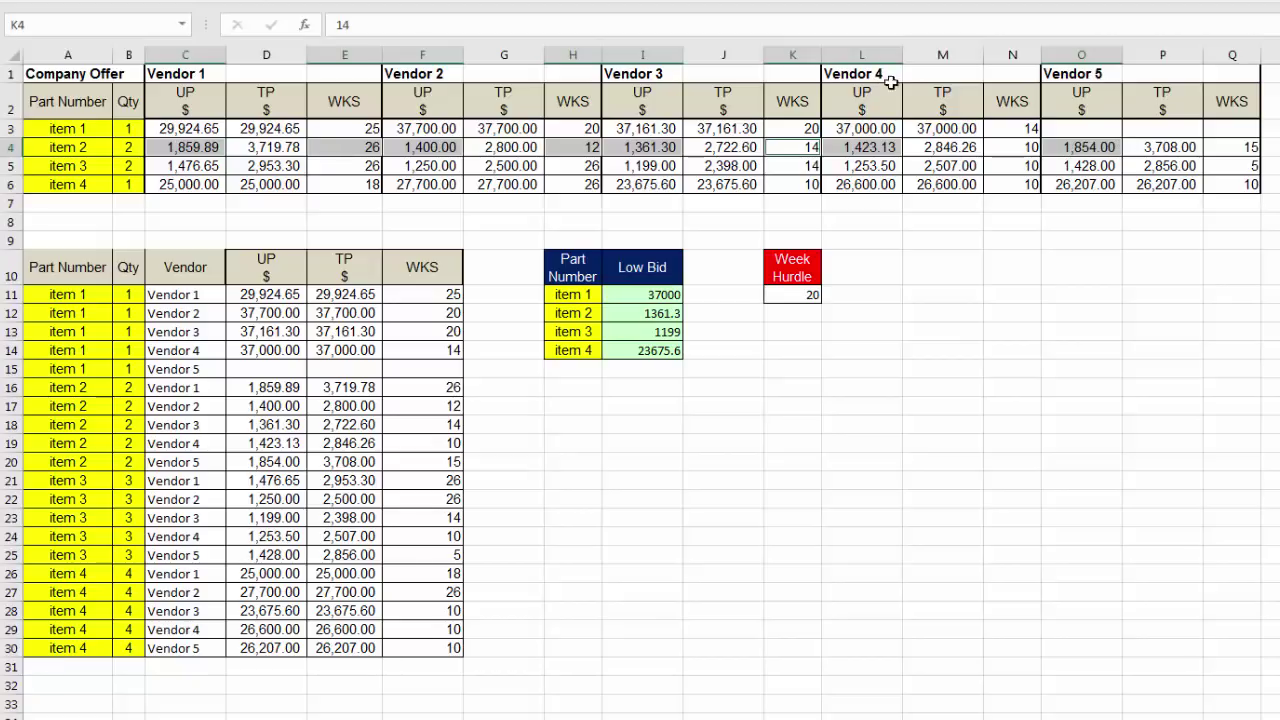
{"action": "mouse_move", "coordinate": [900, 156]}
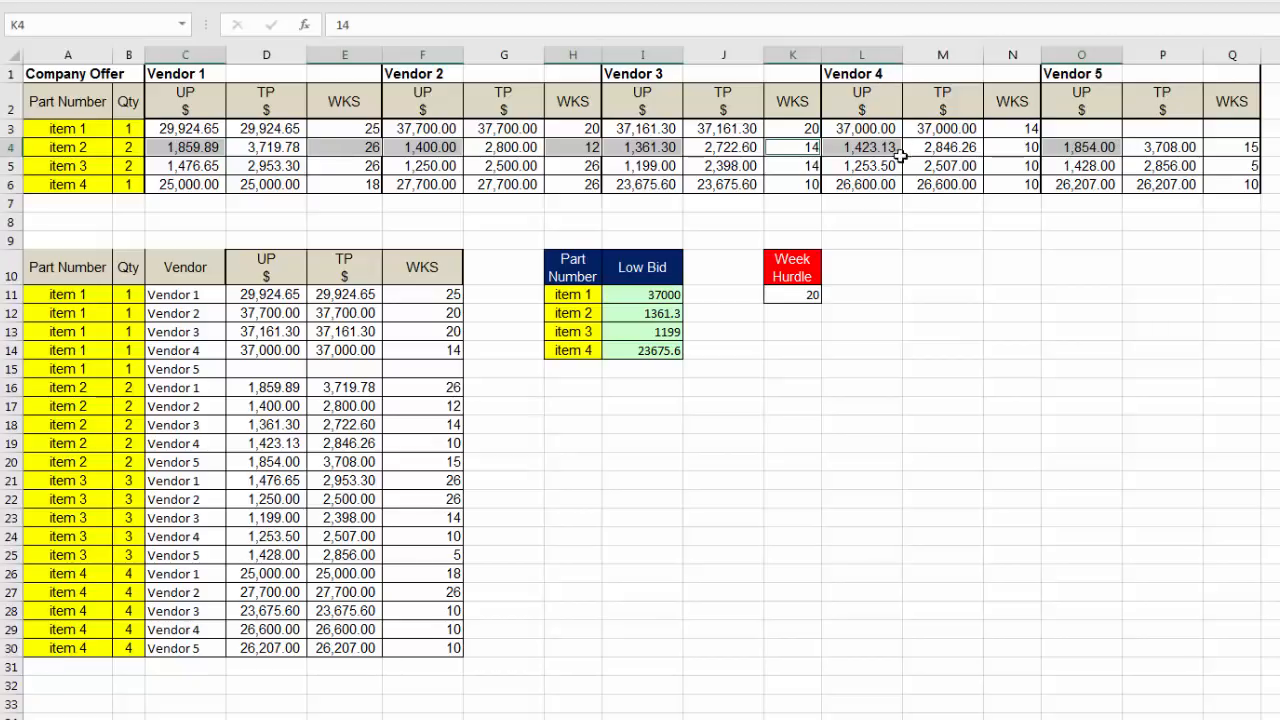
{"action": "mouse_move", "coordinate": [720, 120]}
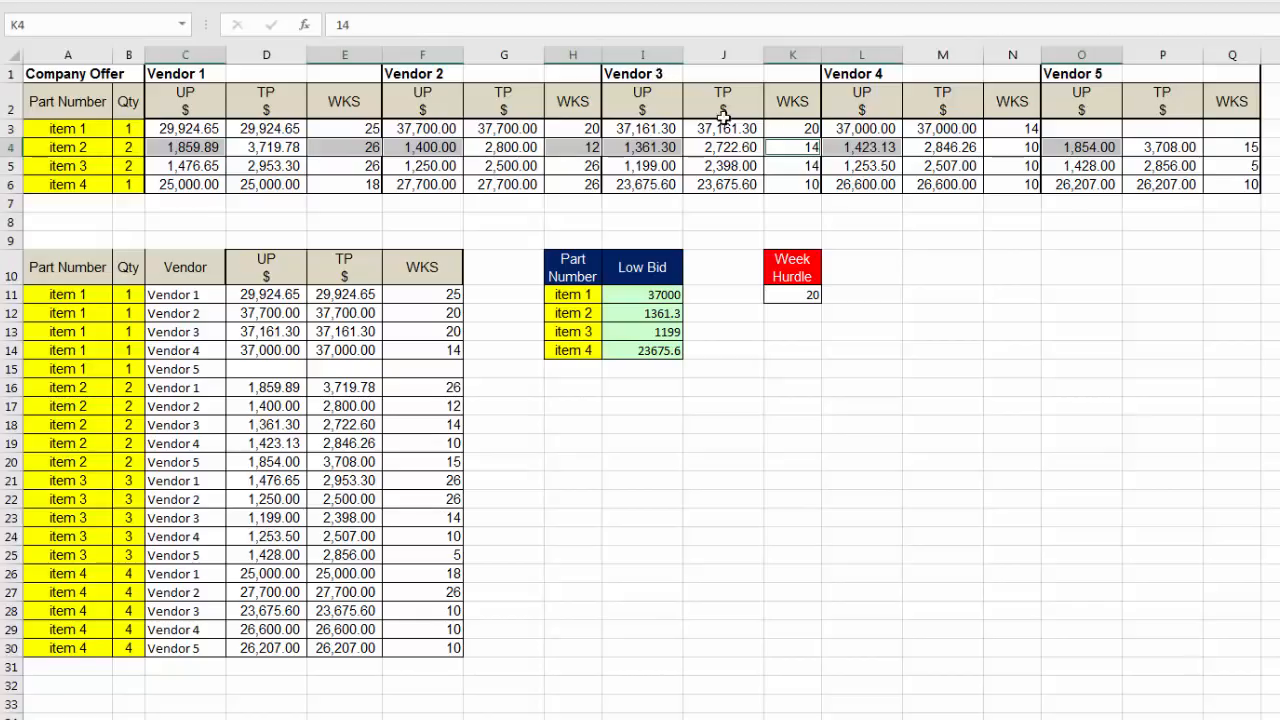
{"action": "mouse_move", "coordinate": [656, 156]}
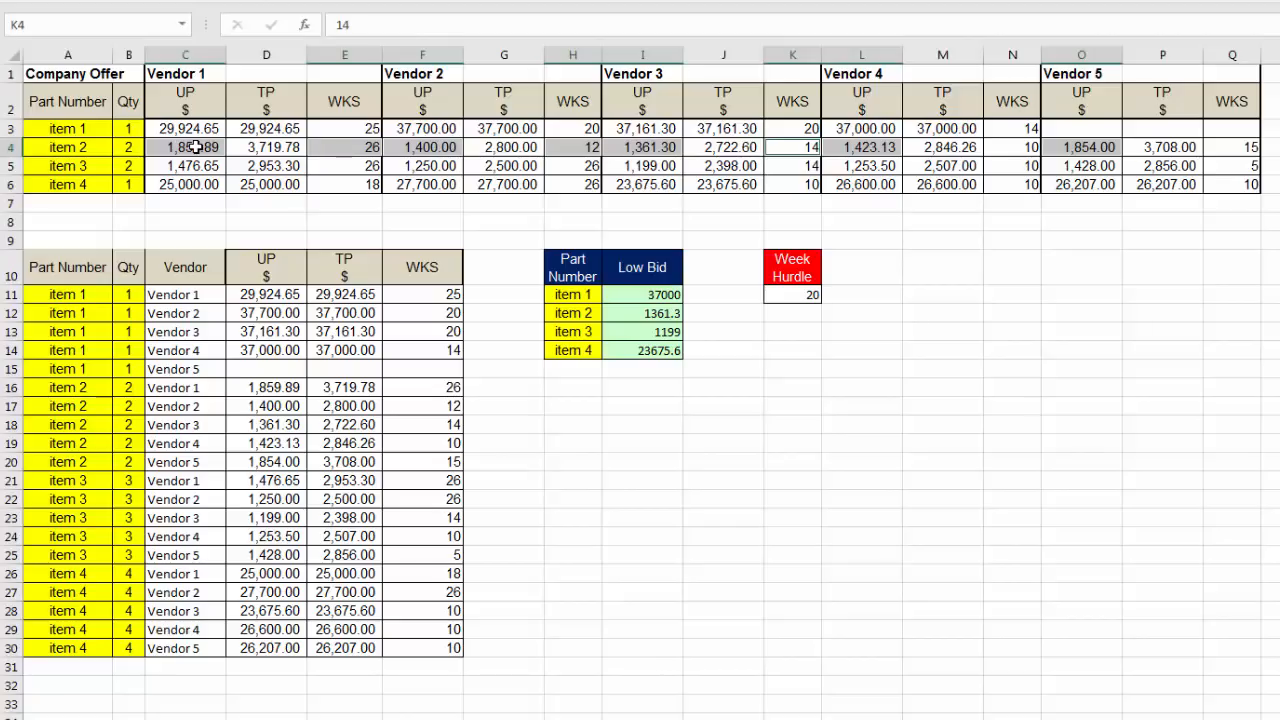
{"action": "left_click", "coordinate": [184, 148]}
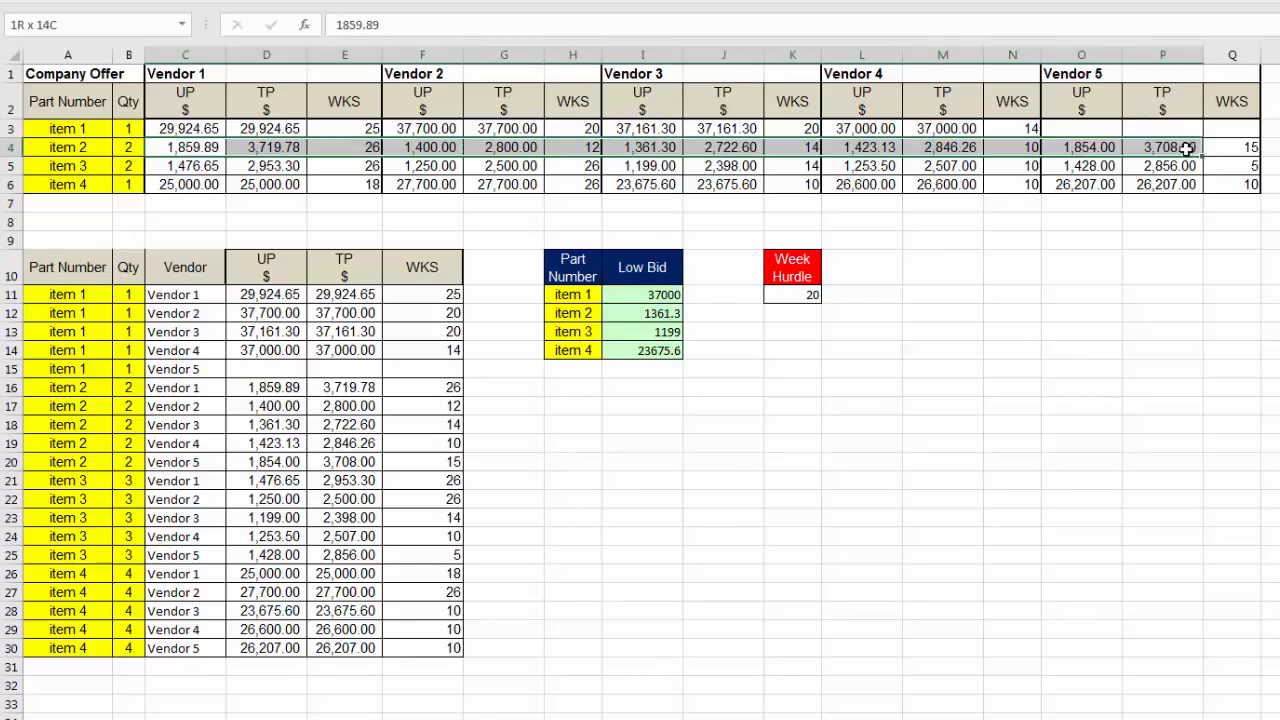
{"action": "left_click", "coordinate": [186, 148]}
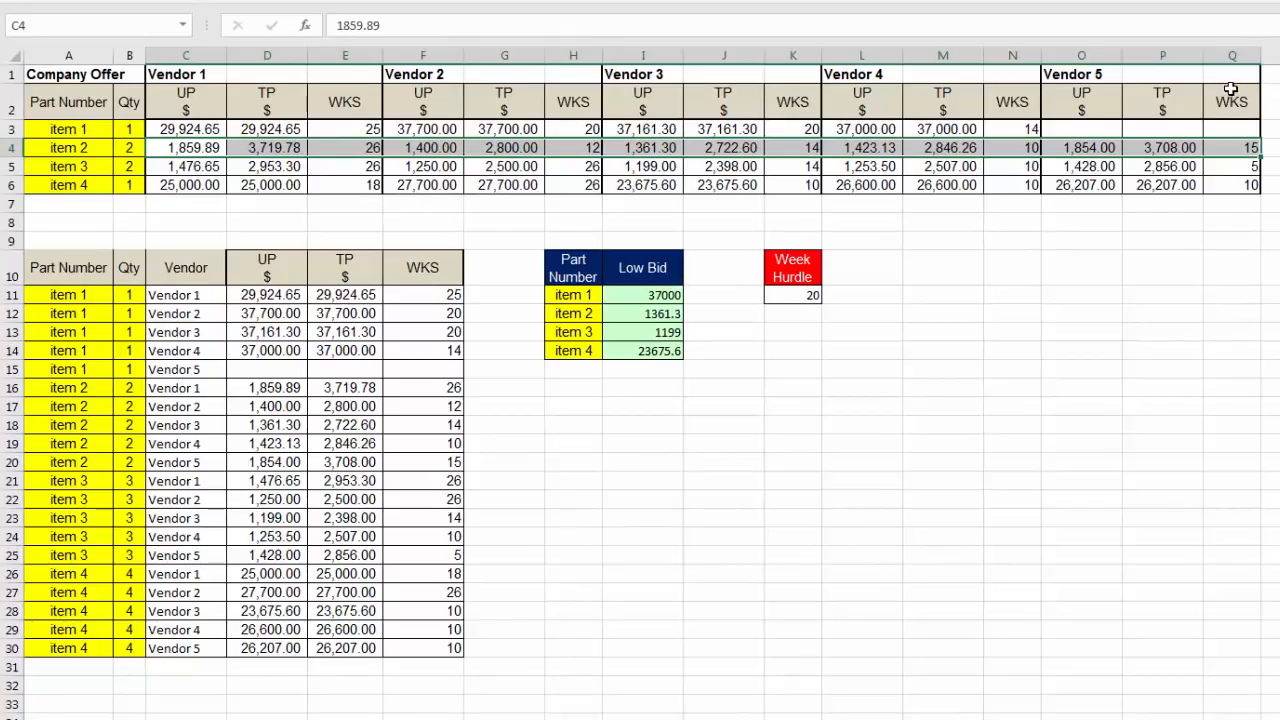
{"action": "mouse_move", "coordinate": [1236, 138]}
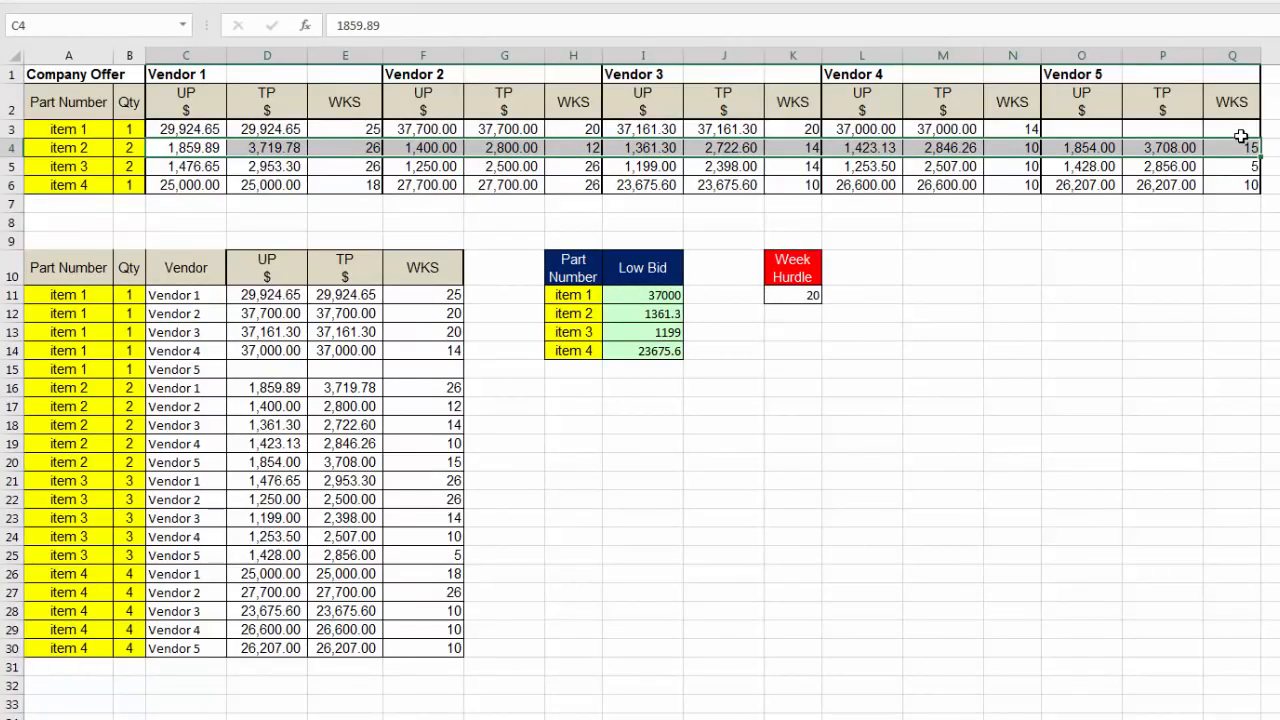
{"action": "mouse_move", "coordinate": [1096, 128]}
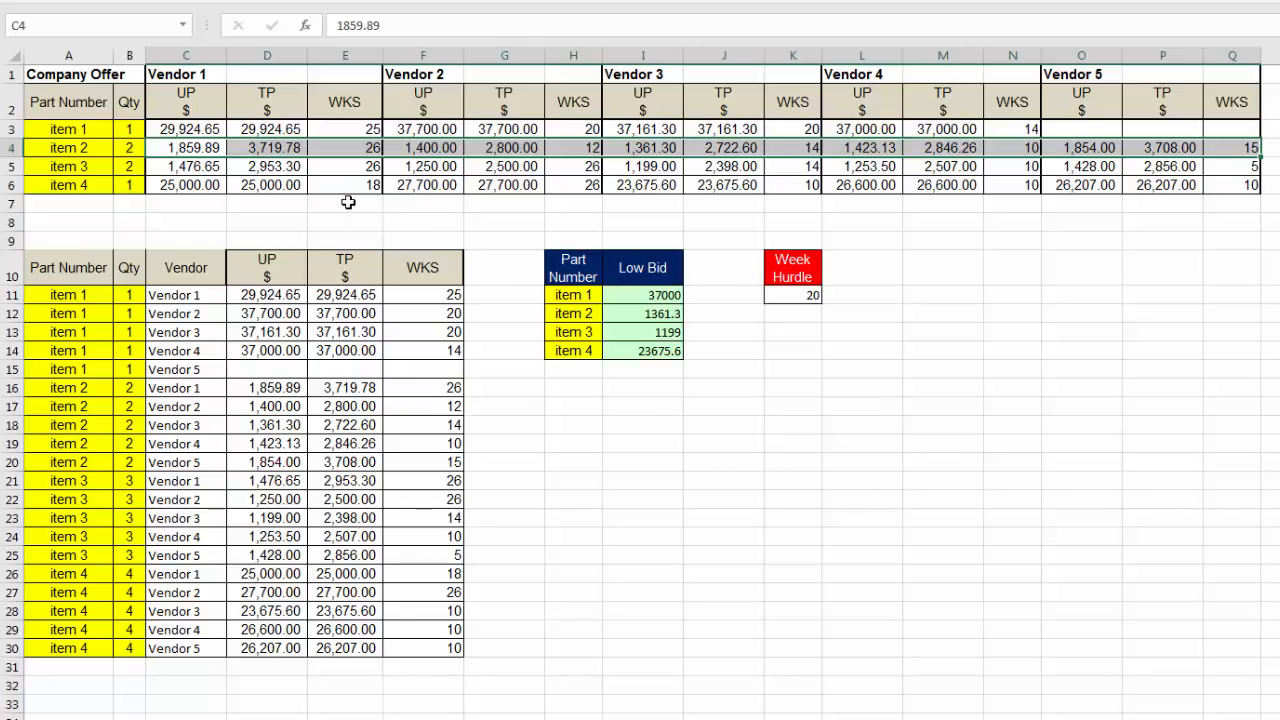
{"action": "mouse_move", "coordinate": [100, 240]}
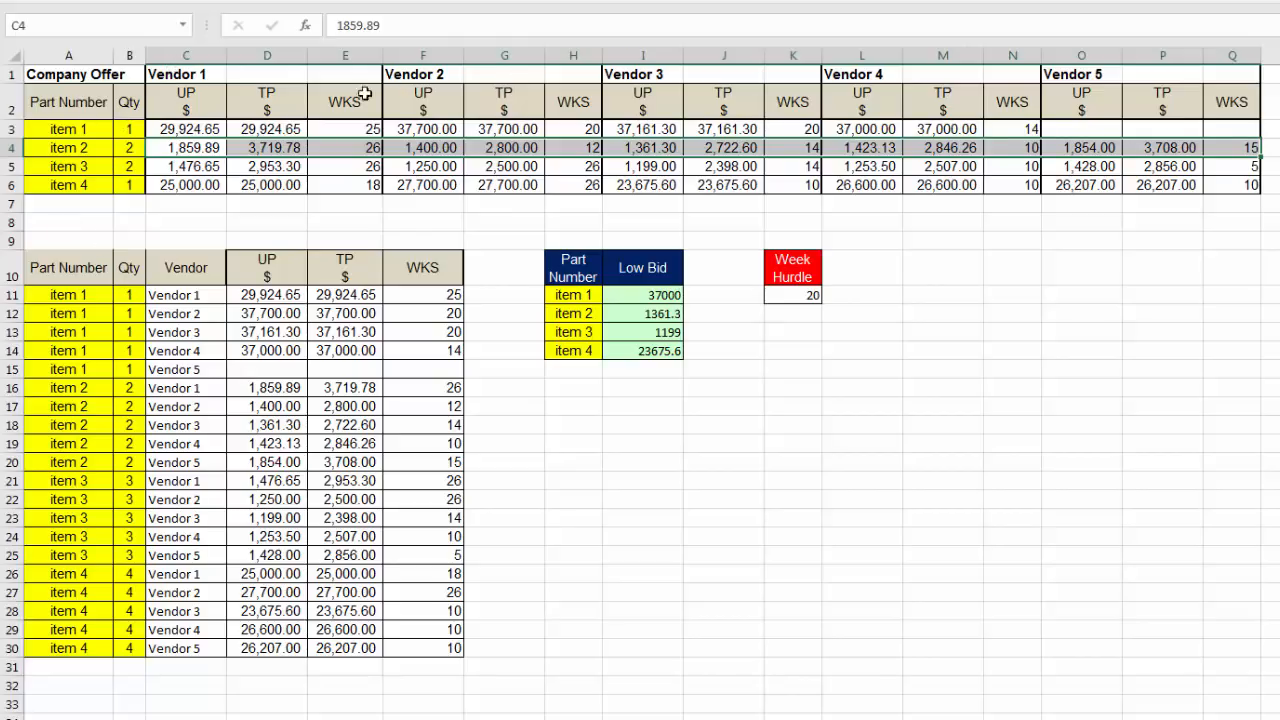
{"action": "mouse_move", "coordinate": [196, 612]}
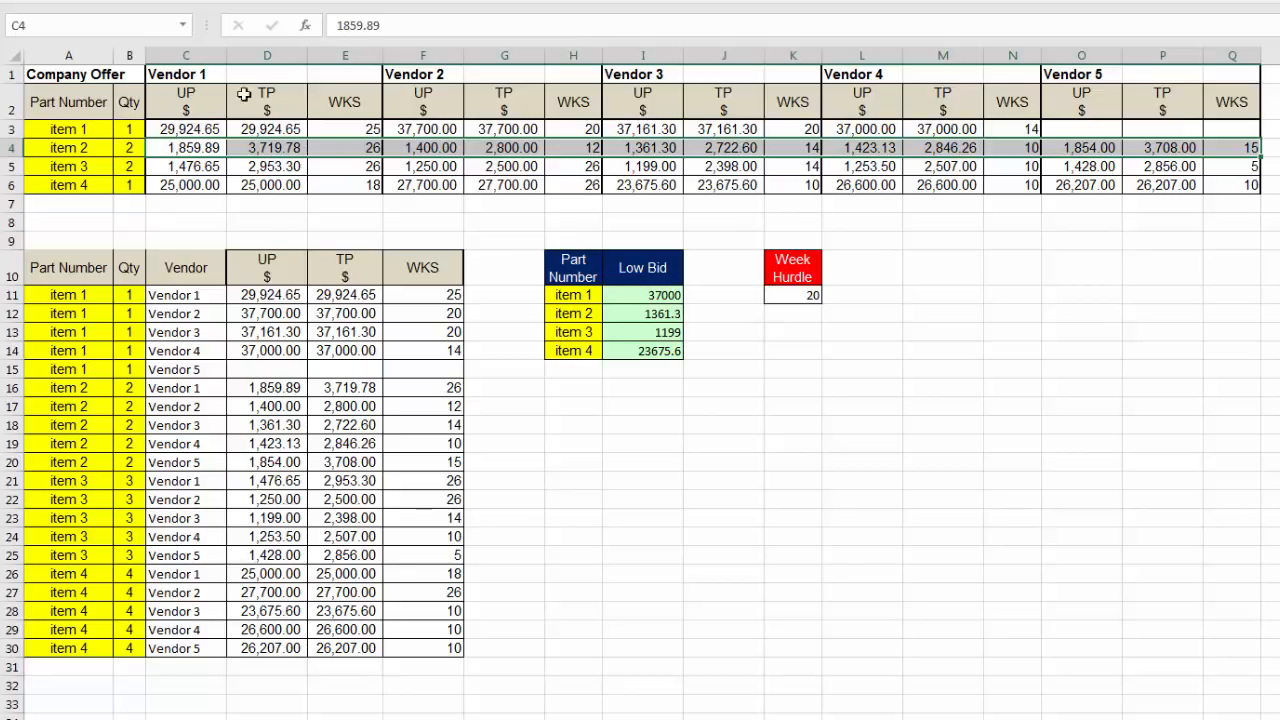
{"action": "mouse_move", "coordinate": [268, 216]}
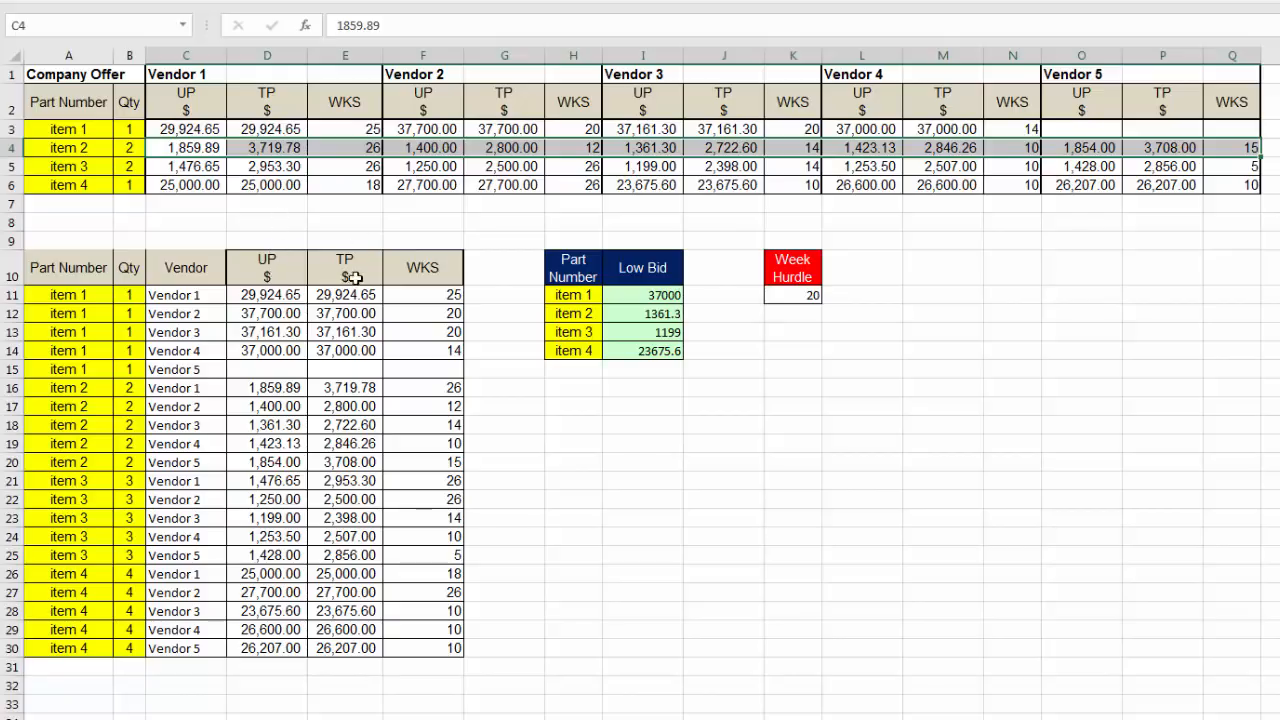
{"action": "mouse_move", "coordinate": [424, 270]}
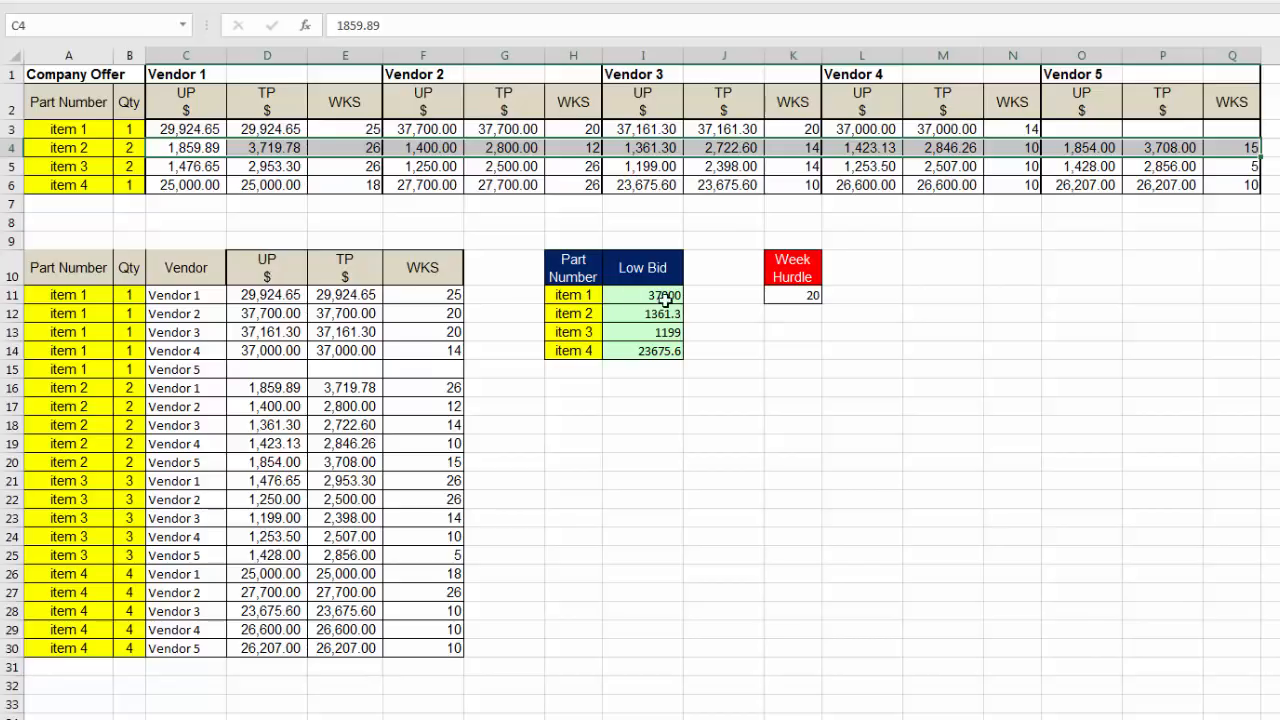
{"action": "mouse_move", "coordinate": [200, 288]}
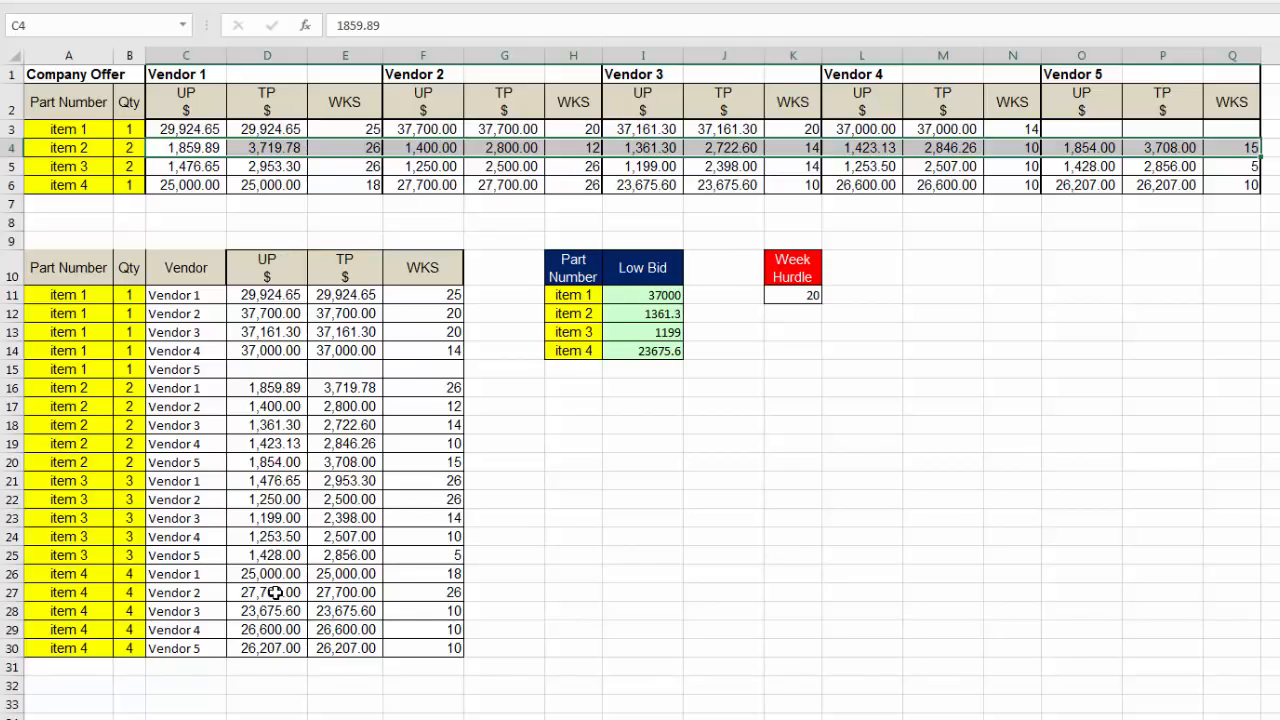
Select the whole vendor offer table, then switch to the full item-list sheet
{"action": "left_click", "coordinate": [72, 72]}
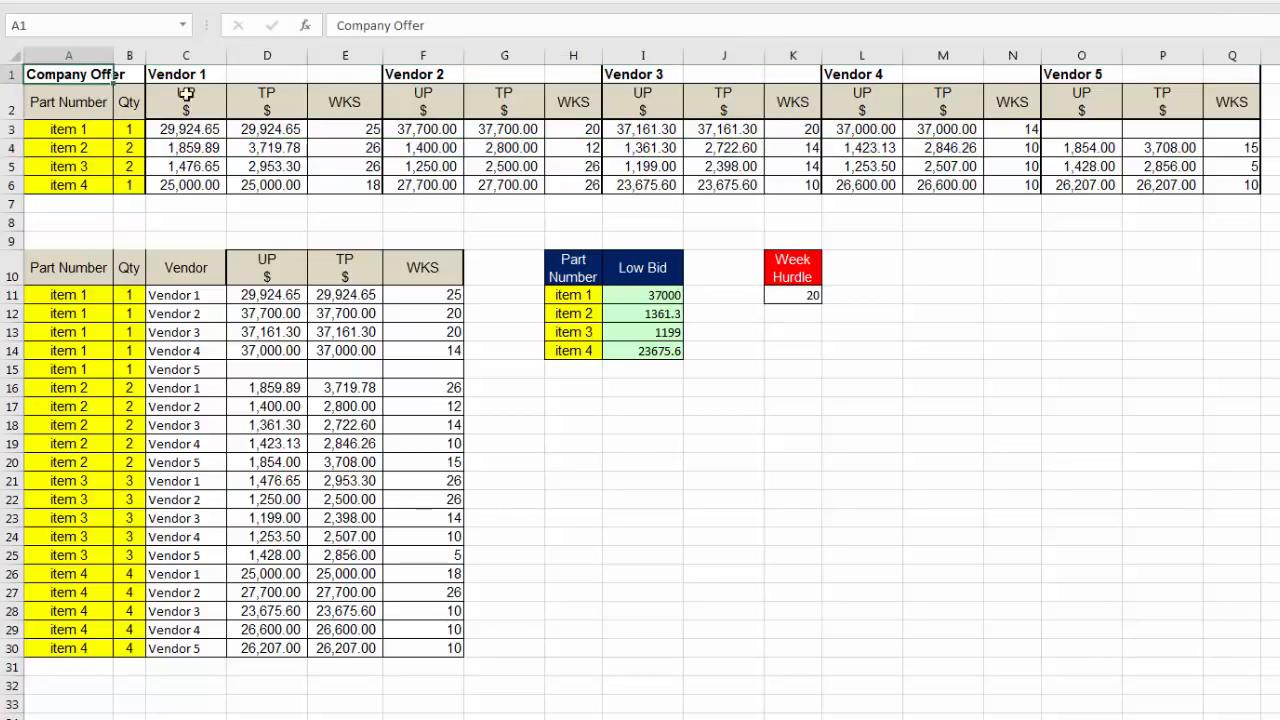
{"action": "left_click_drag", "start_coordinate": [68, 72], "coordinate": [1232, 184]}
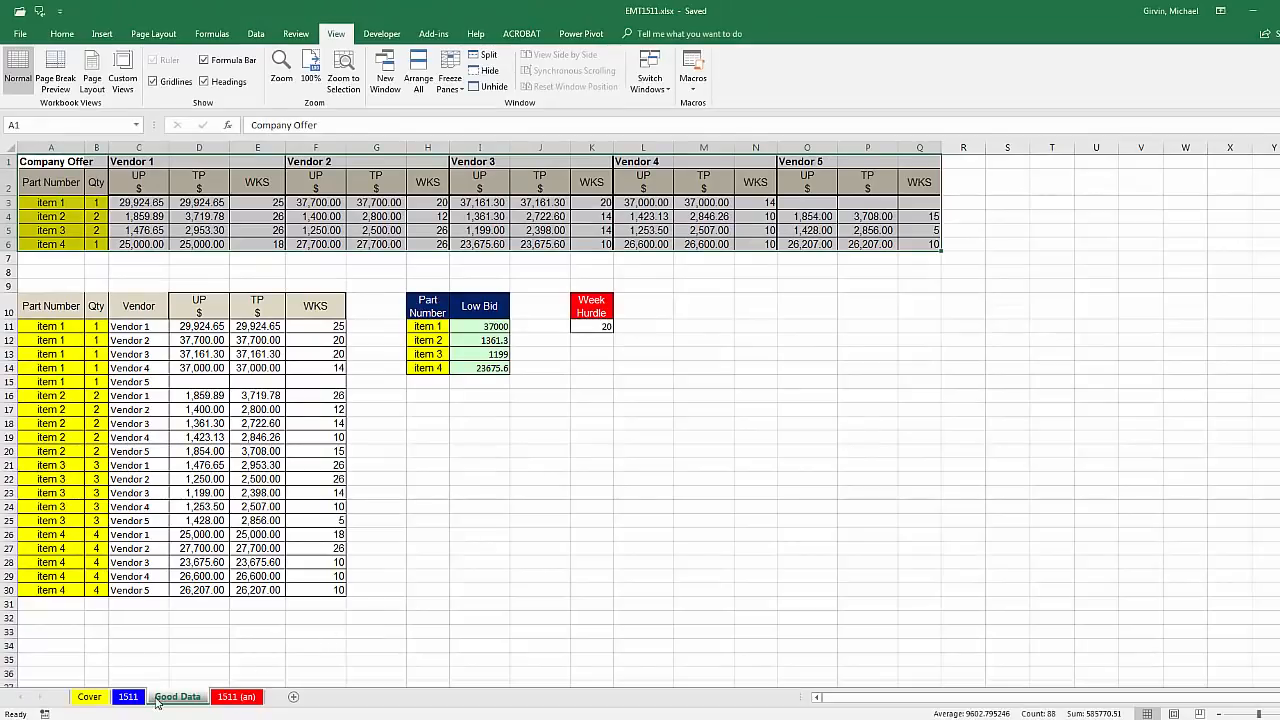
{"action": "left_click", "coordinate": [128, 696]}
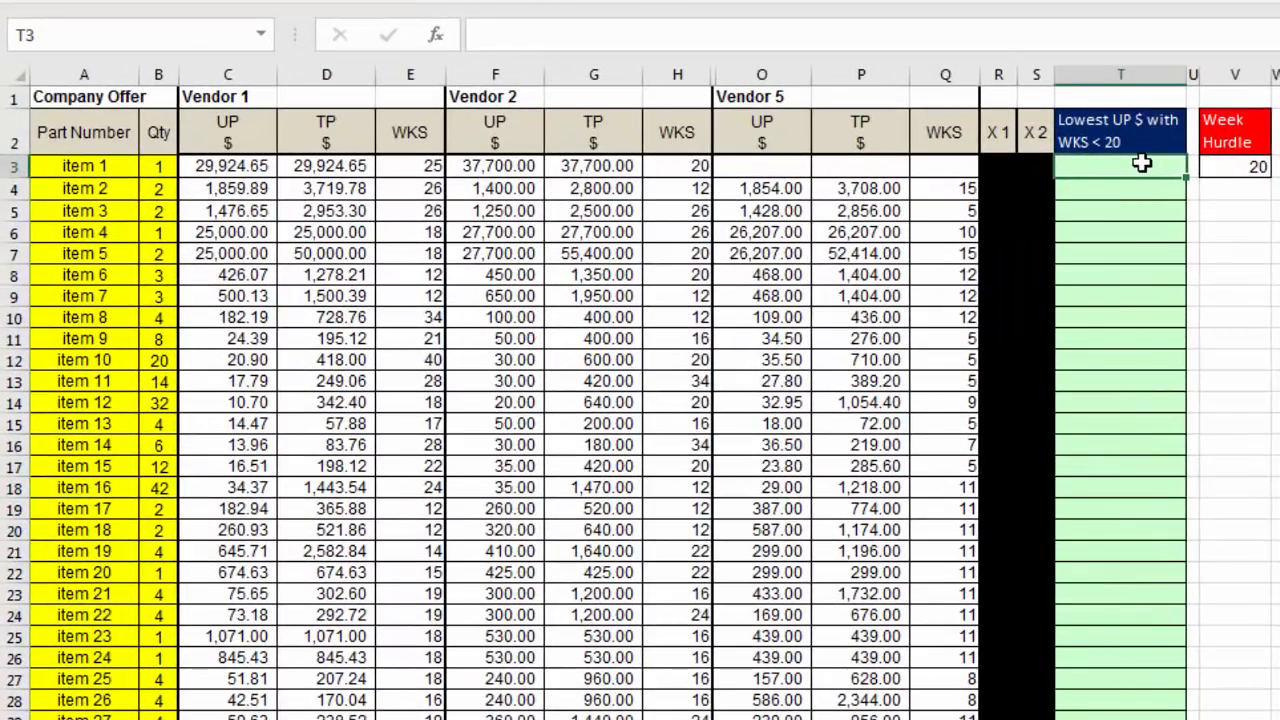
{"action": "mouse_move", "coordinate": [1100, 628]}
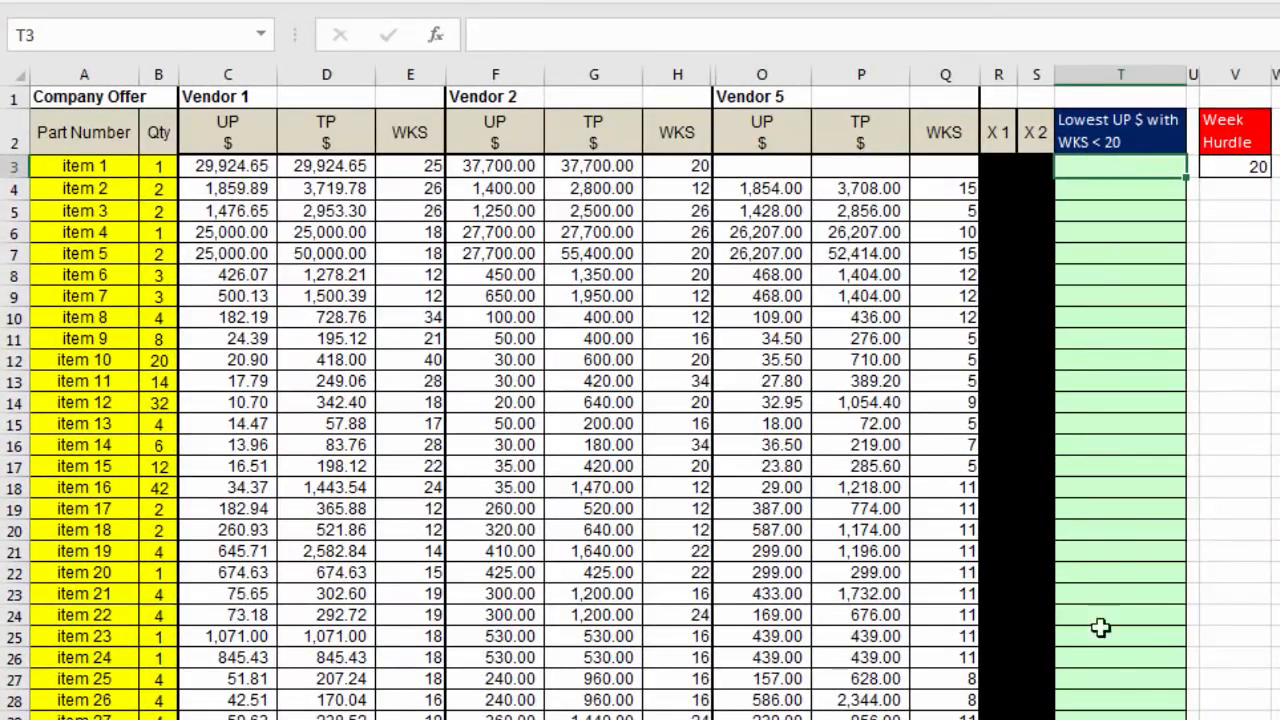
{"action": "mouse_move", "coordinate": [394, 222]}
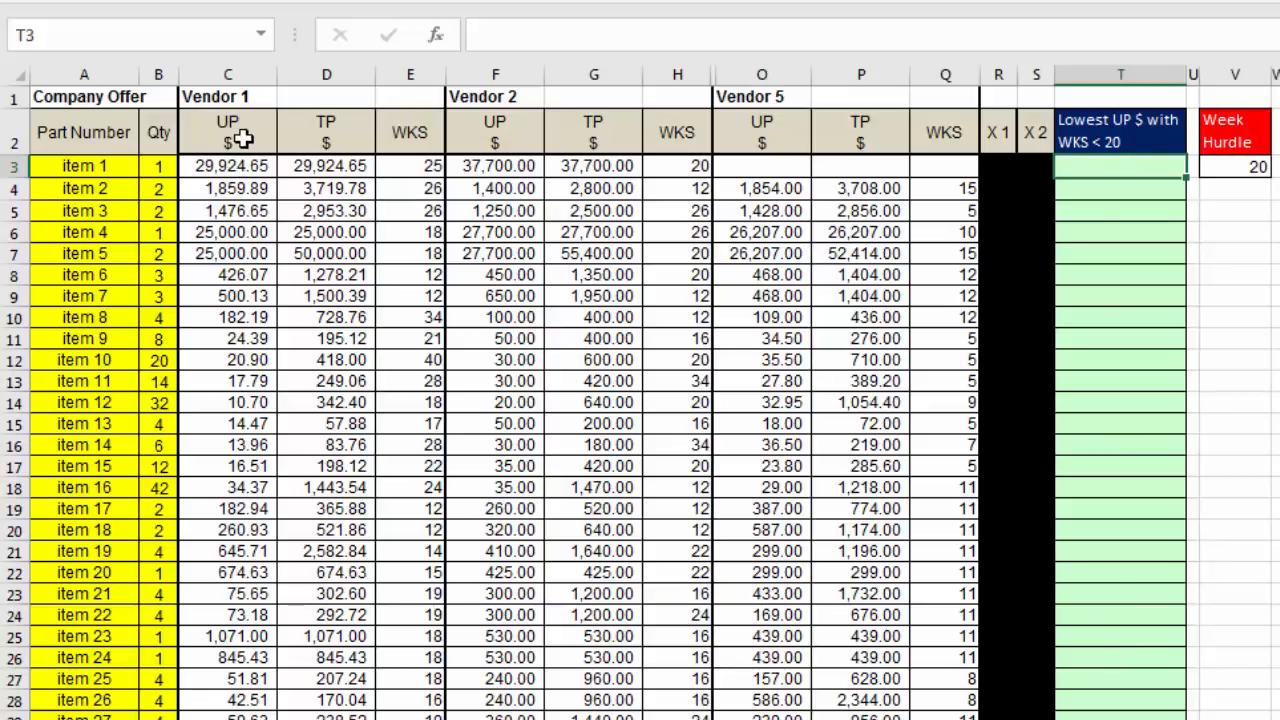
{"action": "mouse_move", "coordinate": [788, 216]}
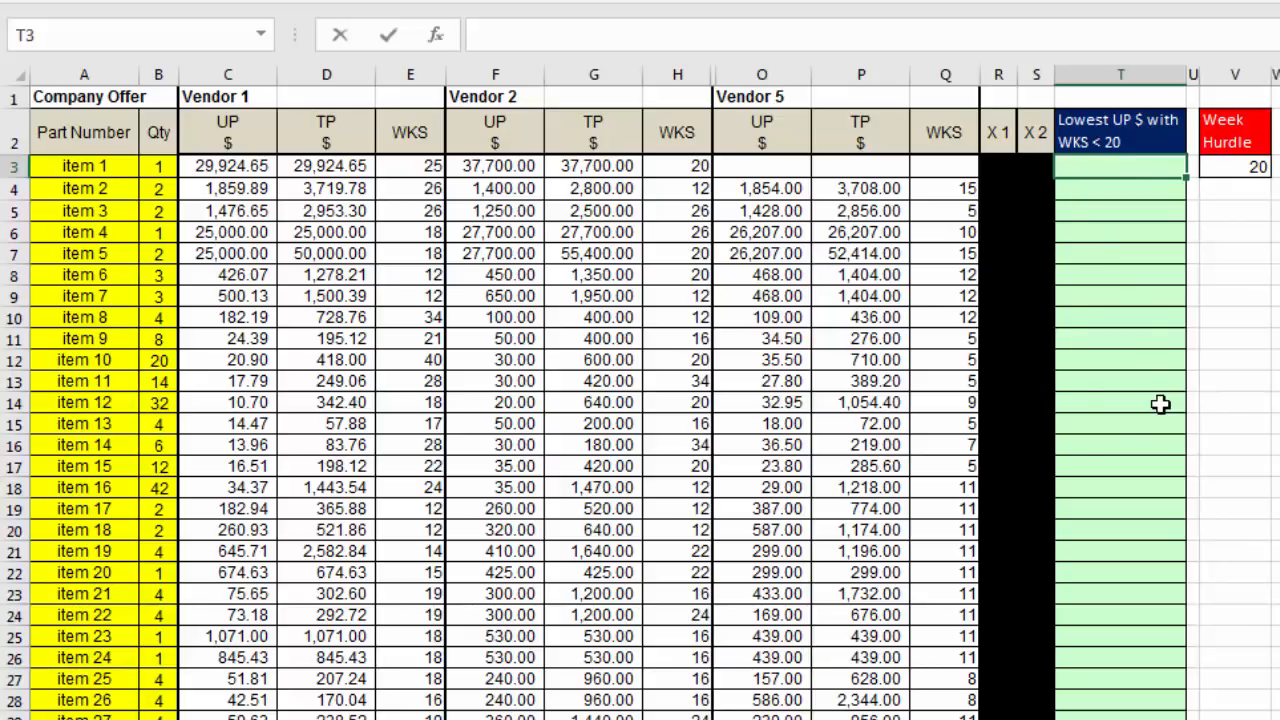
Start T3's formula as =MIN(IF( with an IF nested inside MIN
{"action": "type", "text": "=MIN("}
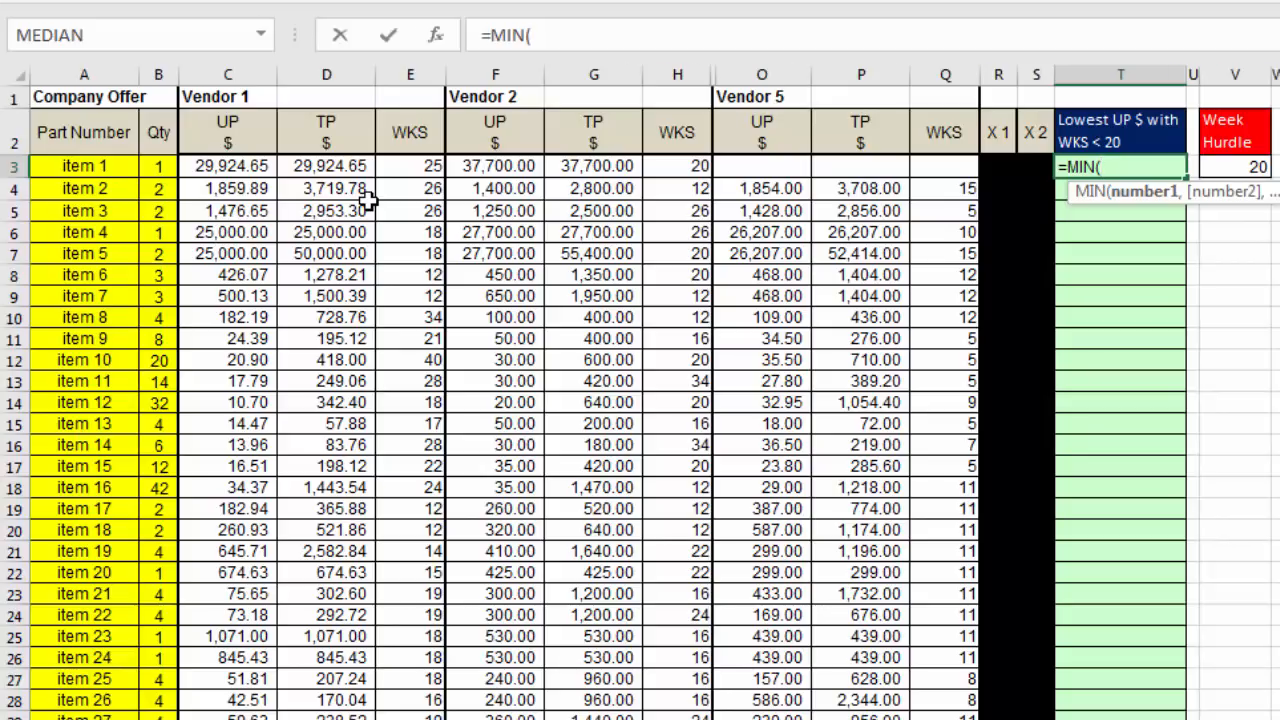
{"action": "mouse_move", "coordinate": [744, 188]}
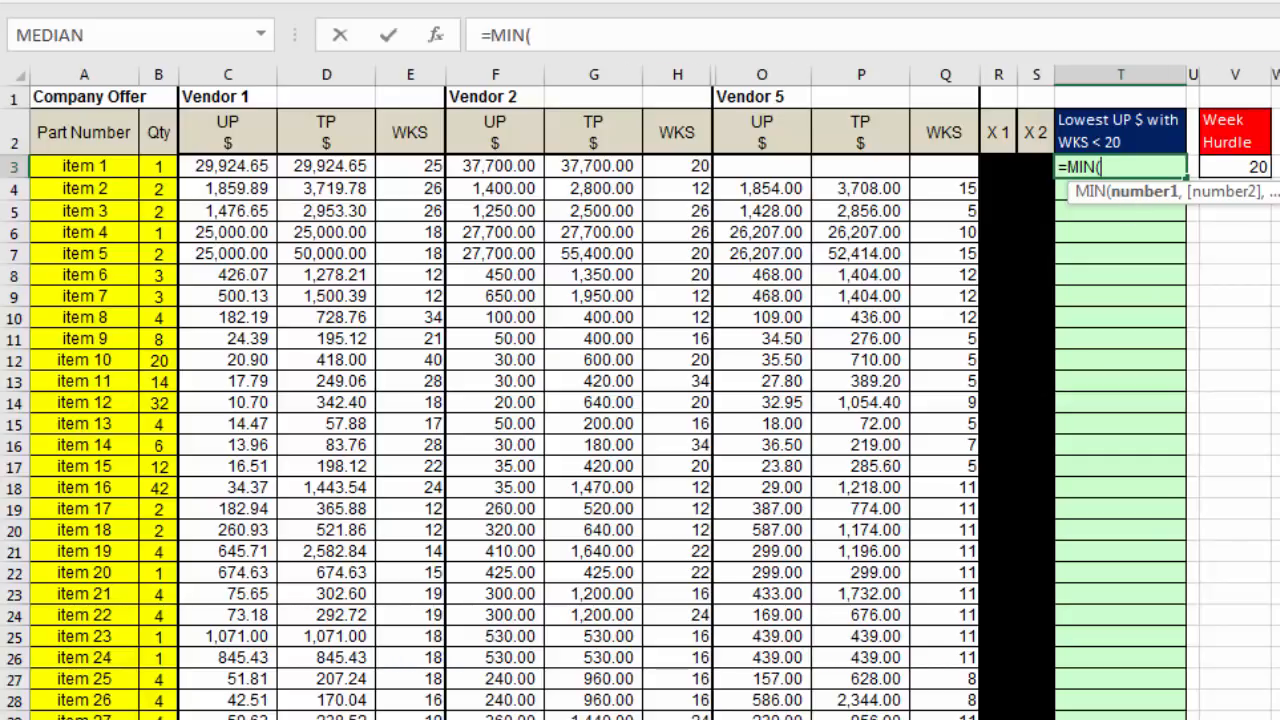
{"action": "mouse_move", "coordinate": [436, 148]}
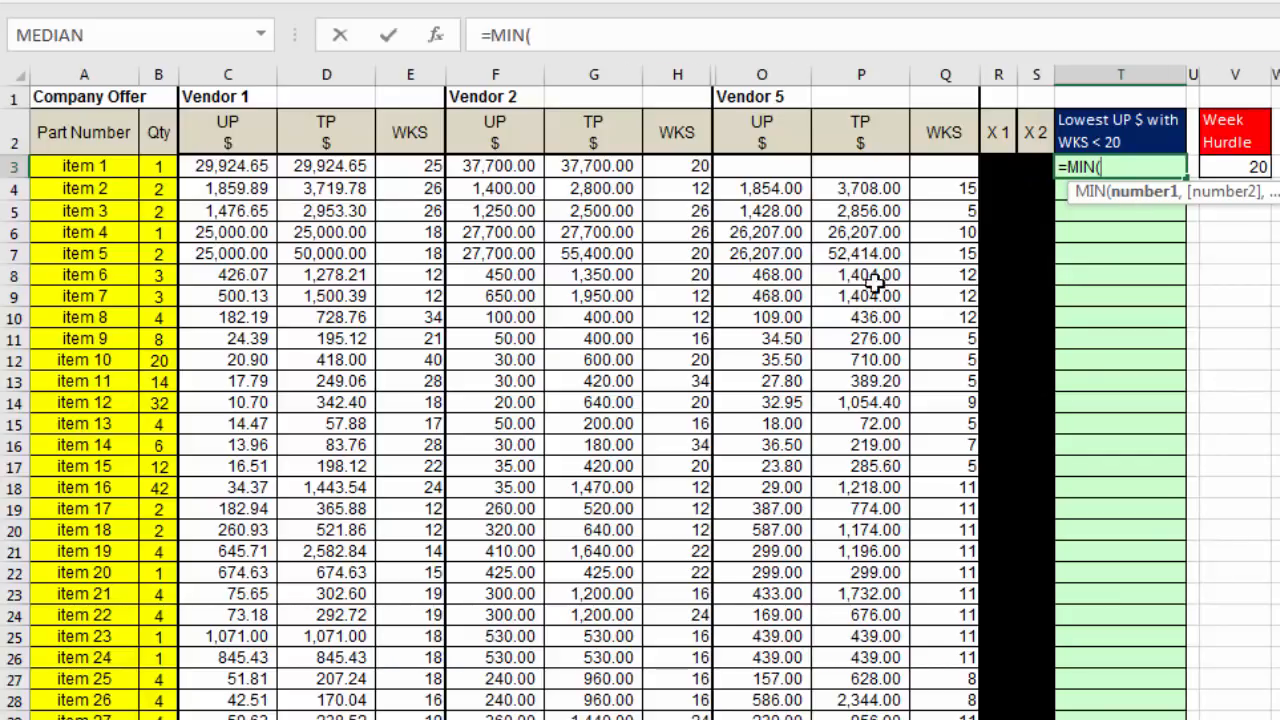
{"action": "type", "text": "i"}
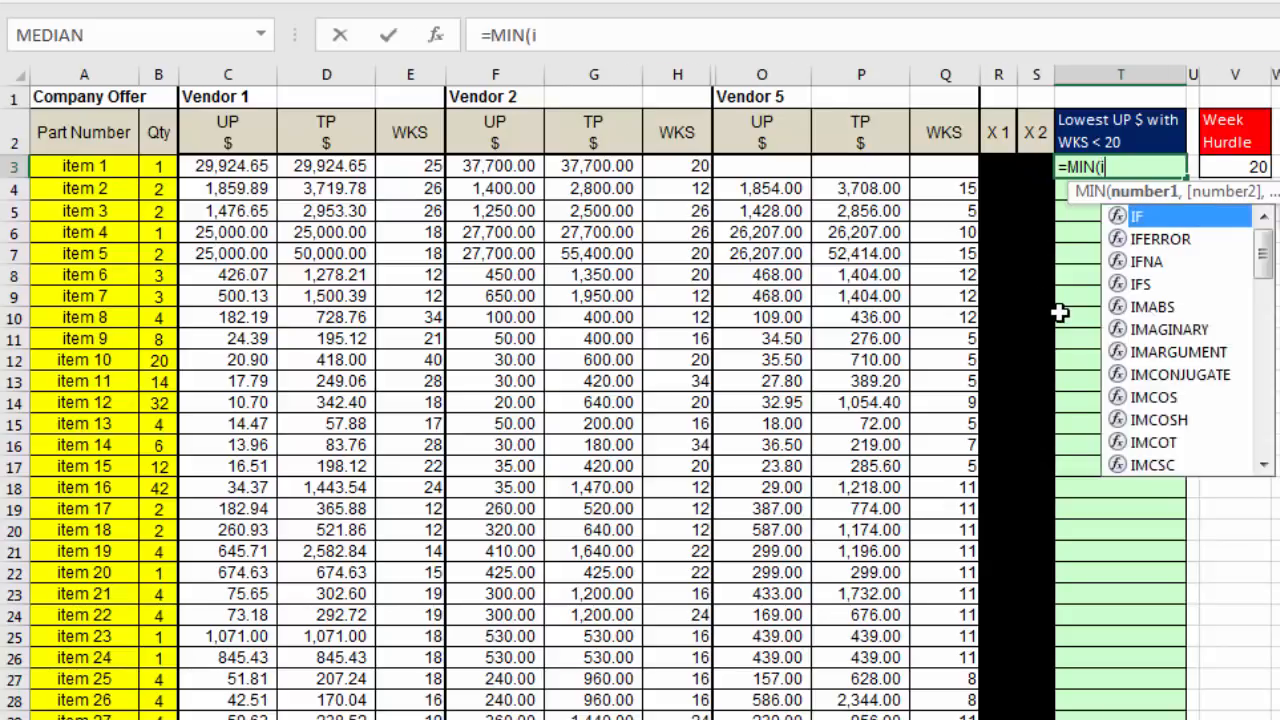
{"action": "type", "text": "F("}
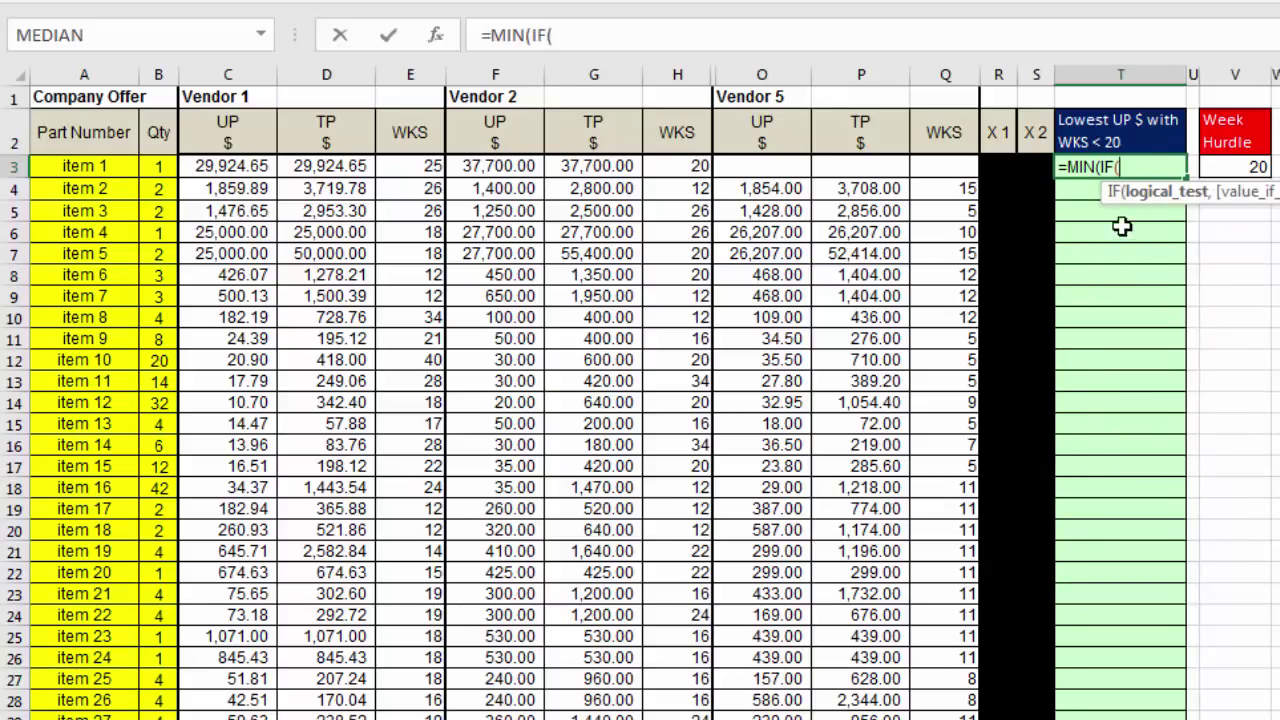
{"action": "mouse_move", "coordinate": [1184, 218]}
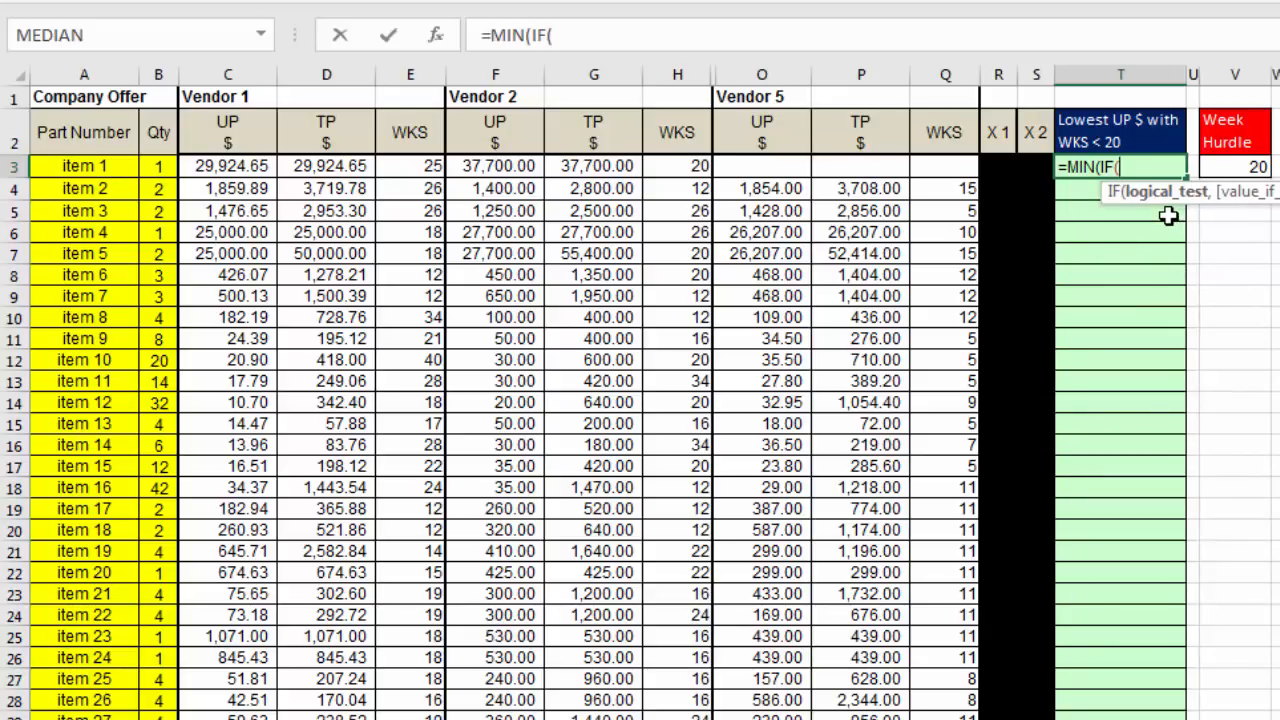
{"action": "mouse_move", "coordinate": [1160, 242]}
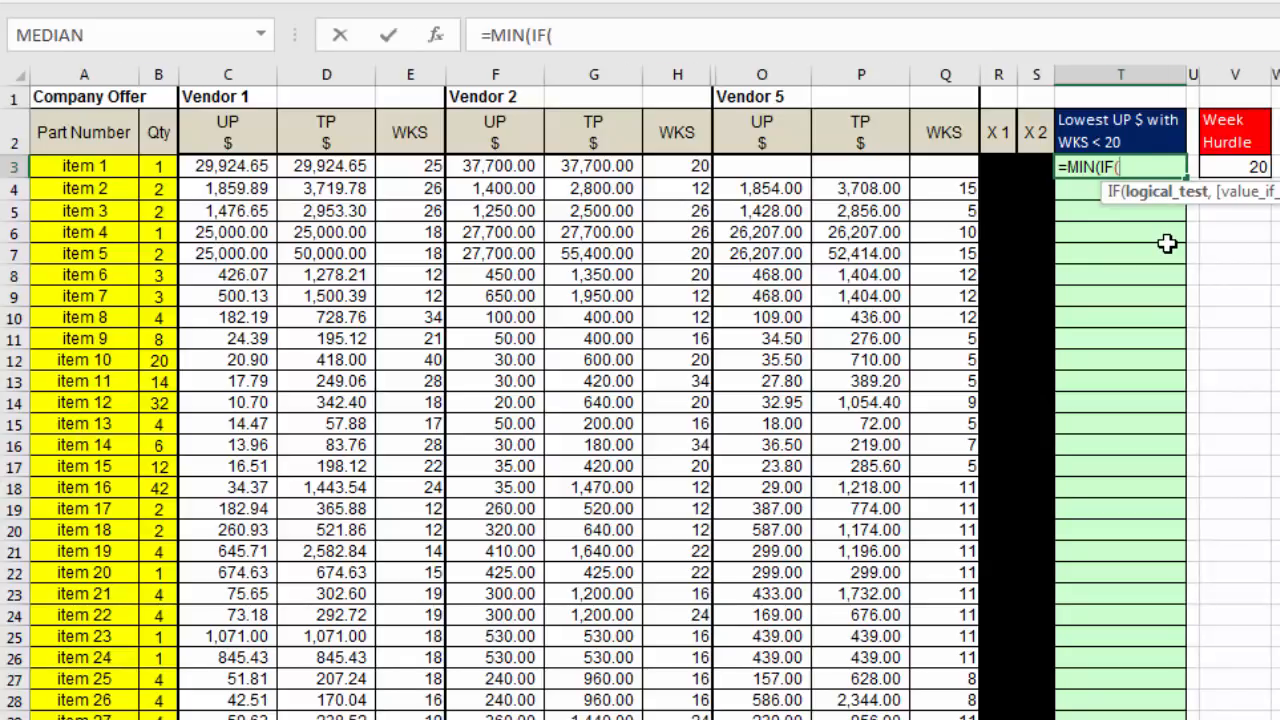
{"action": "mouse_move", "coordinate": [228, 132]}
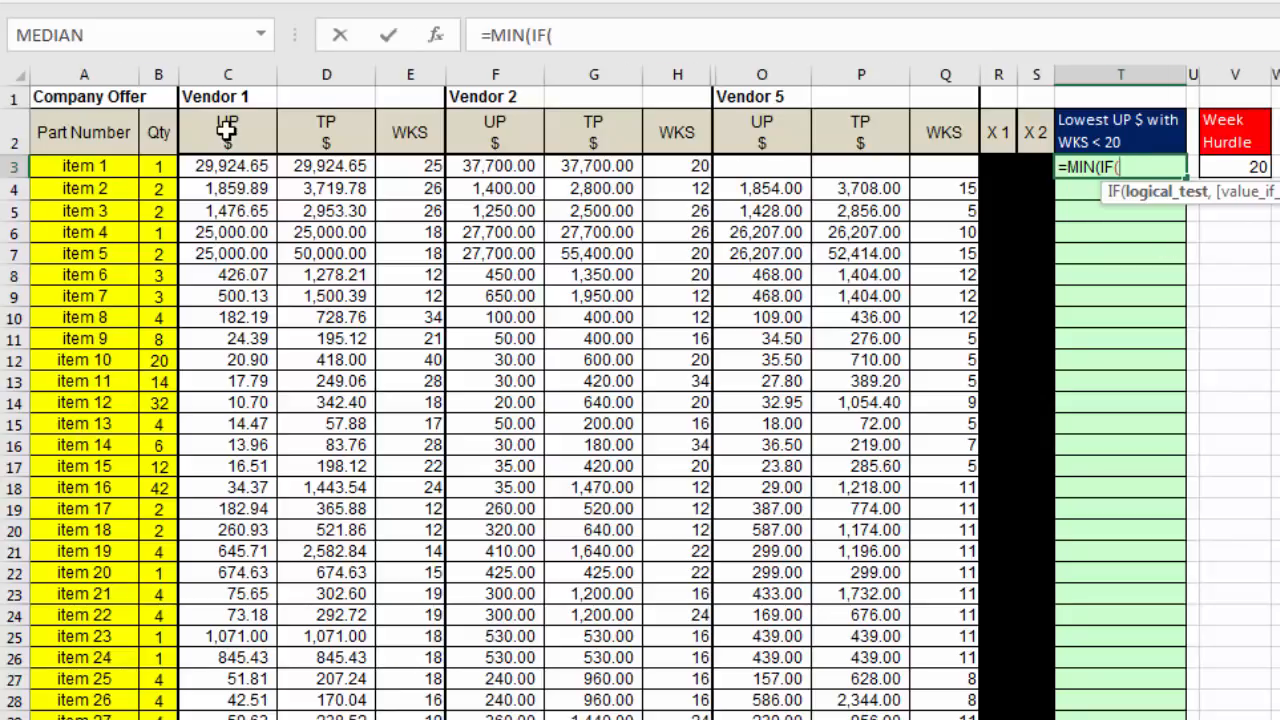
Enter the vendor header row E2:S2 as the IF's logical-test range
{"action": "left_click_drag", "start_coordinate": [228, 132], "coordinate": [944, 164]}
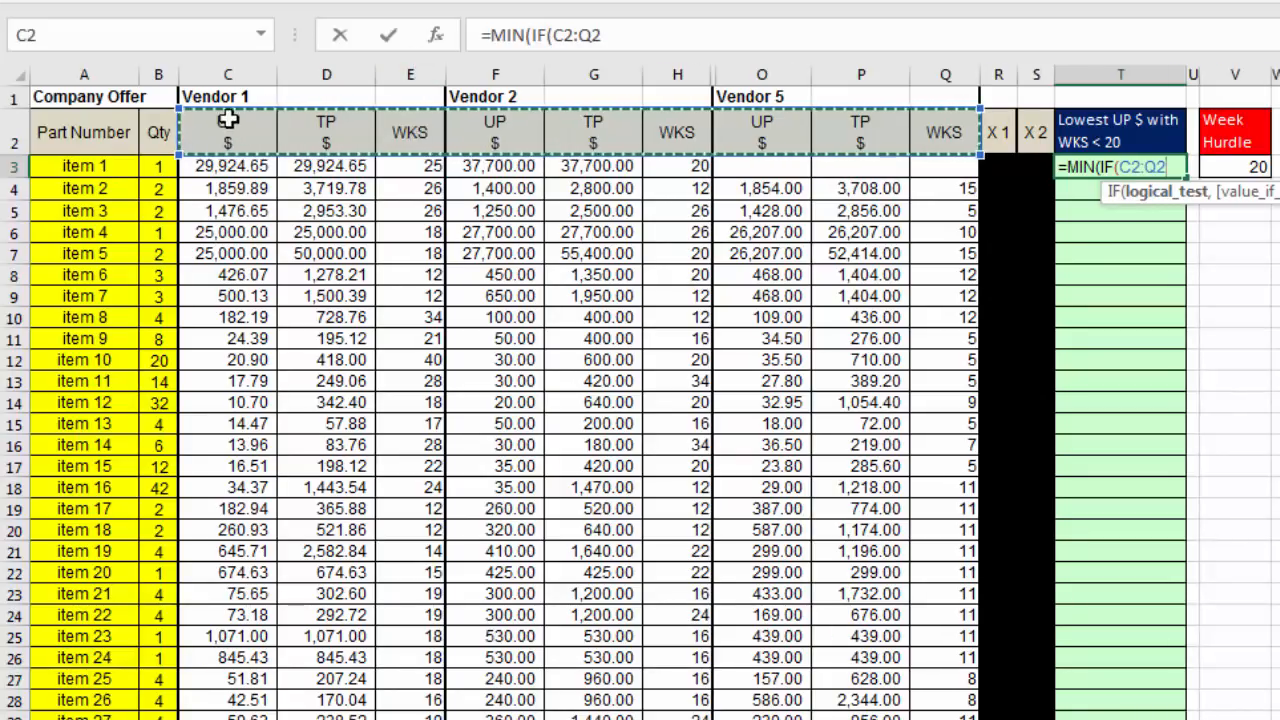
{"action": "mouse_move", "coordinate": [468, 134]}
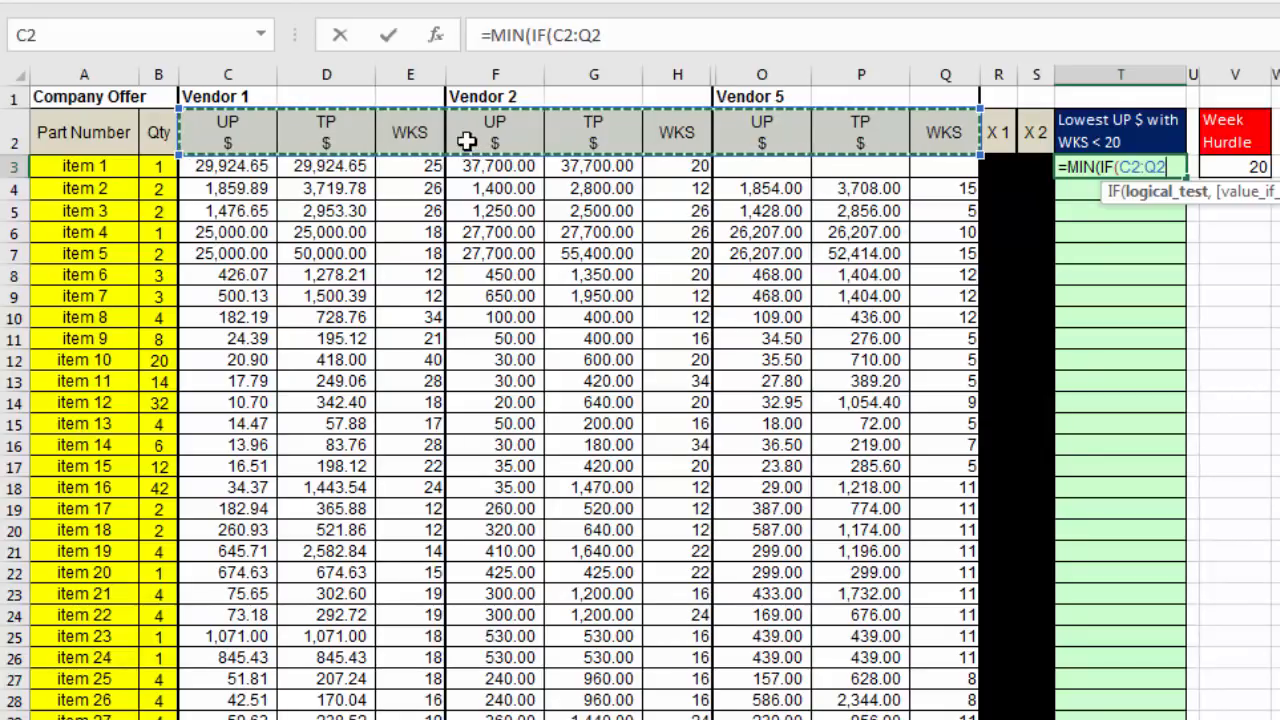
{"action": "mouse_move", "coordinate": [510, 150]}
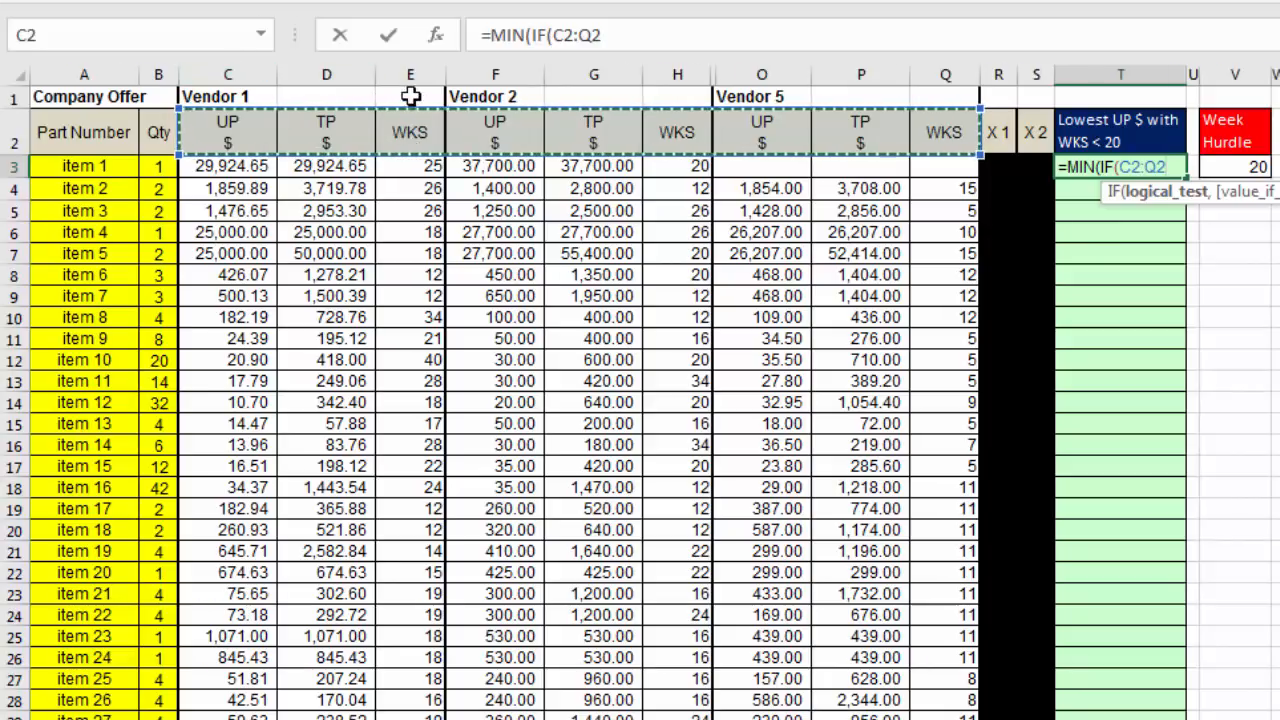
{"action": "mouse_move", "coordinate": [296, 166]}
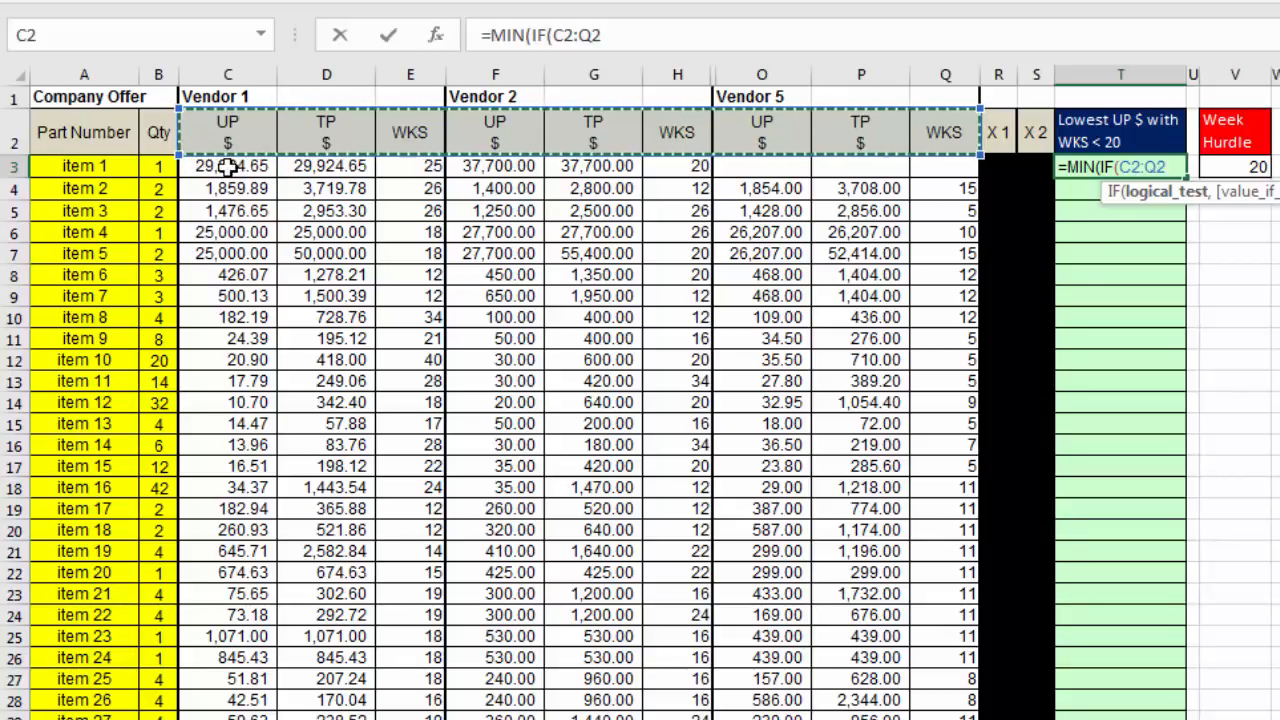
{"action": "mouse_move", "coordinate": [780, 184]}
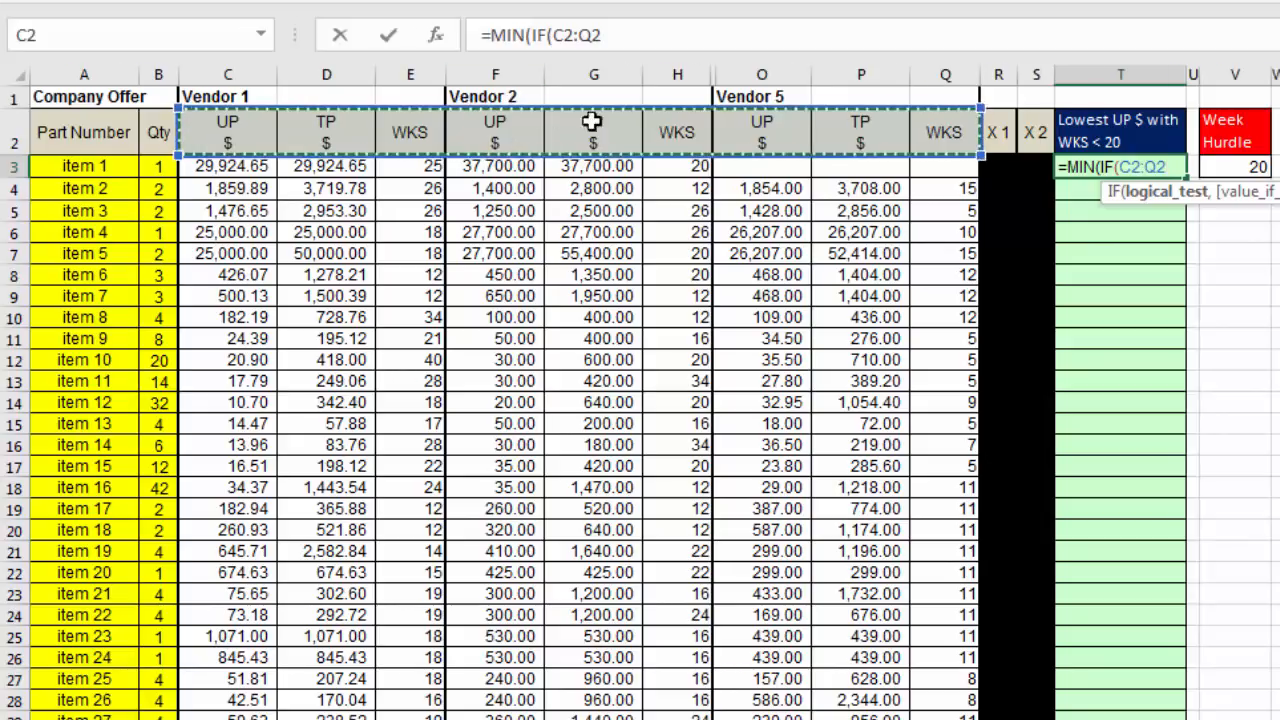
{"action": "mouse_move", "coordinate": [592, 136]}
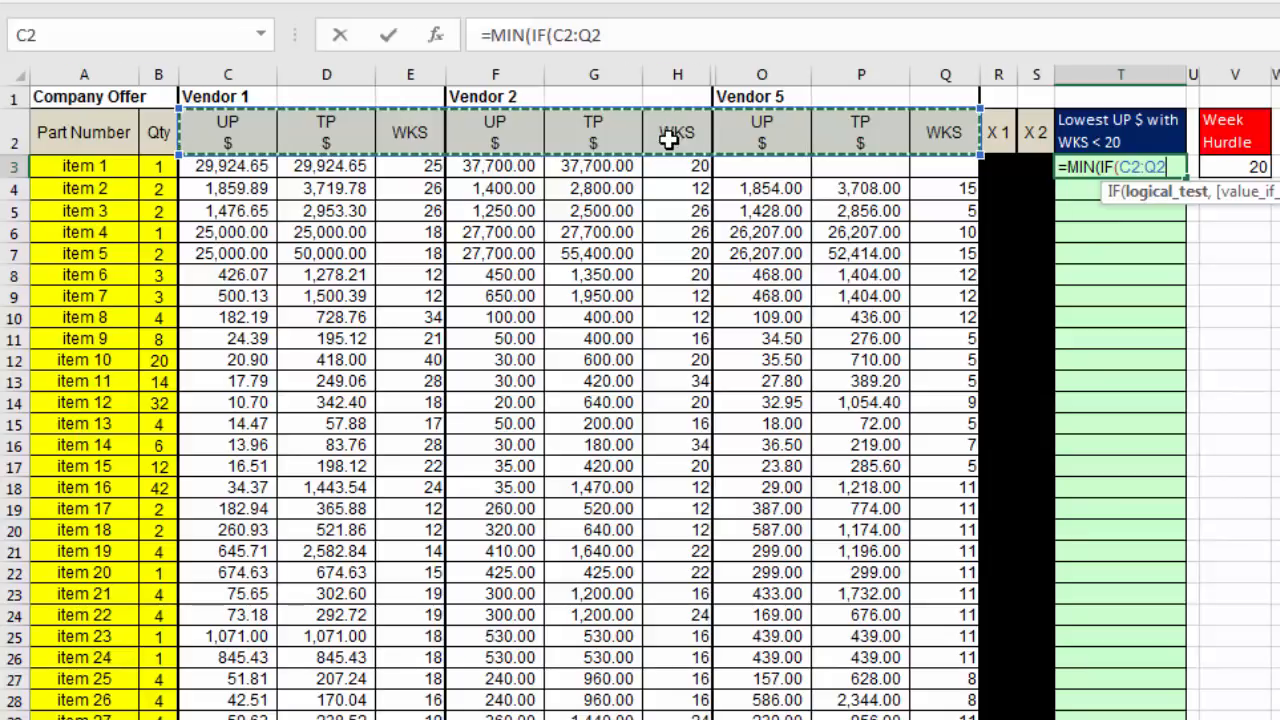
{"action": "mouse_move", "coordinate": [488, 188]}
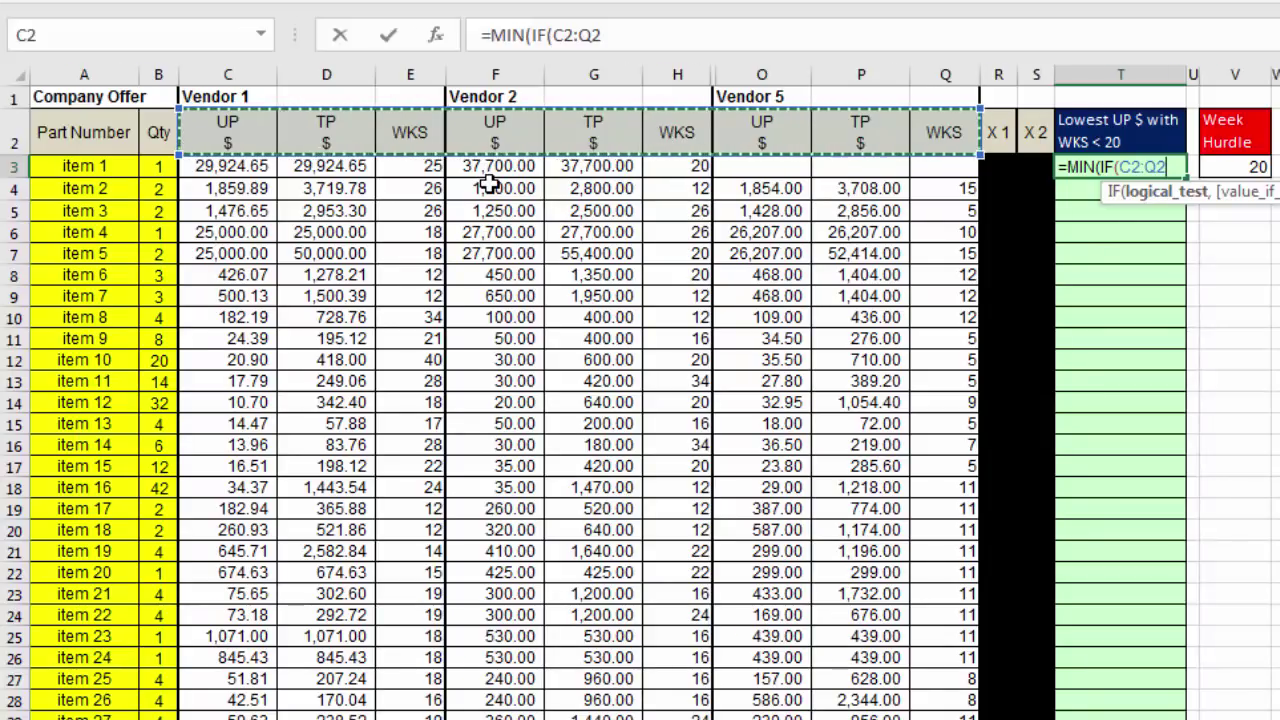
{"action": "mouse_move", "coordinate": [420, 132]}
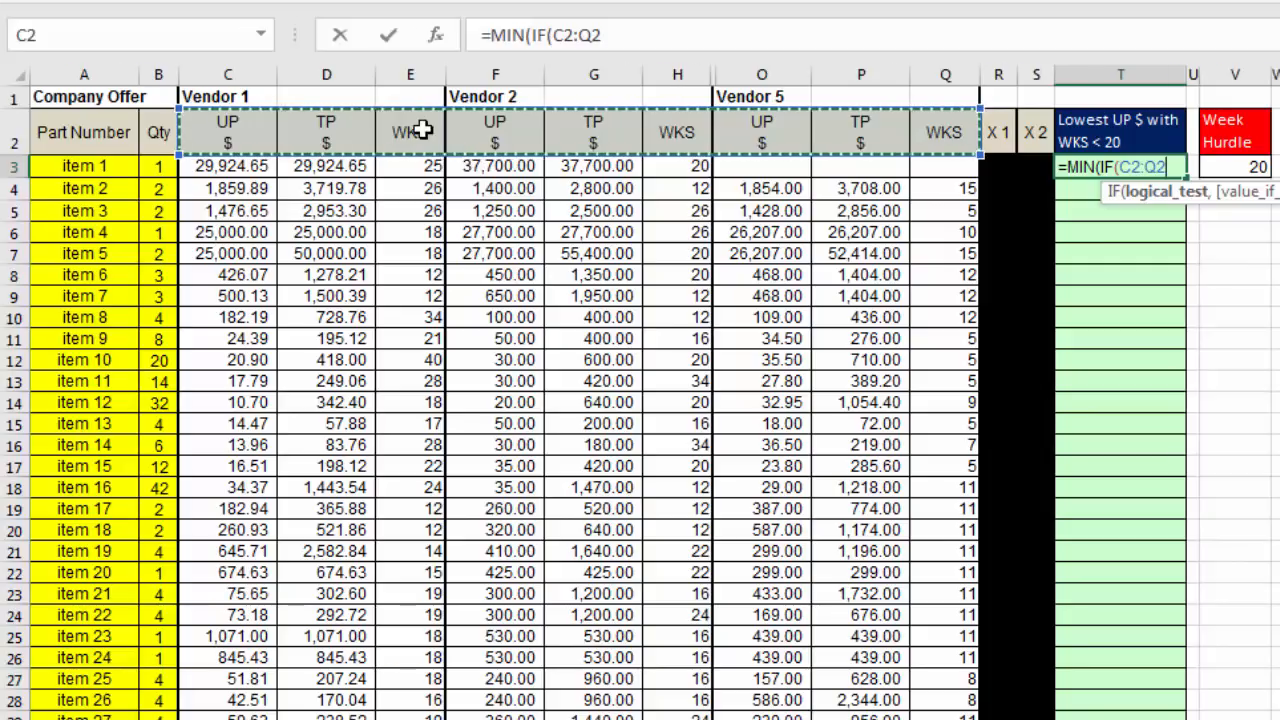
{"action": "left_click", "coordinate": [410, 132]}
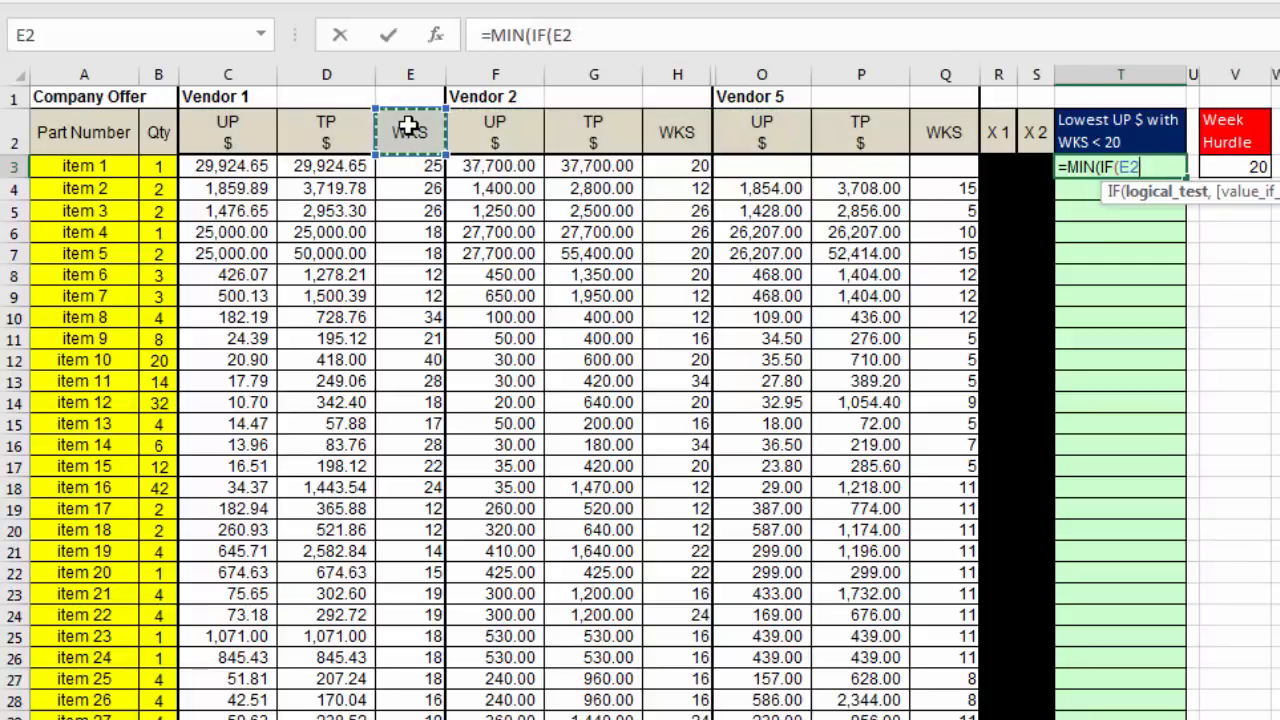
{"action": "left_click_drag", "start_coordinate": [410, 132], "coordinate": [676, 132]}
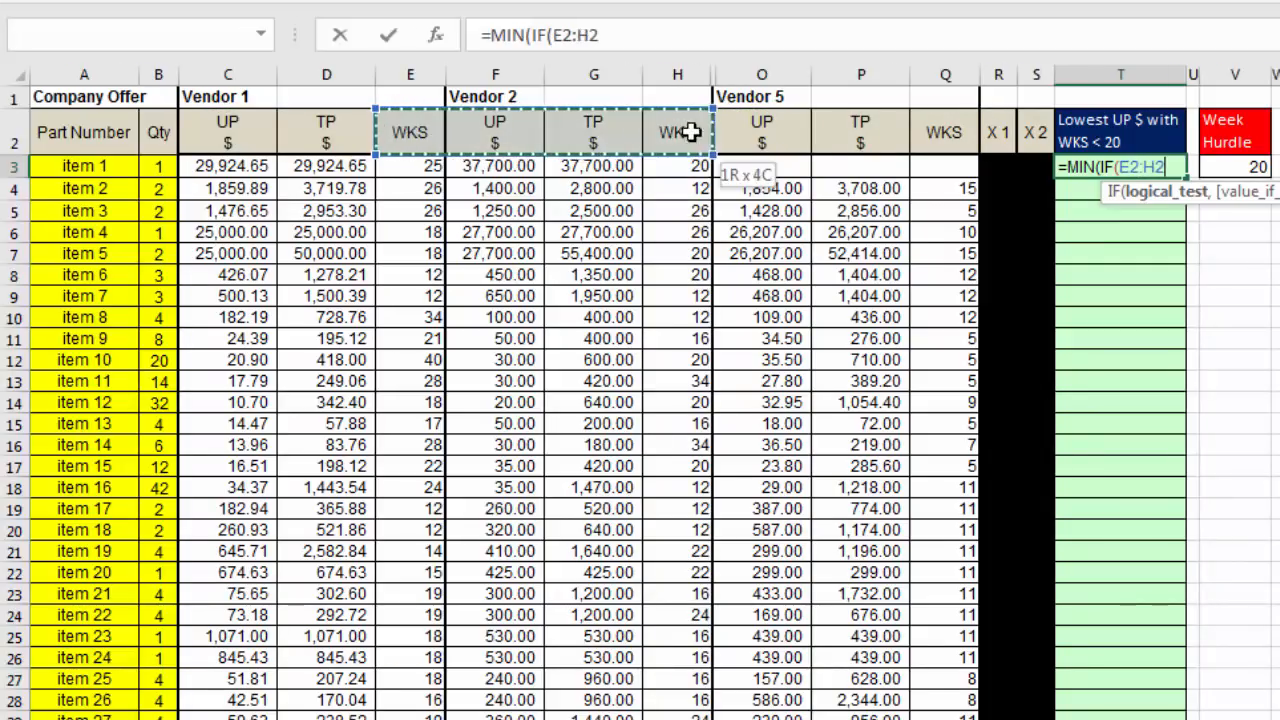
{"action": "left_click_drag", "start_coordinate": [676, 132], "coordinate": [944, 132]}
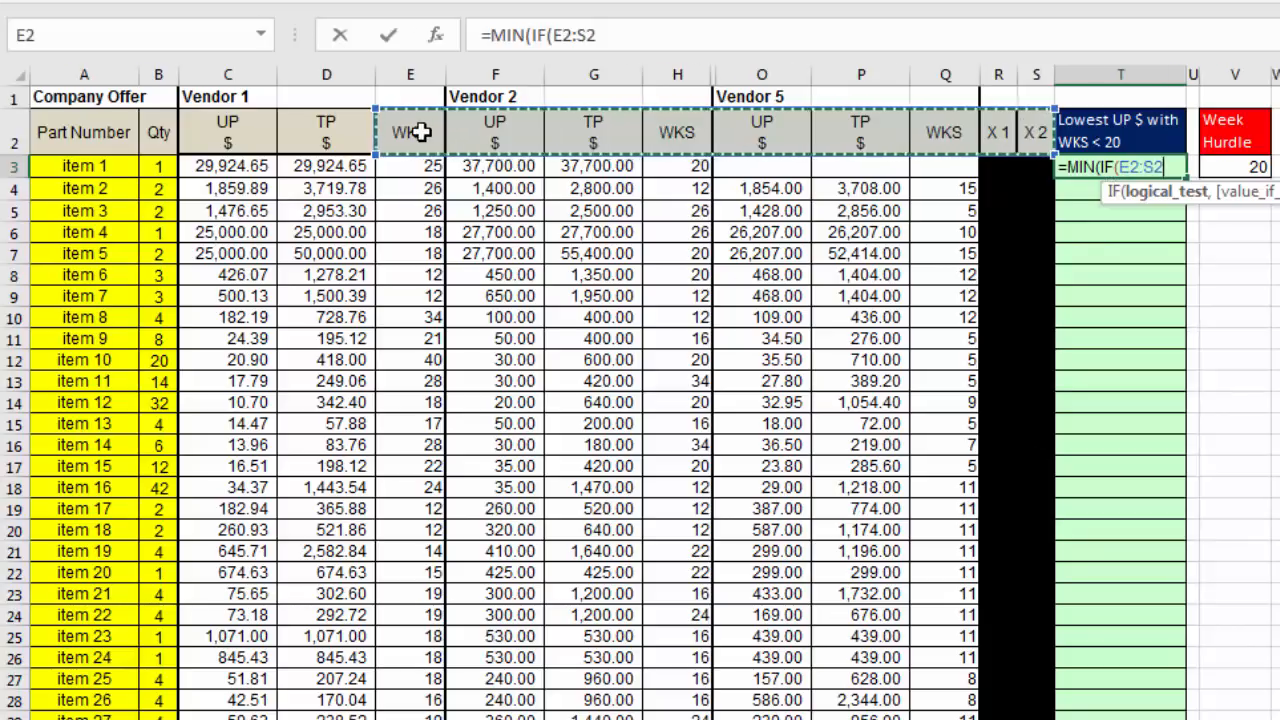
{"action": "mouse_move", "coordinate": [1026, 140]}
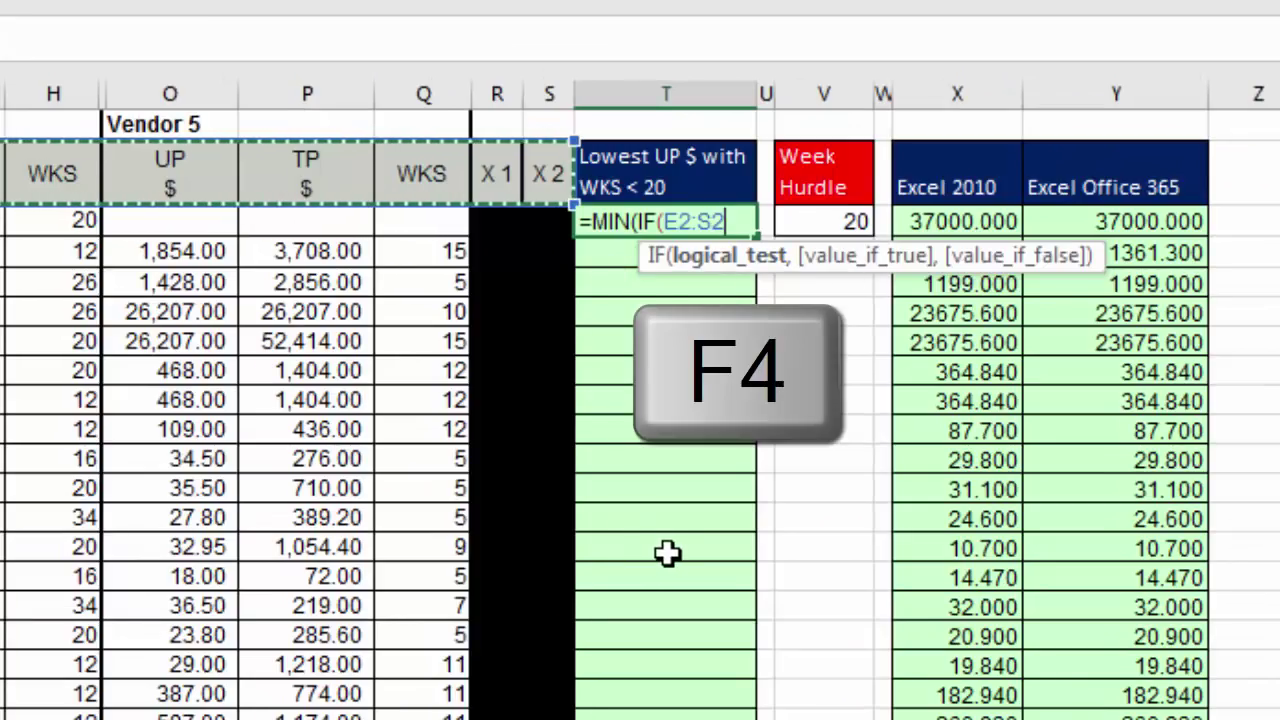
Lock the header range as $E$2:$S$2 and compare it to "WKS"
{"action": "key", "text": "f4"}
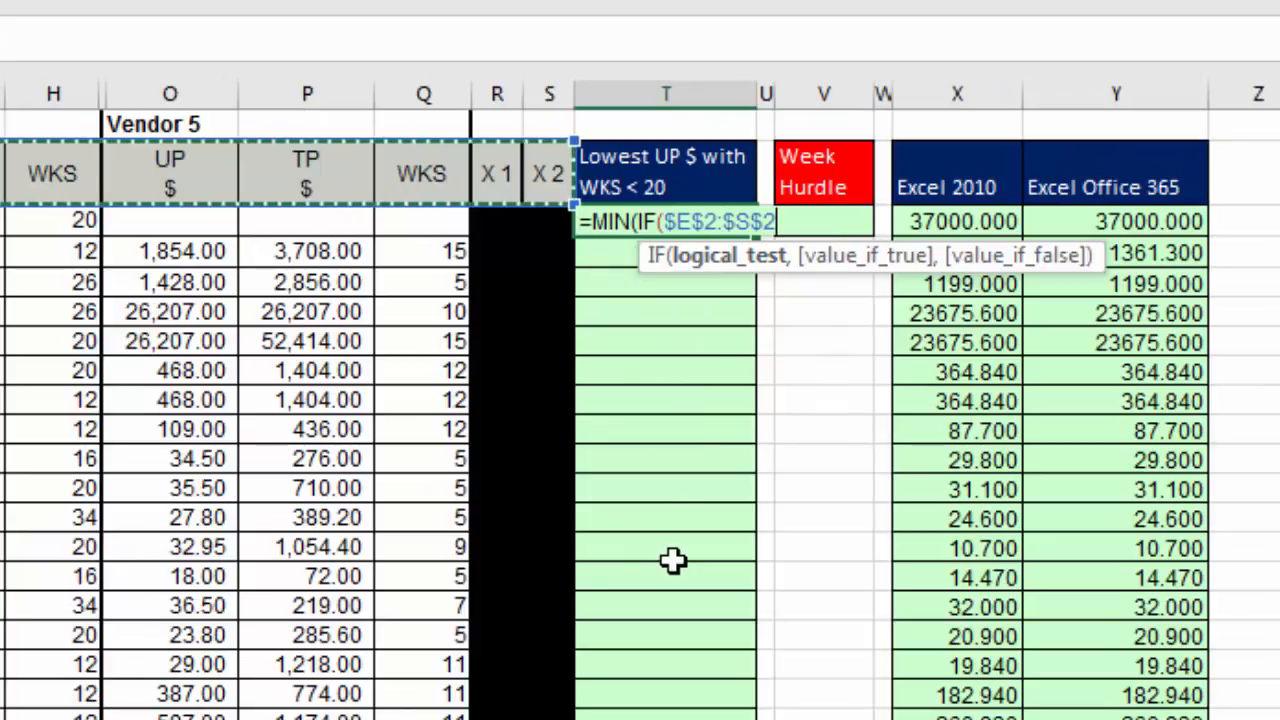
{"action": "type", "text": "="}
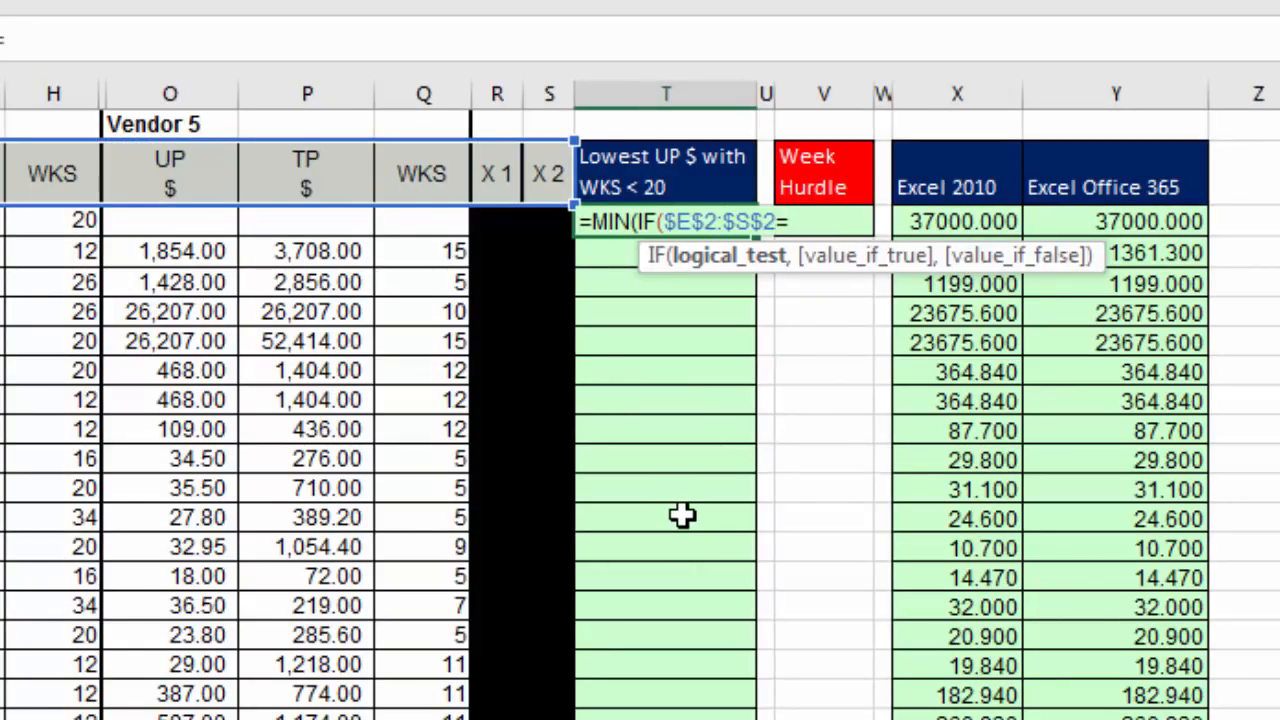
{"action": "type", "text": "\""}
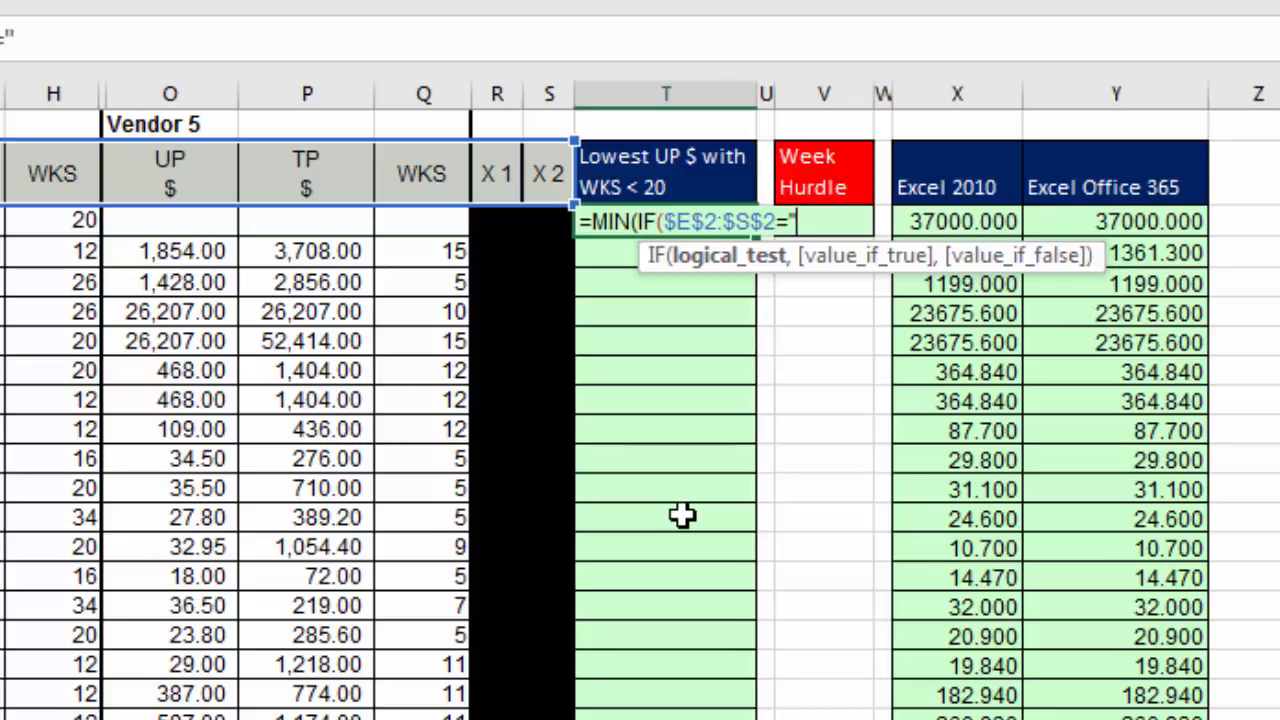
{"action": "type", "text": "WK"}
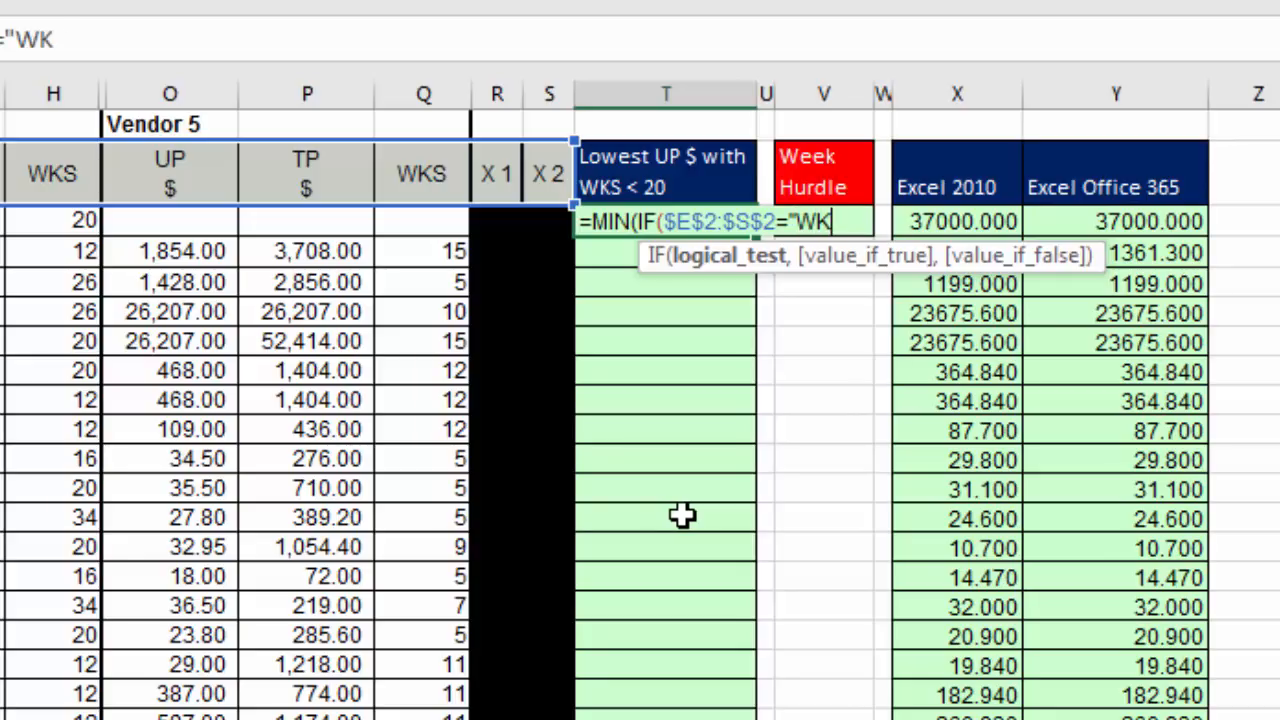
{"action": "type", "text": "S\""}
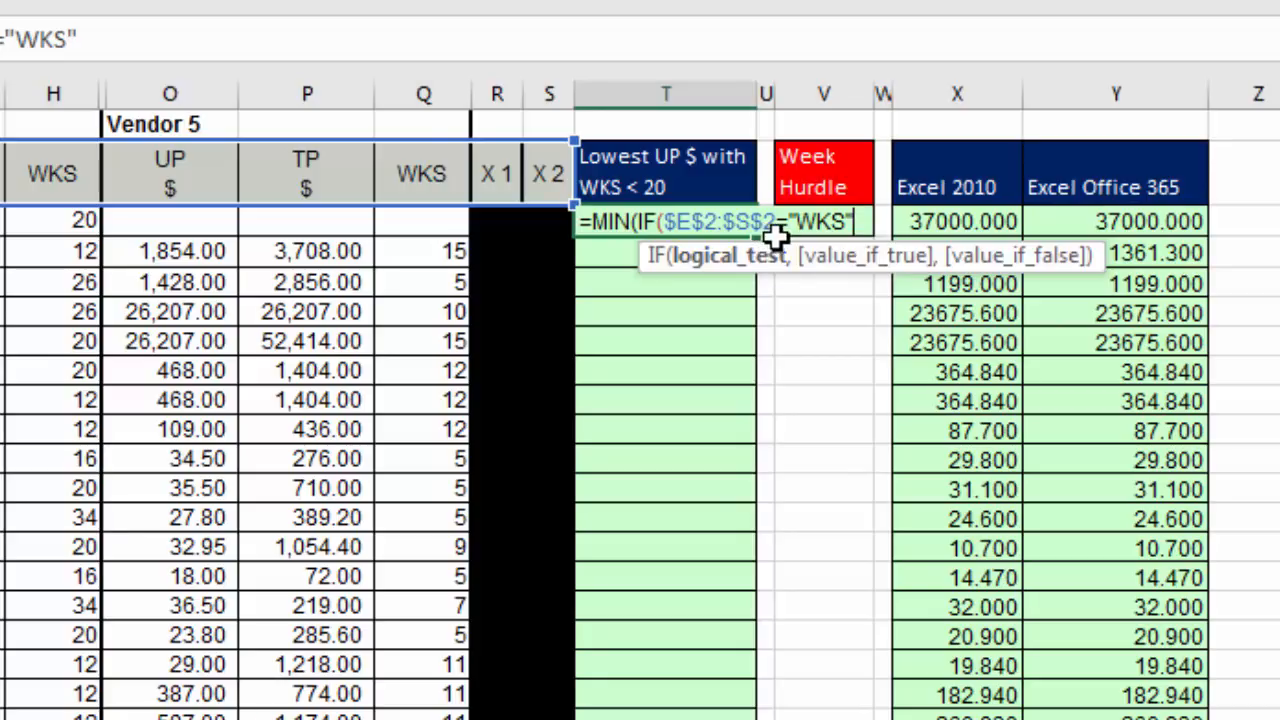
{"action": "mouse_move", "coordinate": [780, 250]}
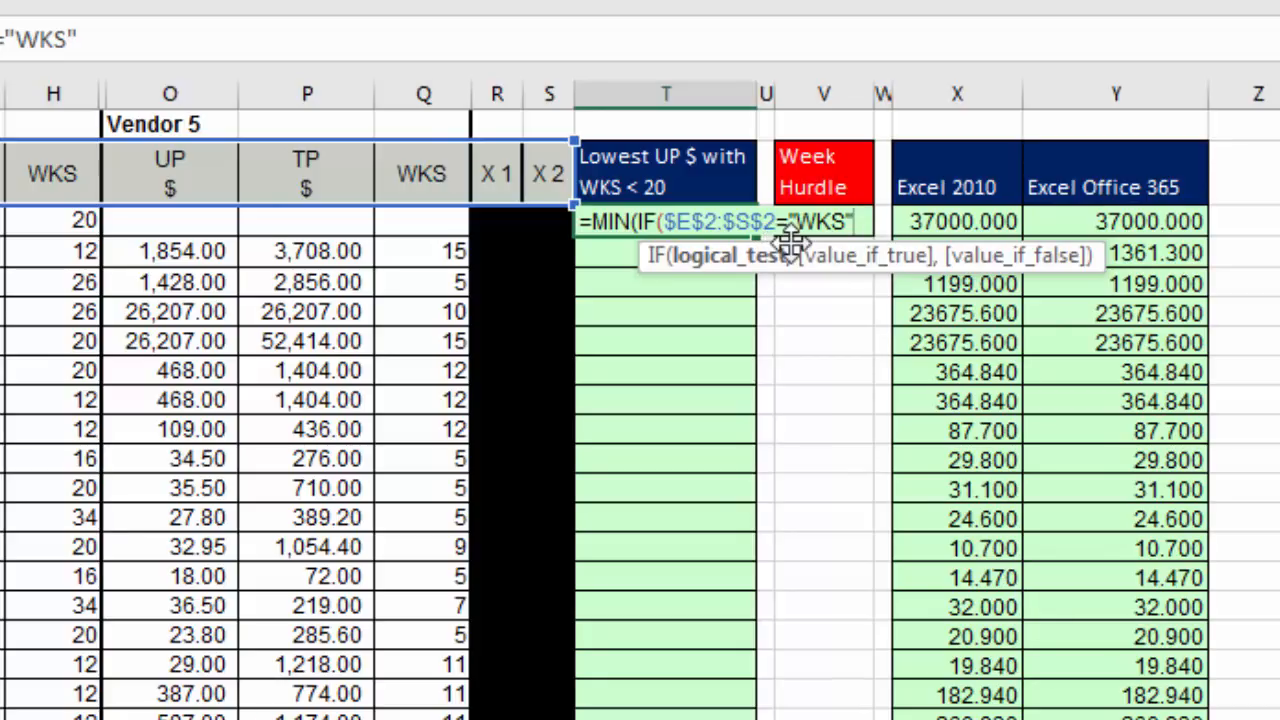
{"action": "mouse_move", "coordinate": [812, 186]}
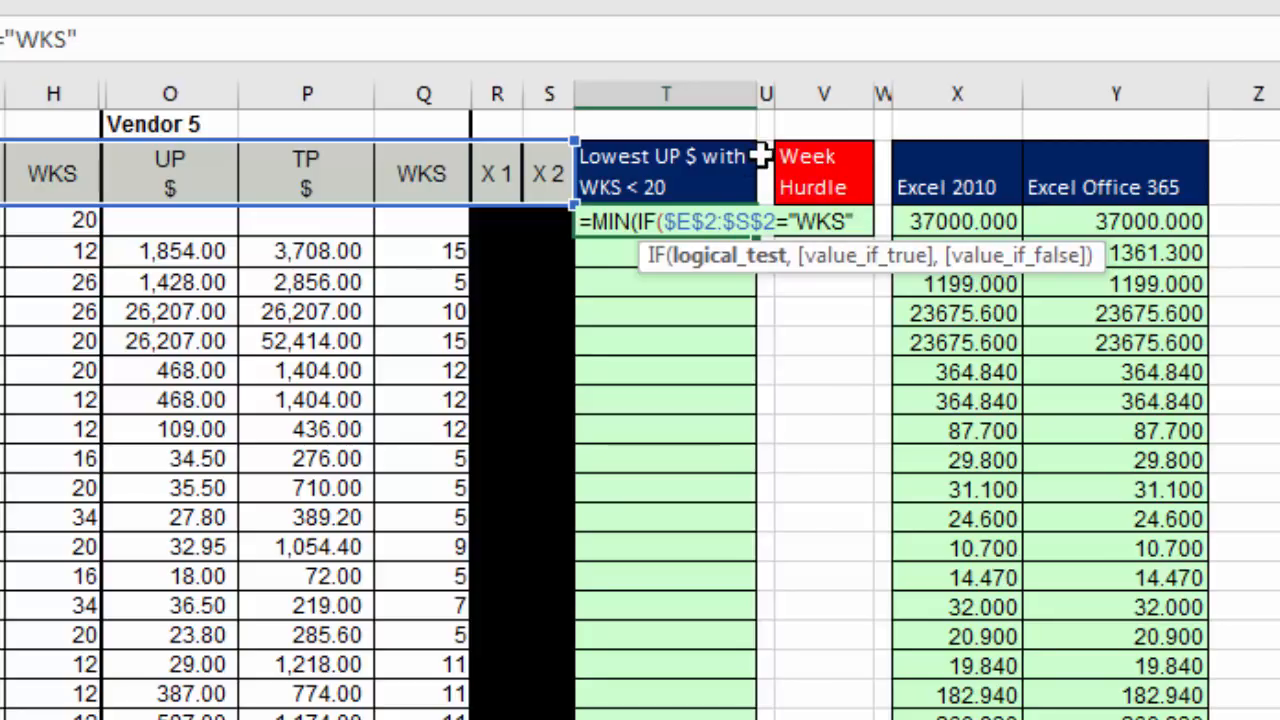
{"action": "mouse_move", "coordinate": [664, 224]}
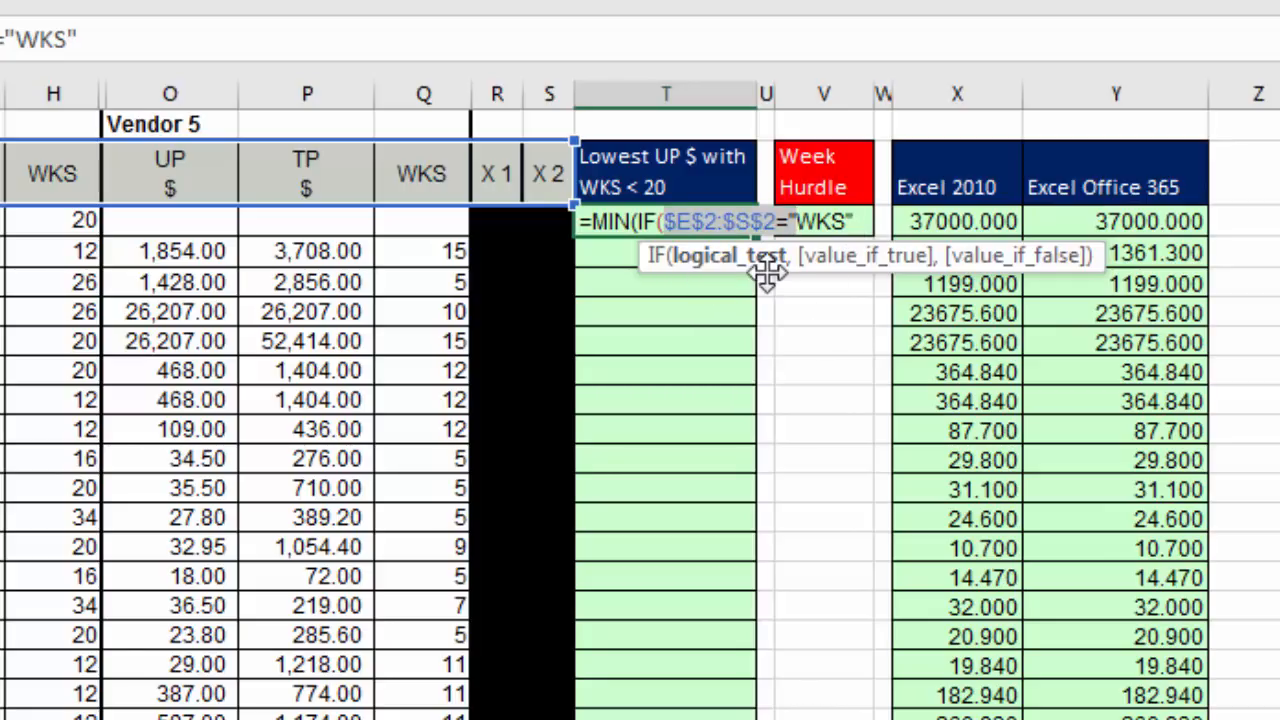
{"action": "mouse_move", "coordinate": [816, 260]}
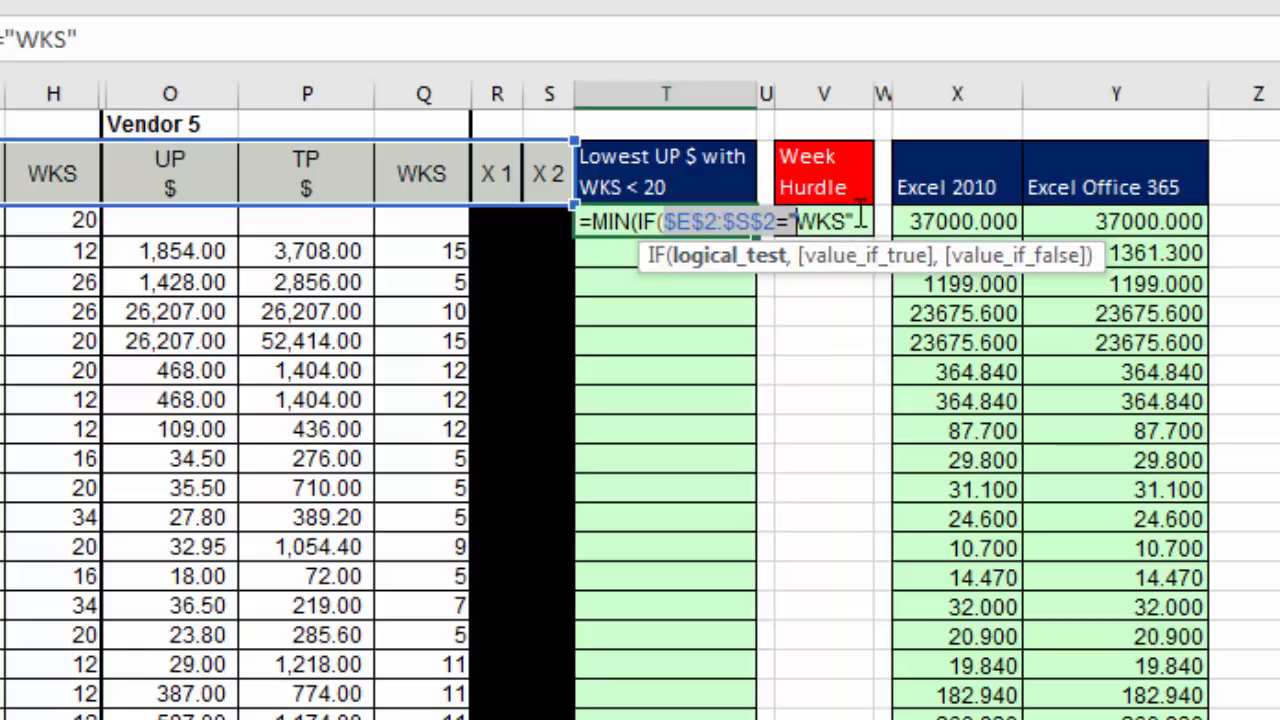
{"action": "key", "text": "shift"}
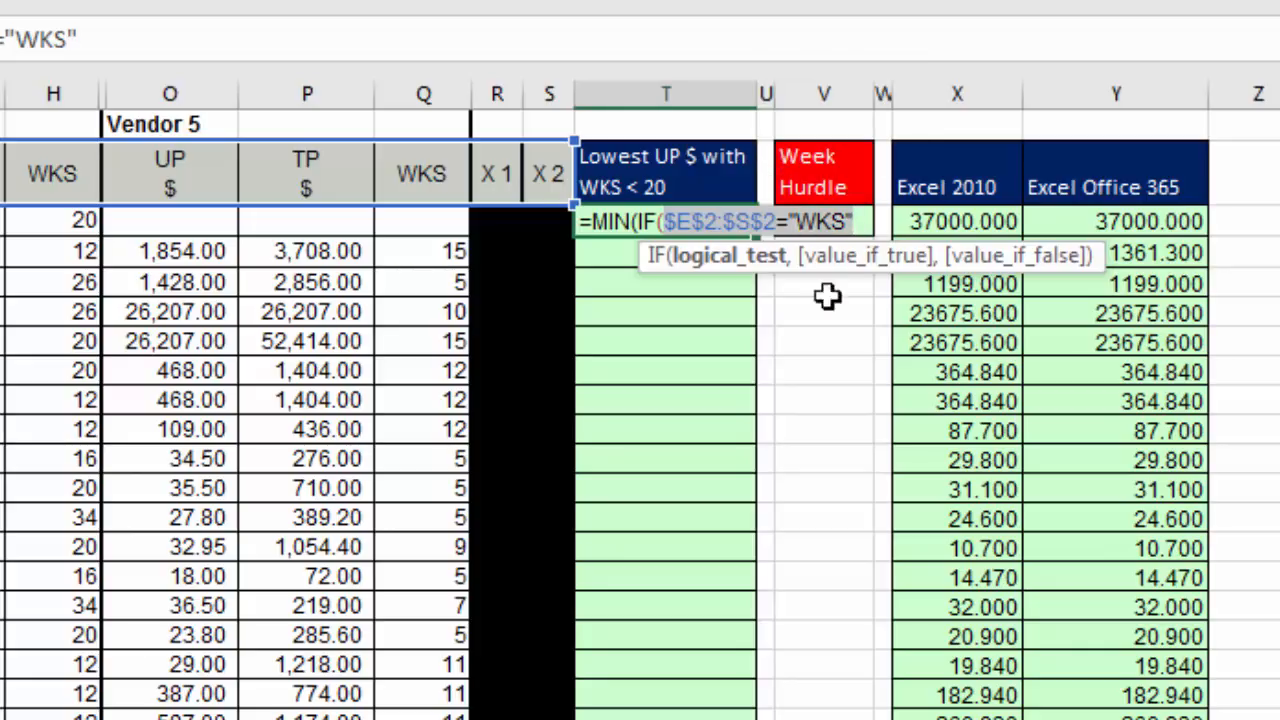
{"action": "mouse_move", "coordinate": [802, 424]}
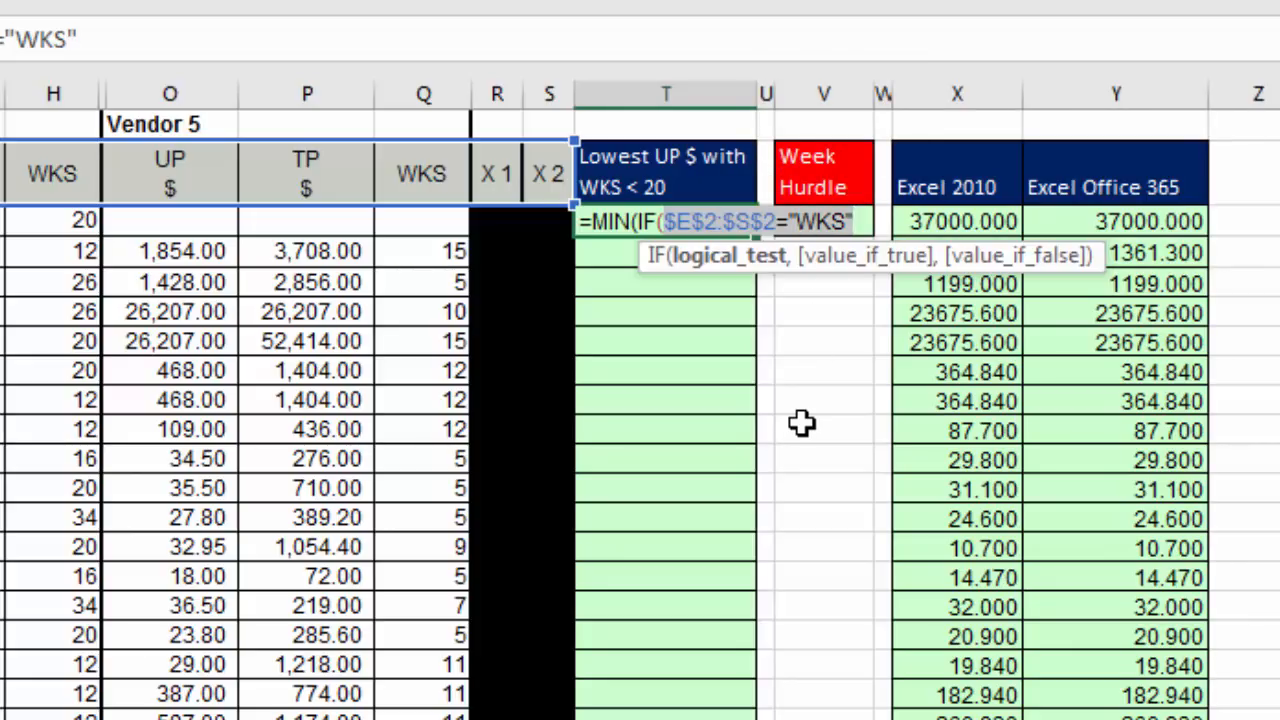
{"action": "scroll", "scroll_direction": "right", "scroll_amount": 3}
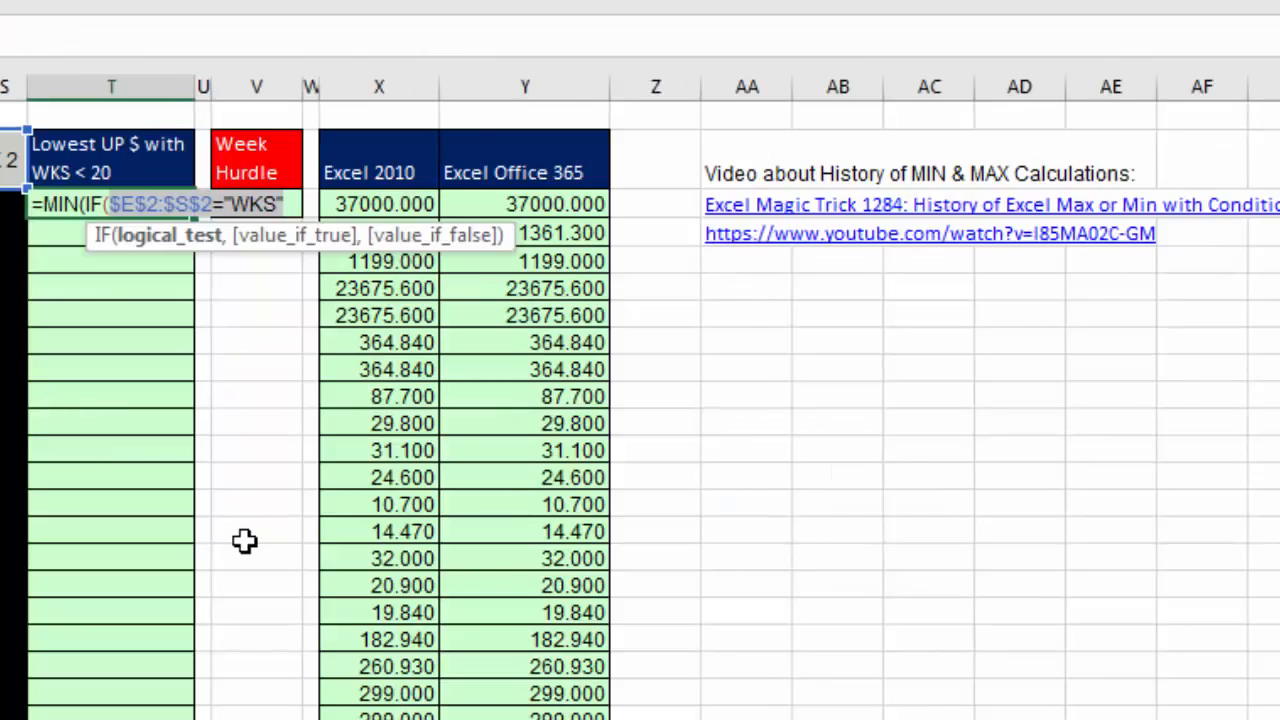
{"action": "key", "text": "F9"}
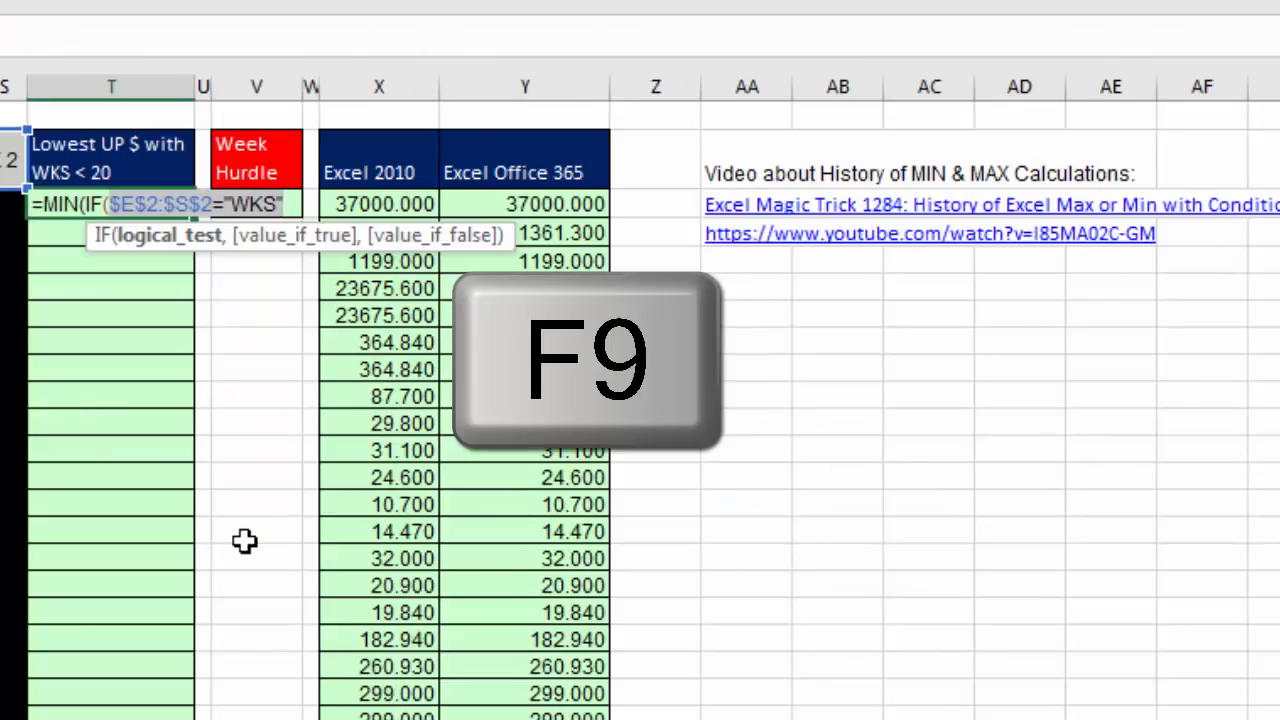
{"action": "key", "text": "F9"}
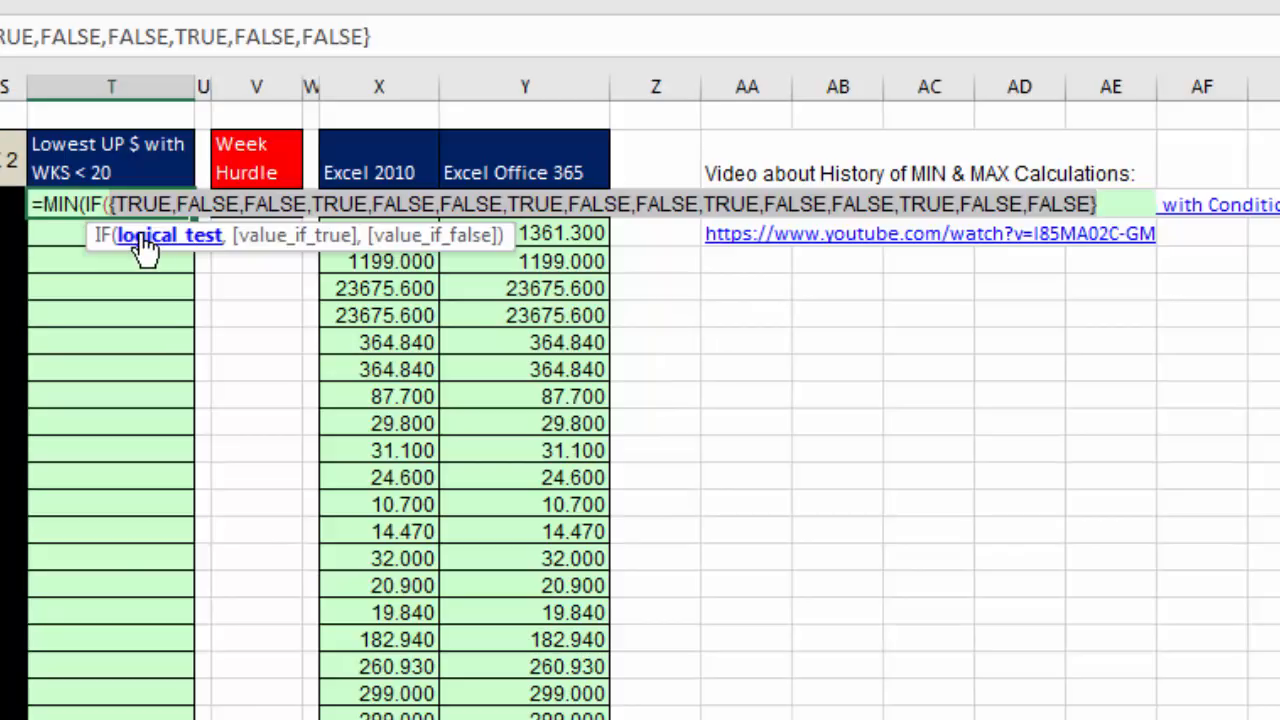
{"action": "mouse_move", "coordinate": [912, 206]}
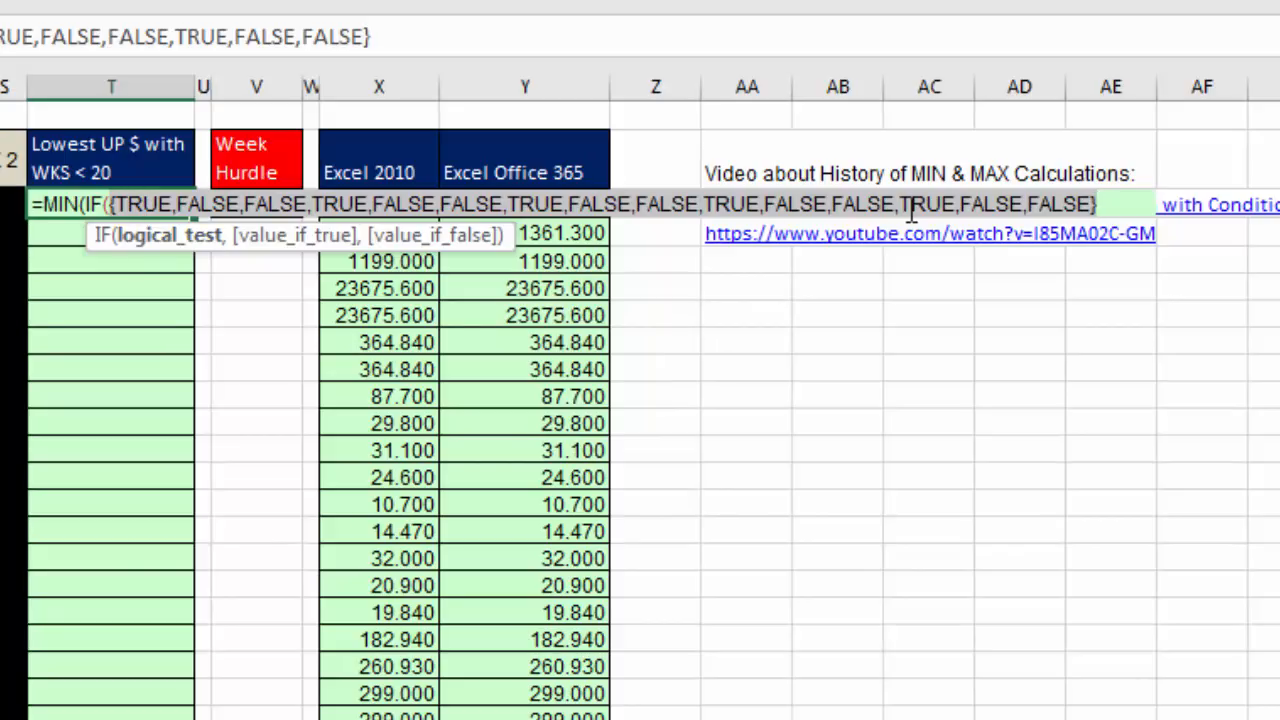
{"action": "mouse_move", "coordinate": [152, 212]}
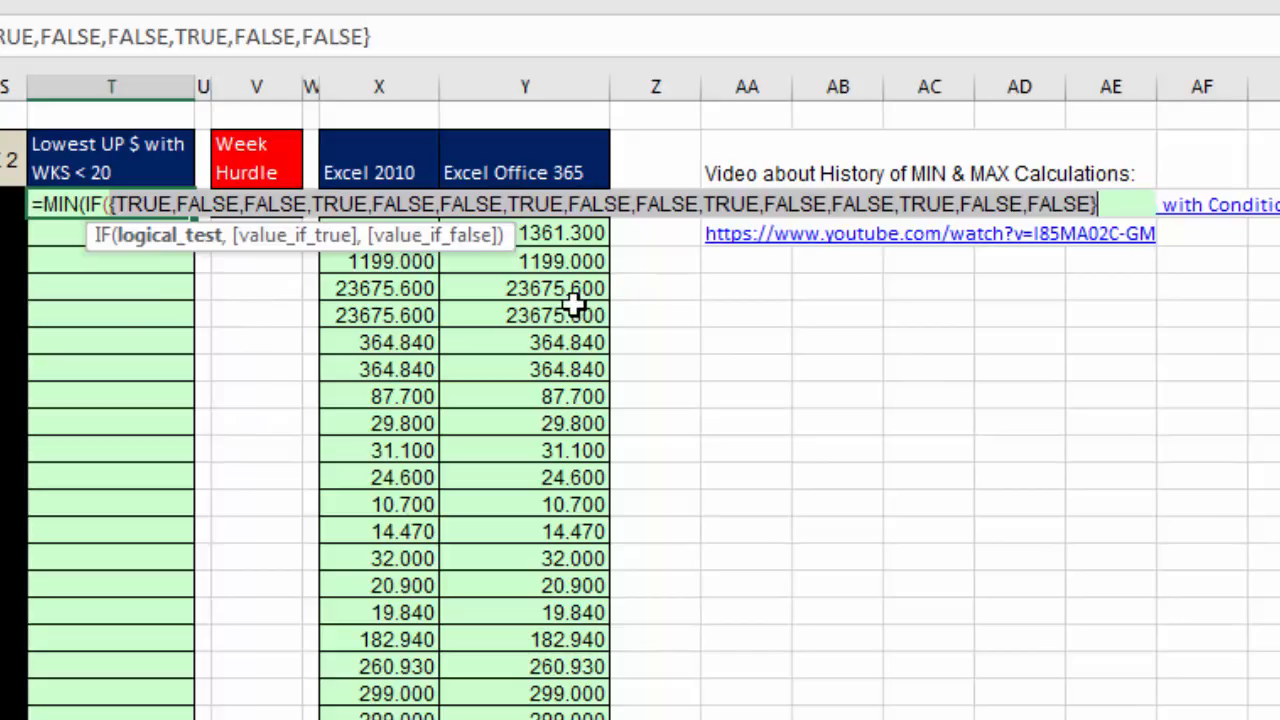
{"action": "key", "text": "Ctrl+z"}
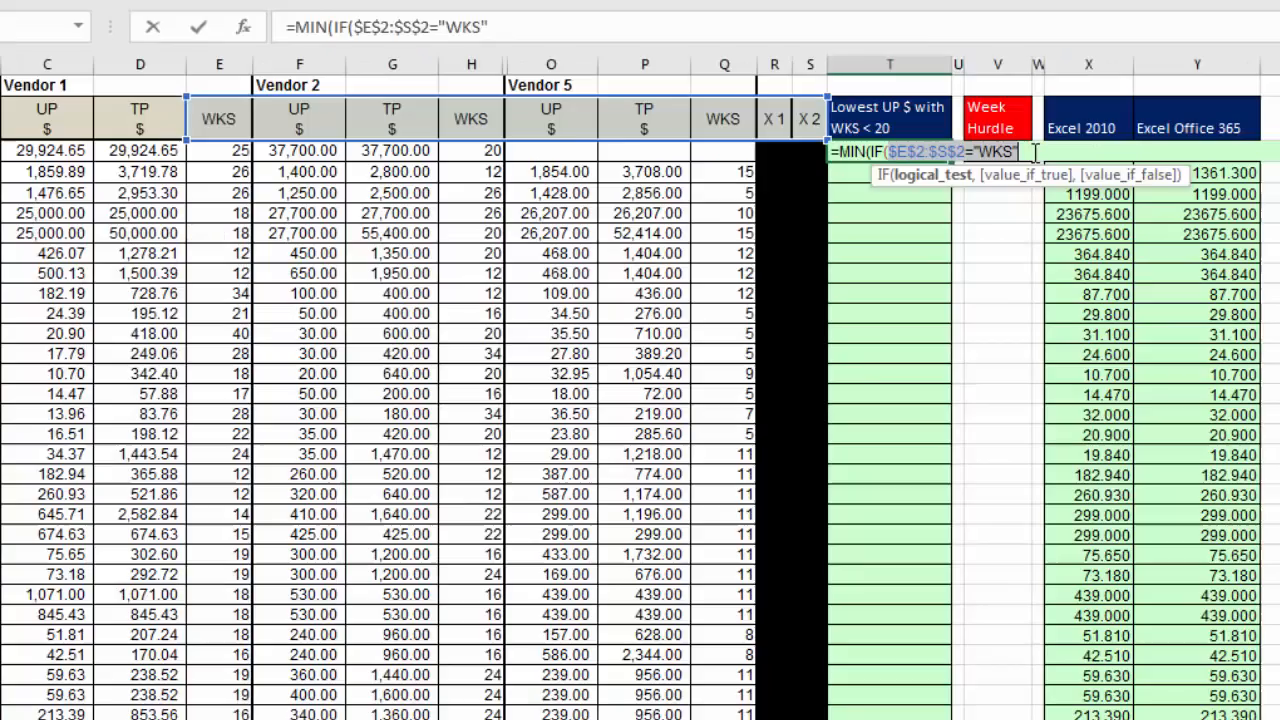
{"action": "mouse_move", "coordinate": [1010, 328]}
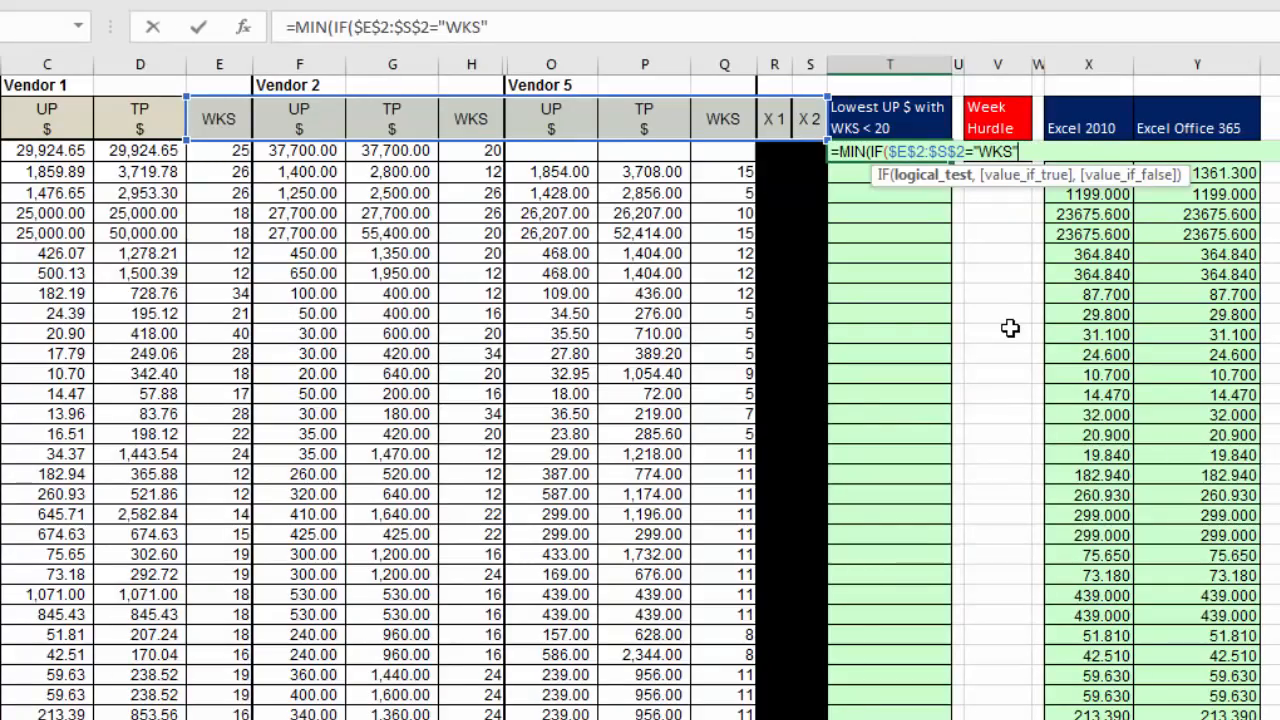
Nest a second IF testing E3:S3 below the absolute week hurdle $V$3
{"action": "type", "text": ","}
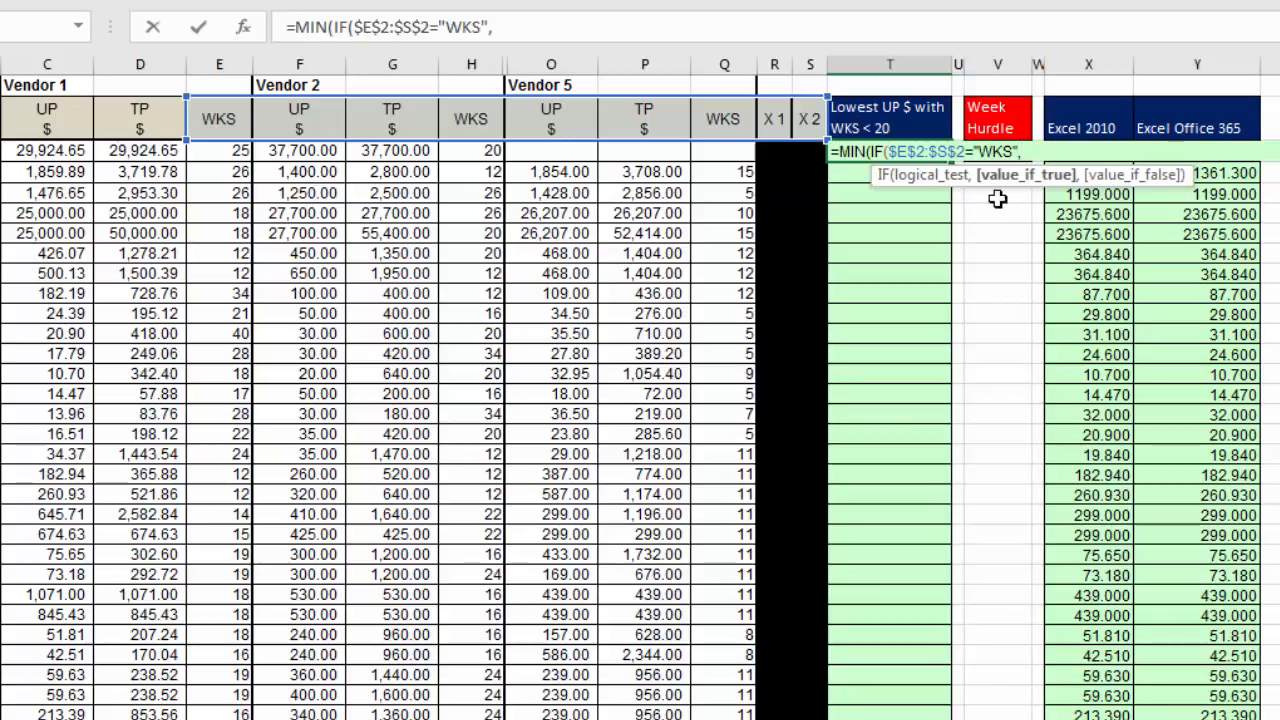
{"action": "mouse_move", "coordinate": [1024, 216]}
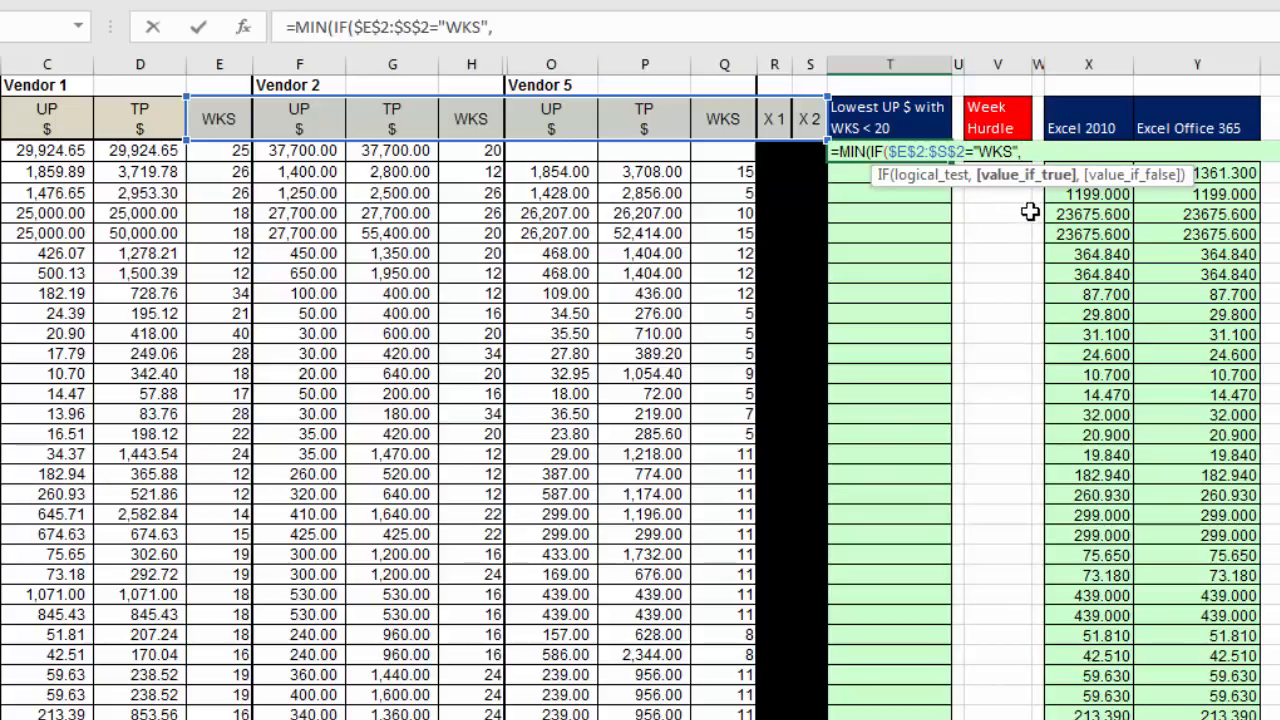
{"action": "mouse_move", "coordinate": [1028, 326]}
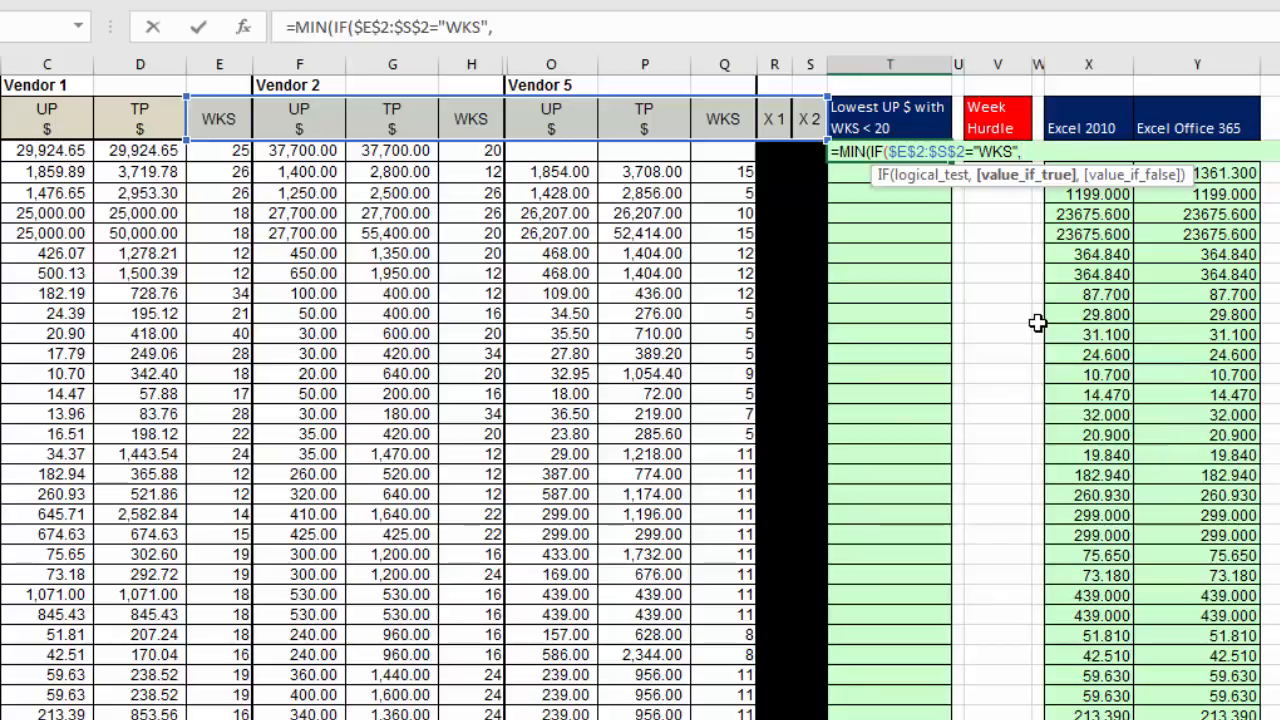
{"action": "type", "text": "IF("}
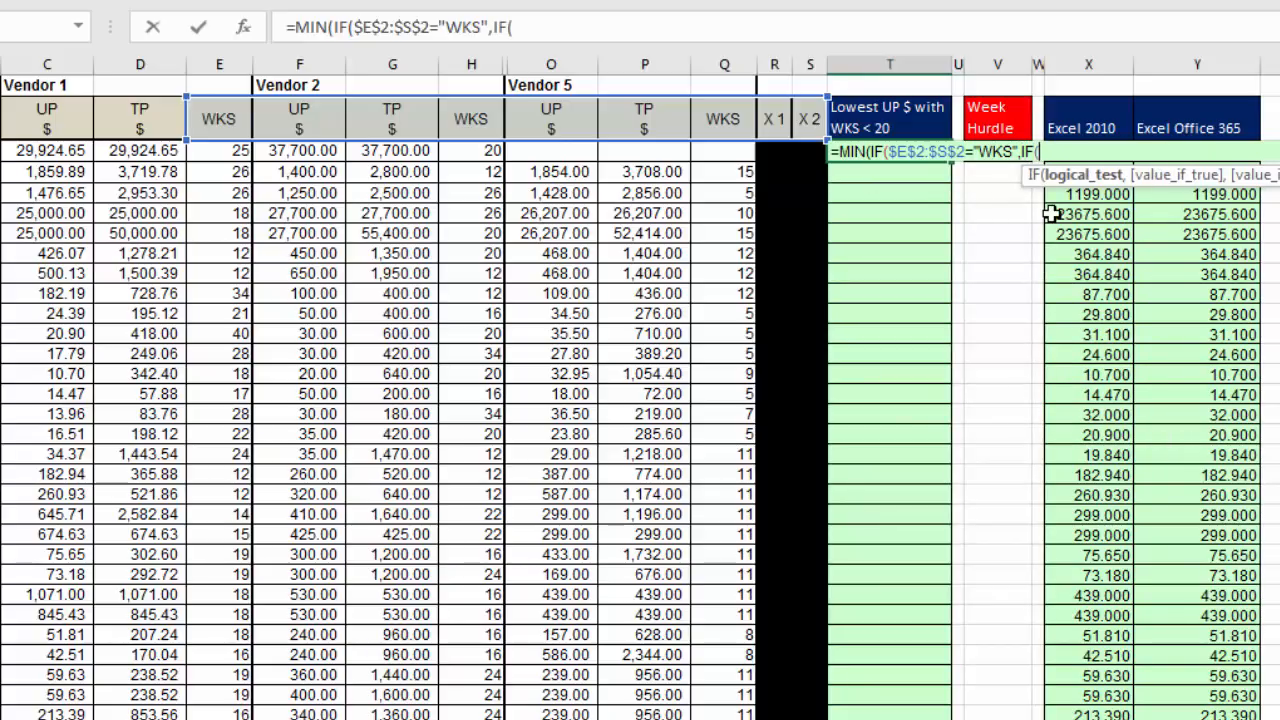
{"action": "mouse_move", "coordinate": [480, 192]}
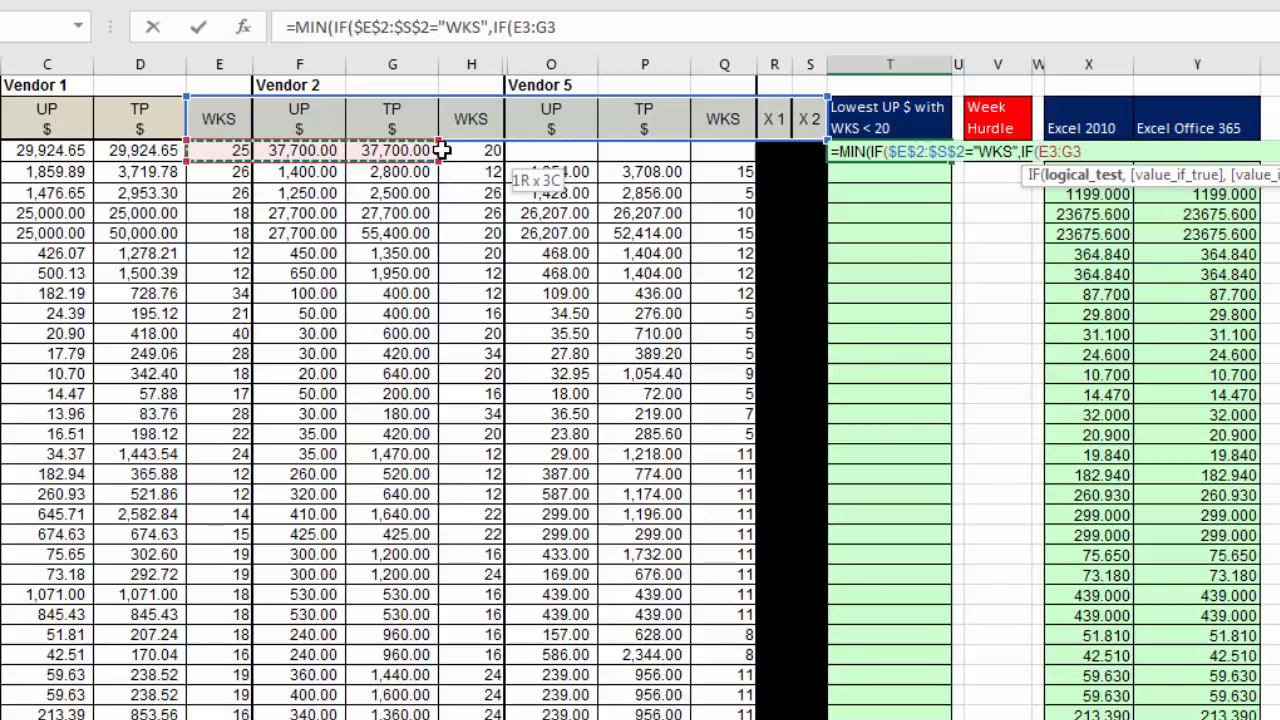
{"action": "left_click_drag", "start_coordinate": [440, 152], "coordinate": [684, 152]}
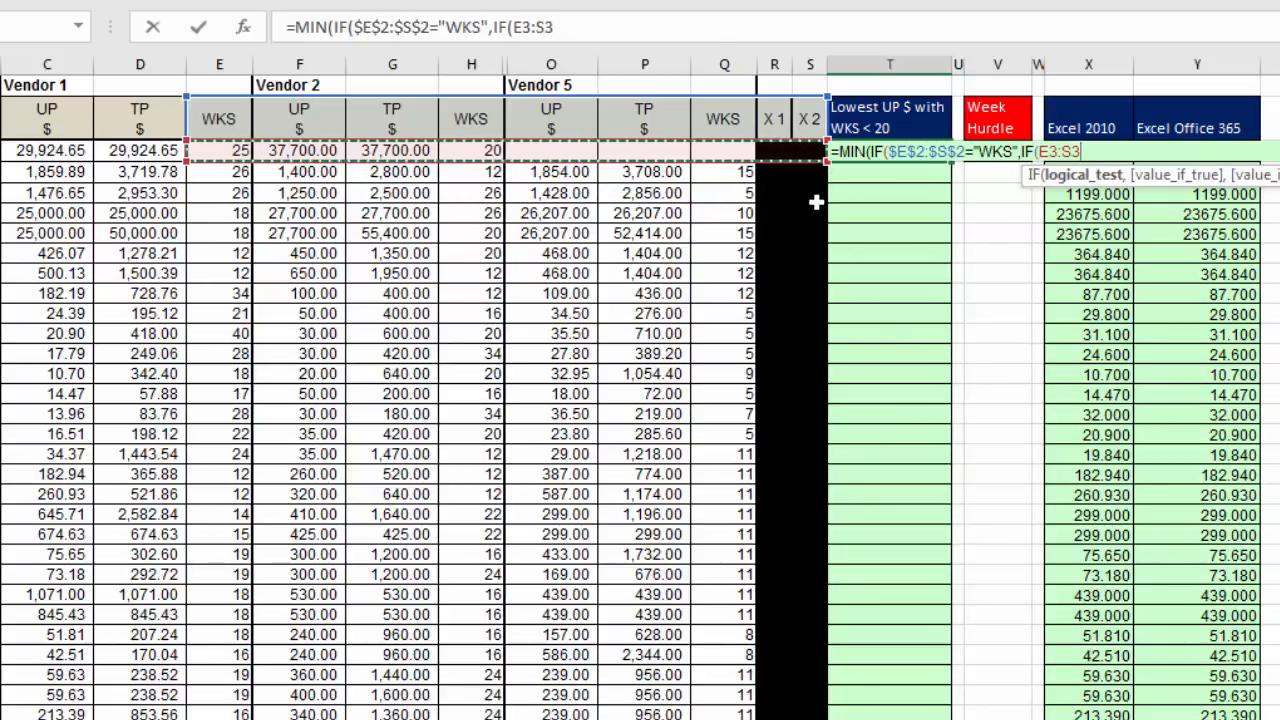
{"action": "mouse_move", "coordinate": [204, 268]}
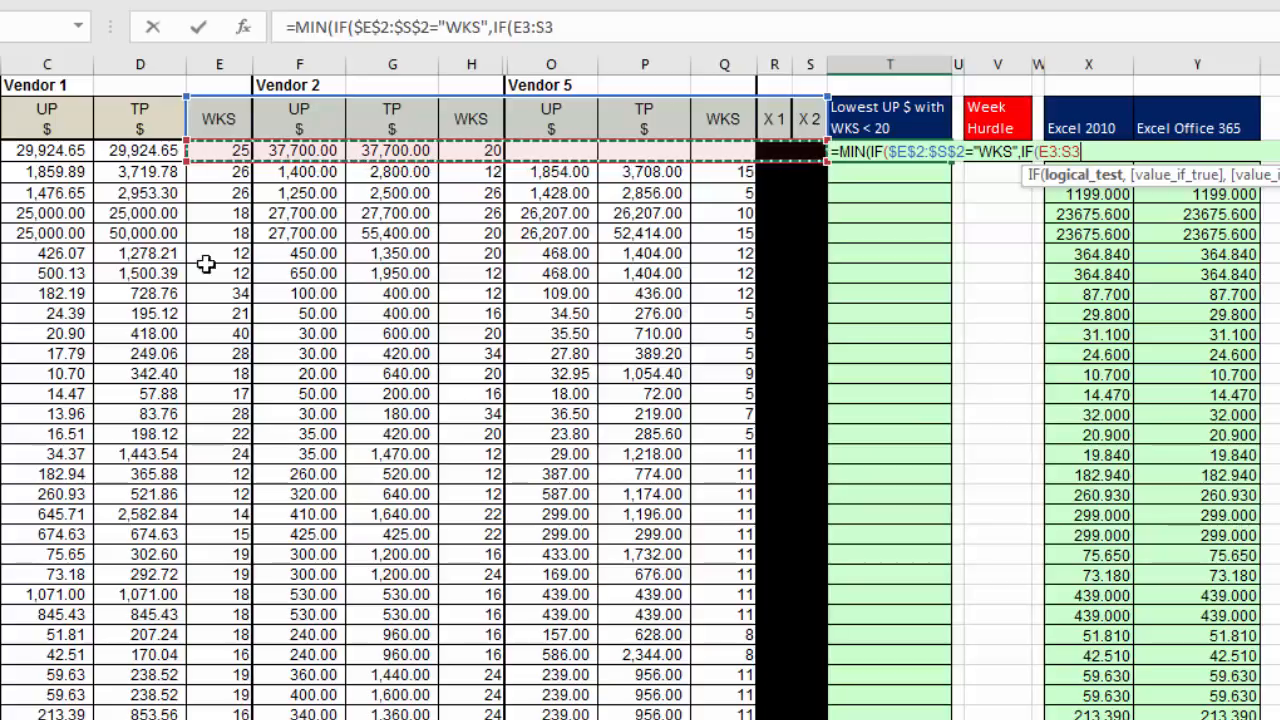
{"action": "mouse_move", "coordinate": [884, 264]}
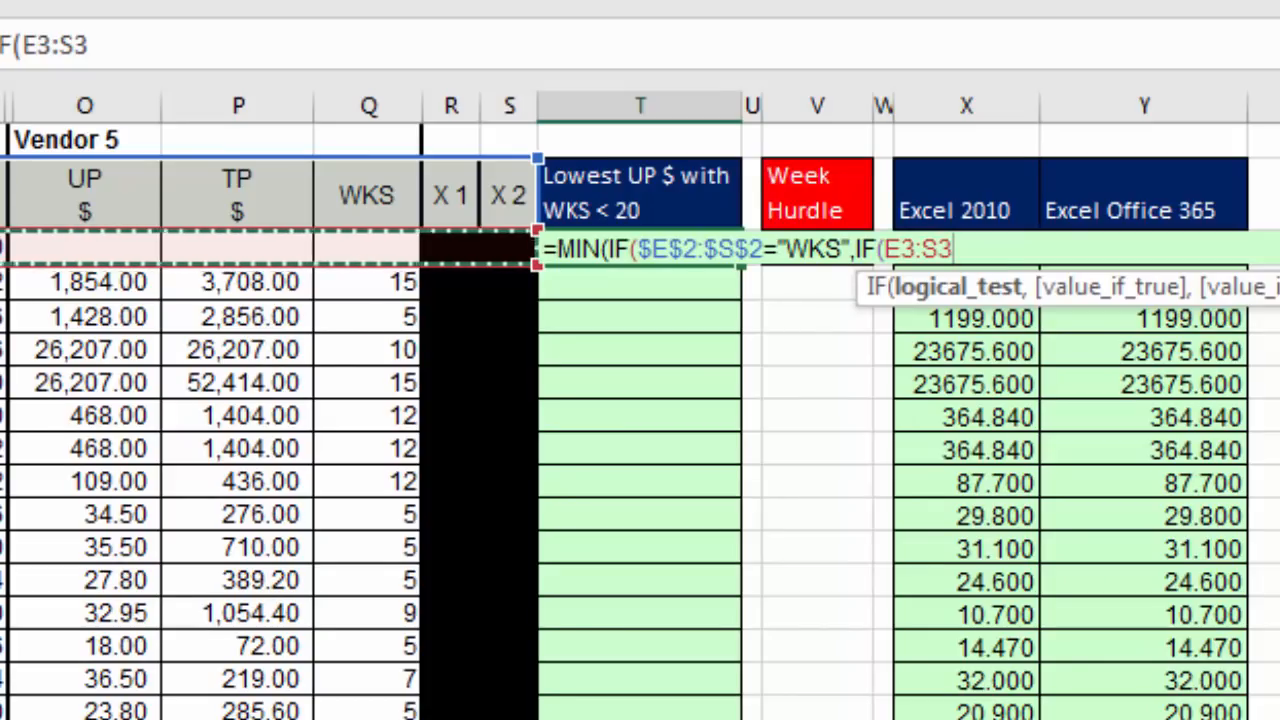
{"action": "type", "text": "<"}
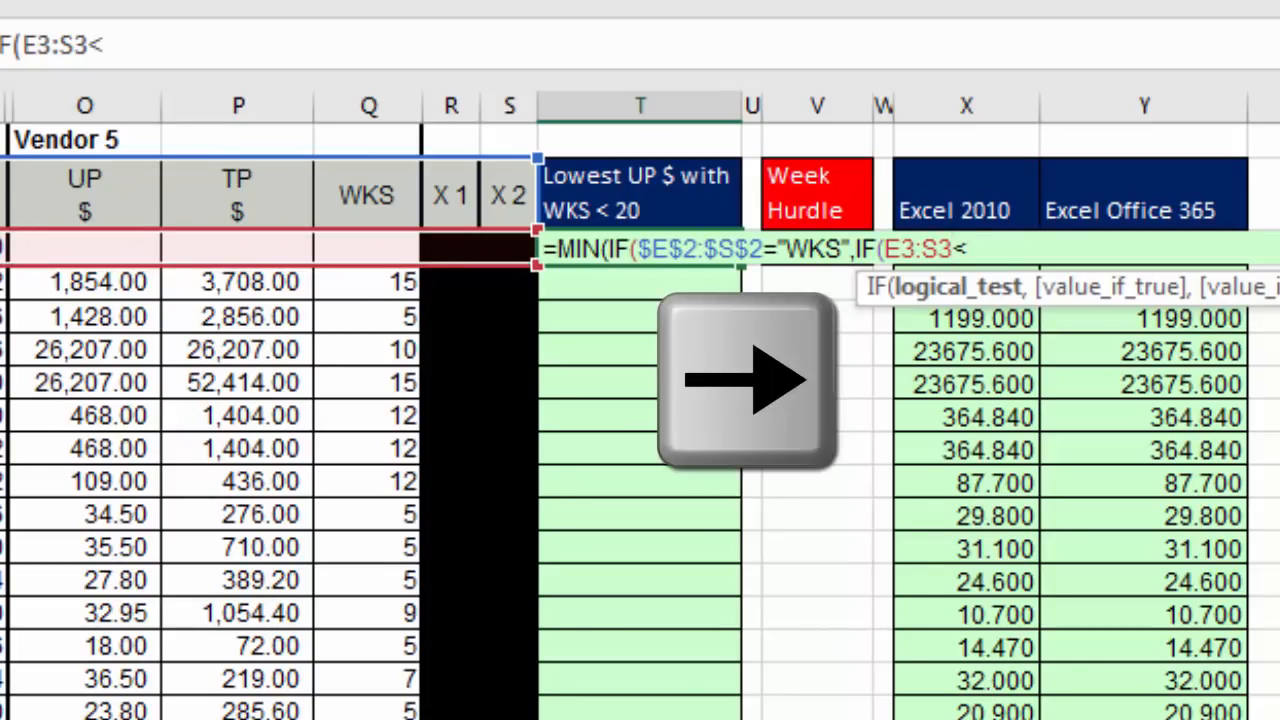
{"action": "left_click", "coordinate": [816, 196]}
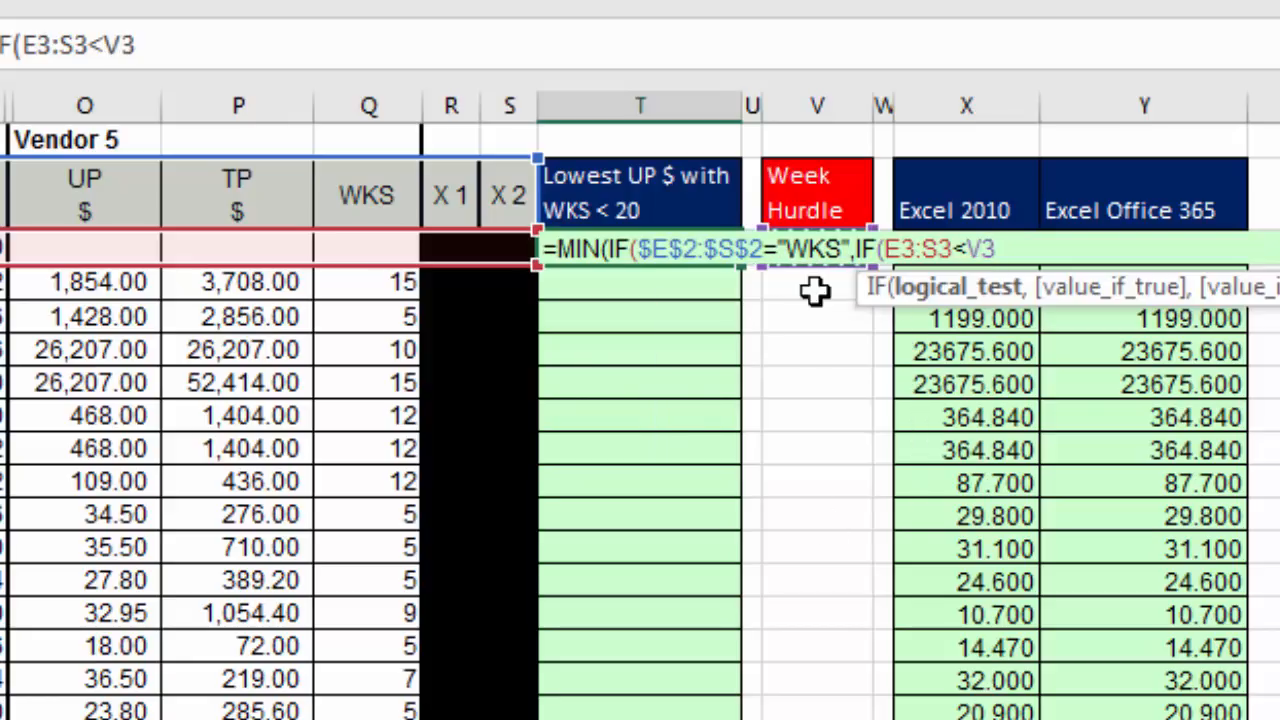
{"action": "mouse_move", "coordinate": [1008, 262]}
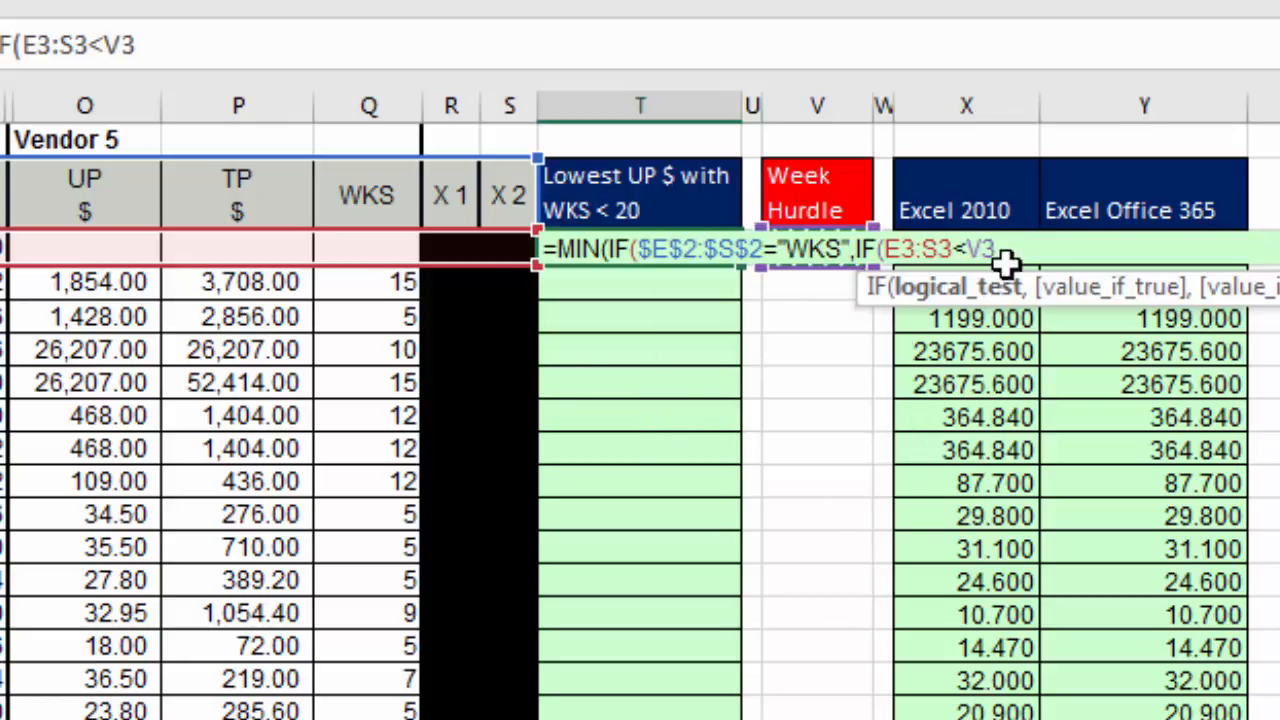
{"action": "mouse_move", "coordinate": [1018, 580]}
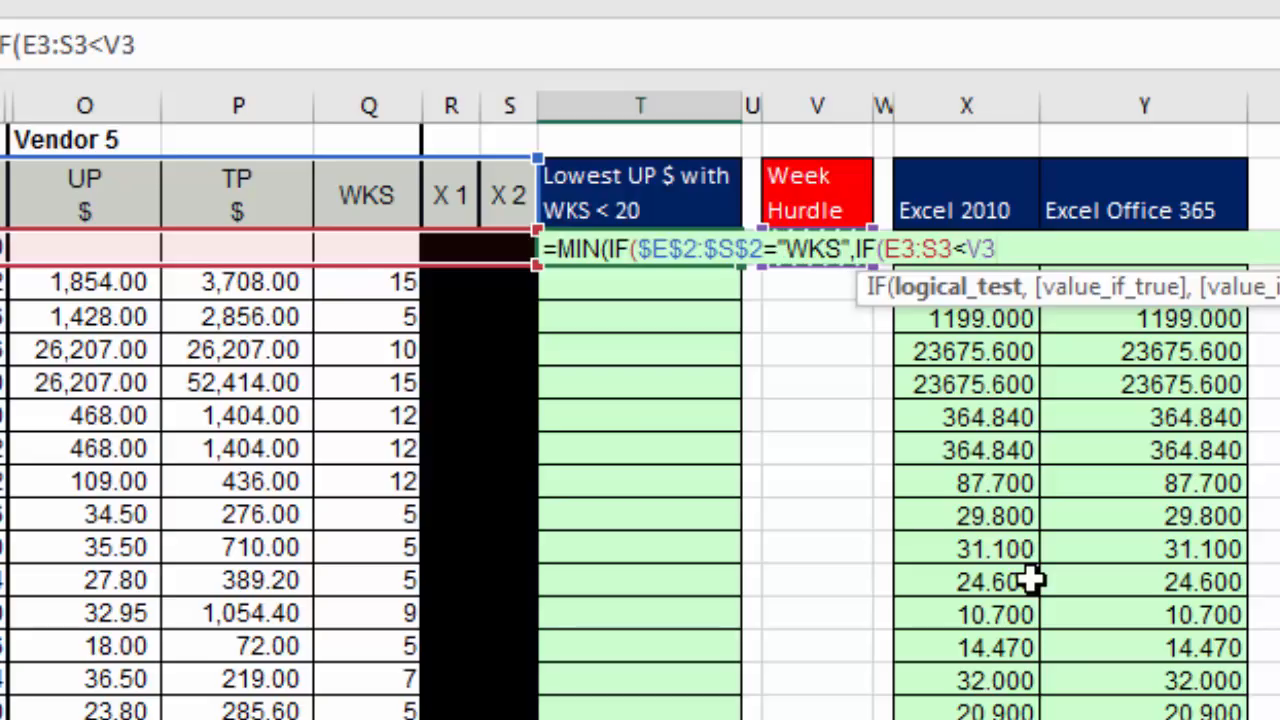
{"action": "key", "text": "F4"}
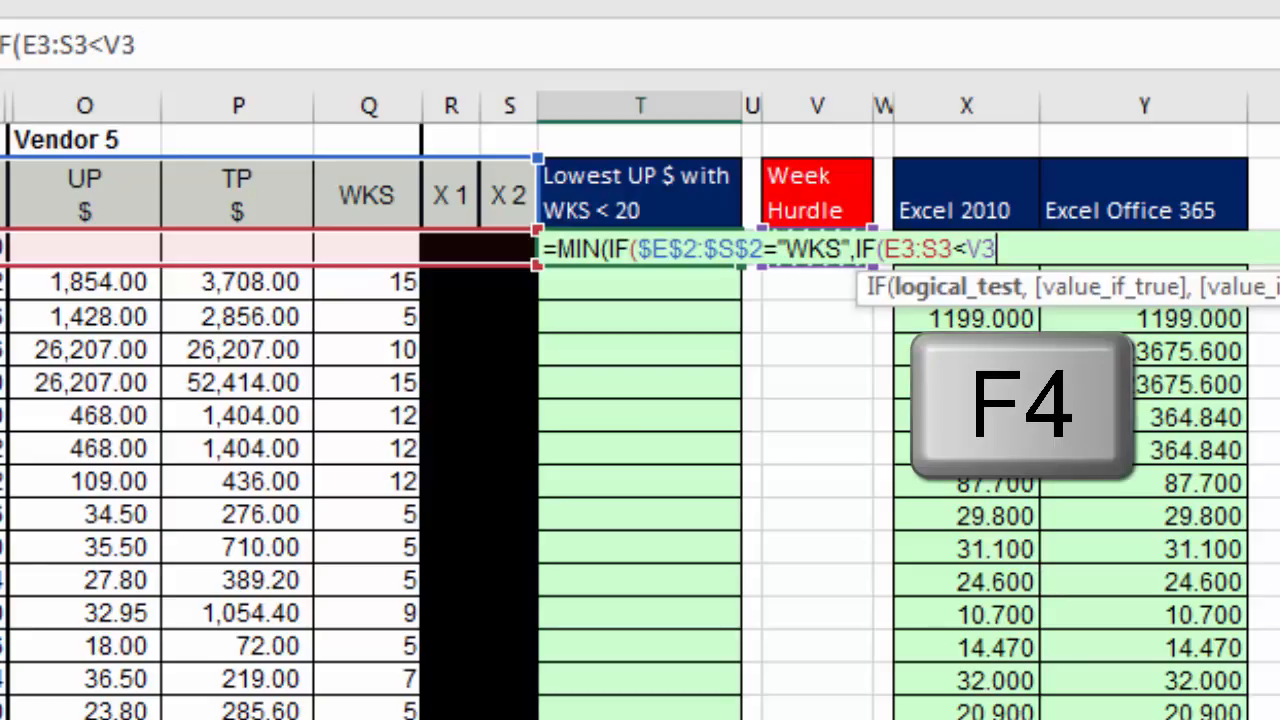
{"action": "key", "text": "F4"}
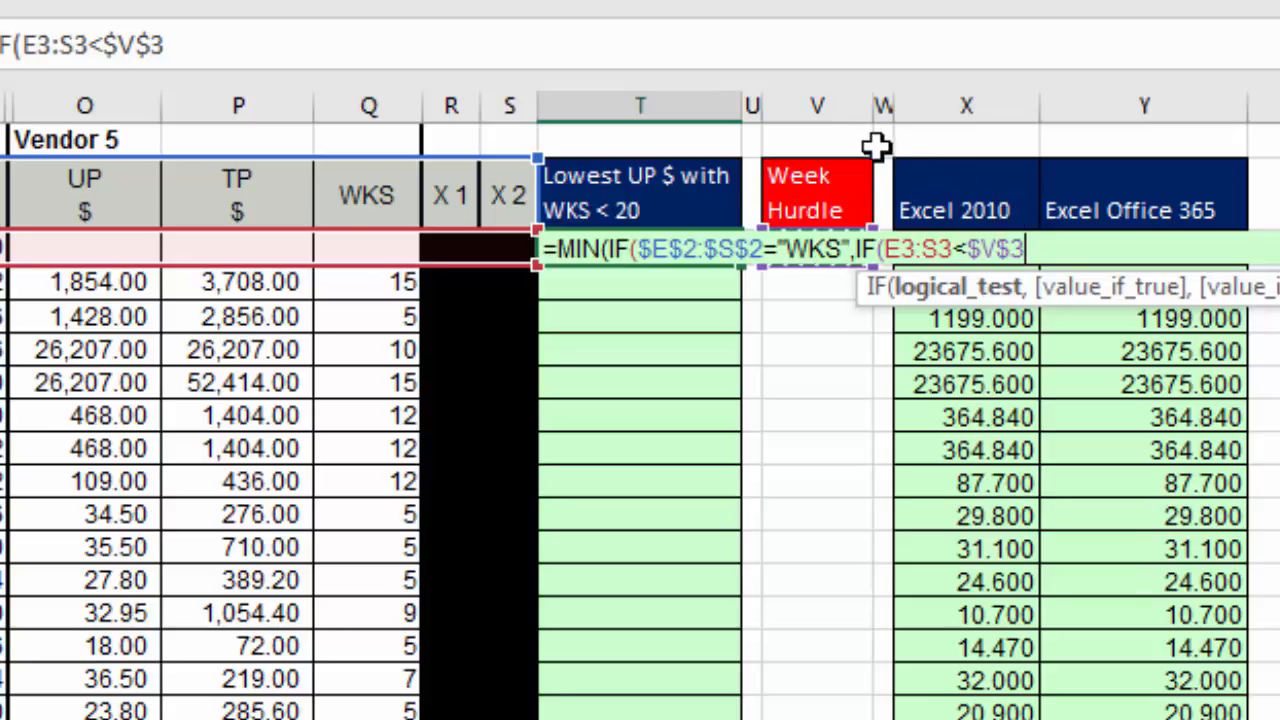
{"action": "mouse_move", "coordinate": [858, 196]}
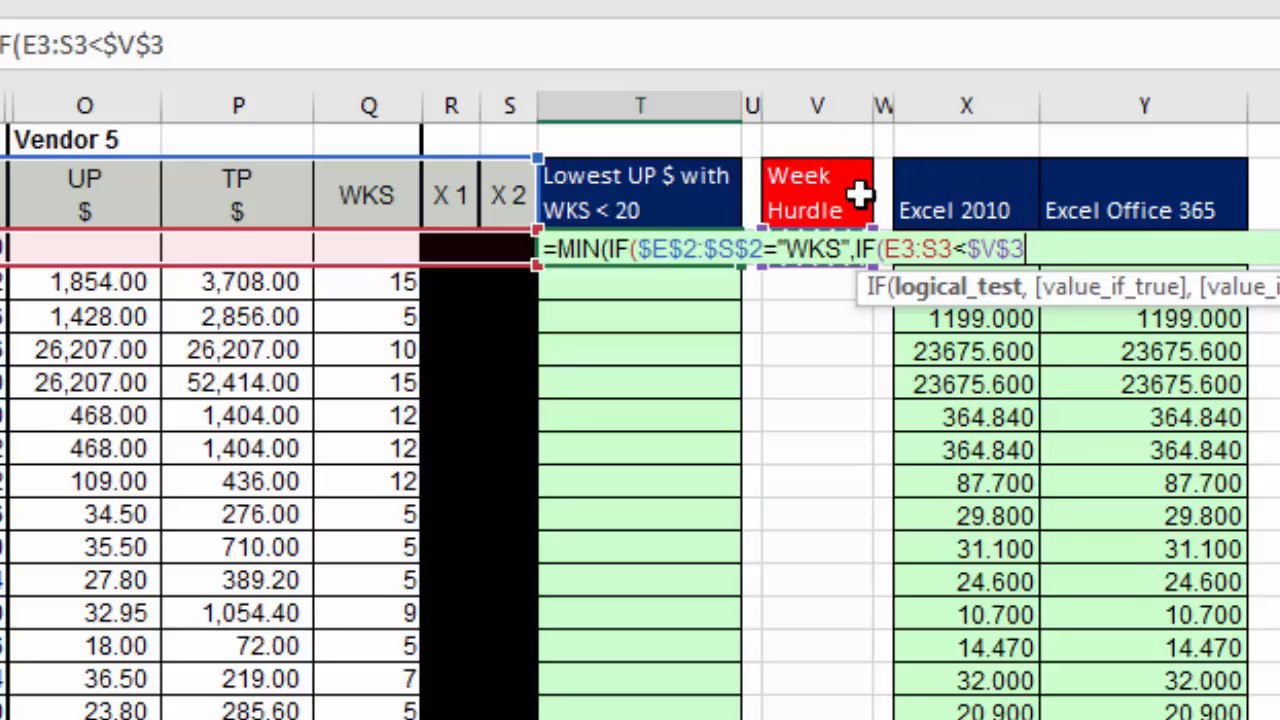
{"action": "mouse_move", "coordinate": [1000, 304]}
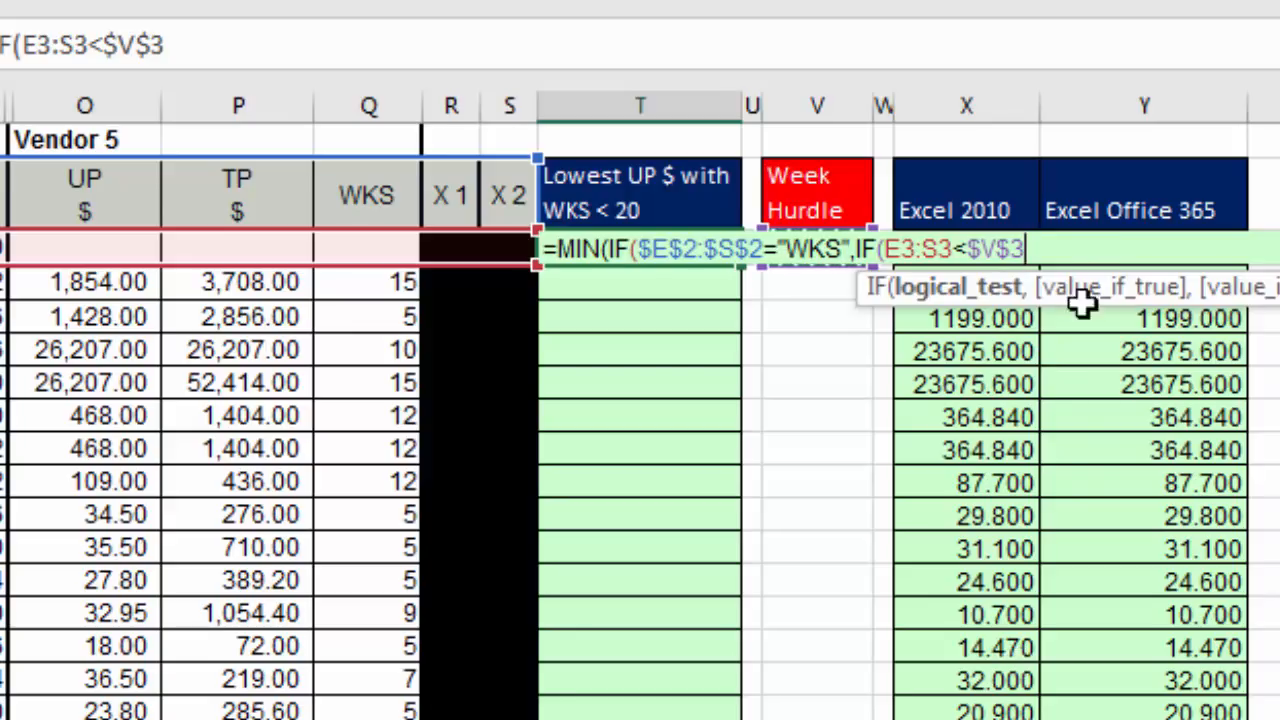
{"action": "mouse_move", "coordinate": [384, 248]}
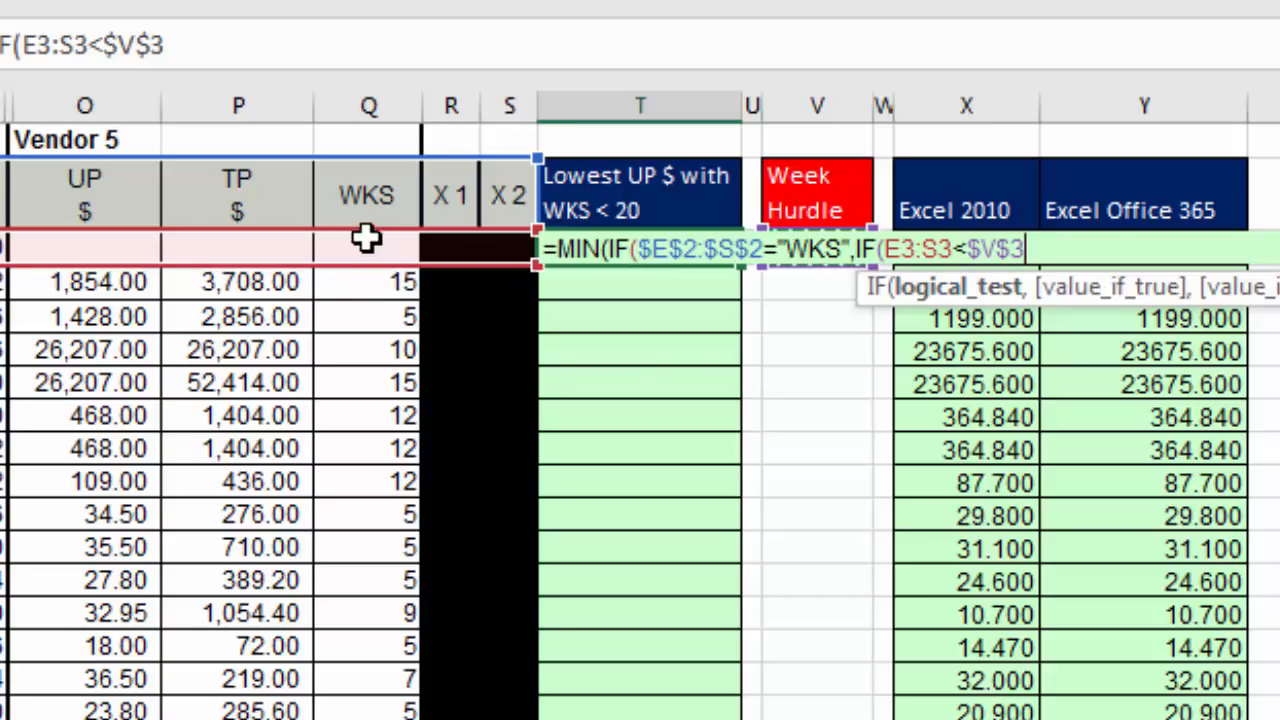
{"action": "mouse_move", "coordinate": [360, 350]}
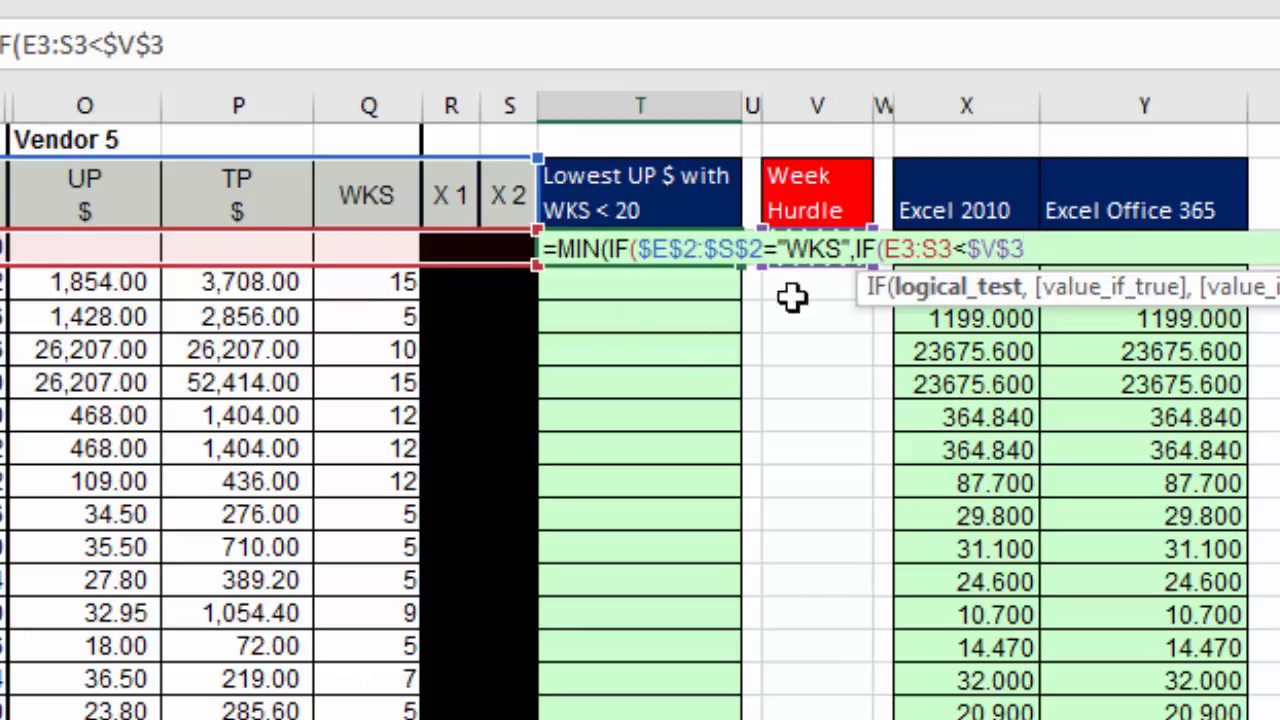
{"action": "mouse_move", "coordinate": [368, 244]}
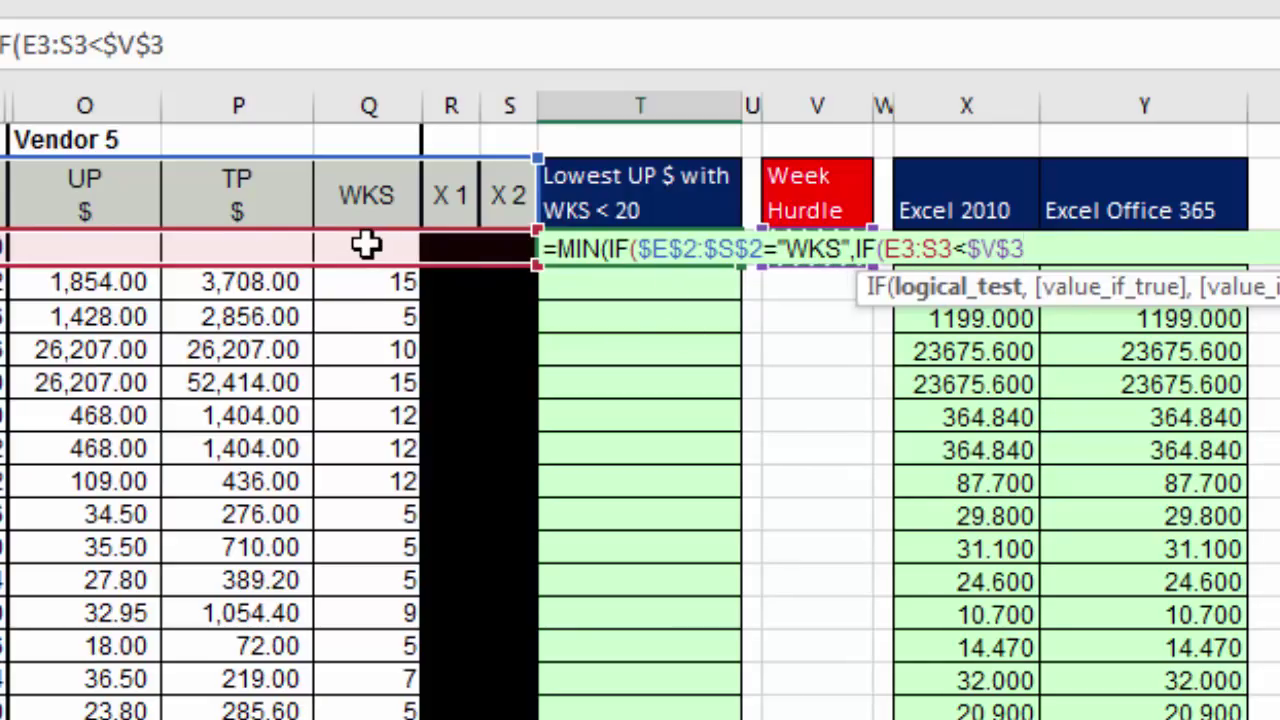
{"action": "mouse_move", "coordinate": [1044, 420]}
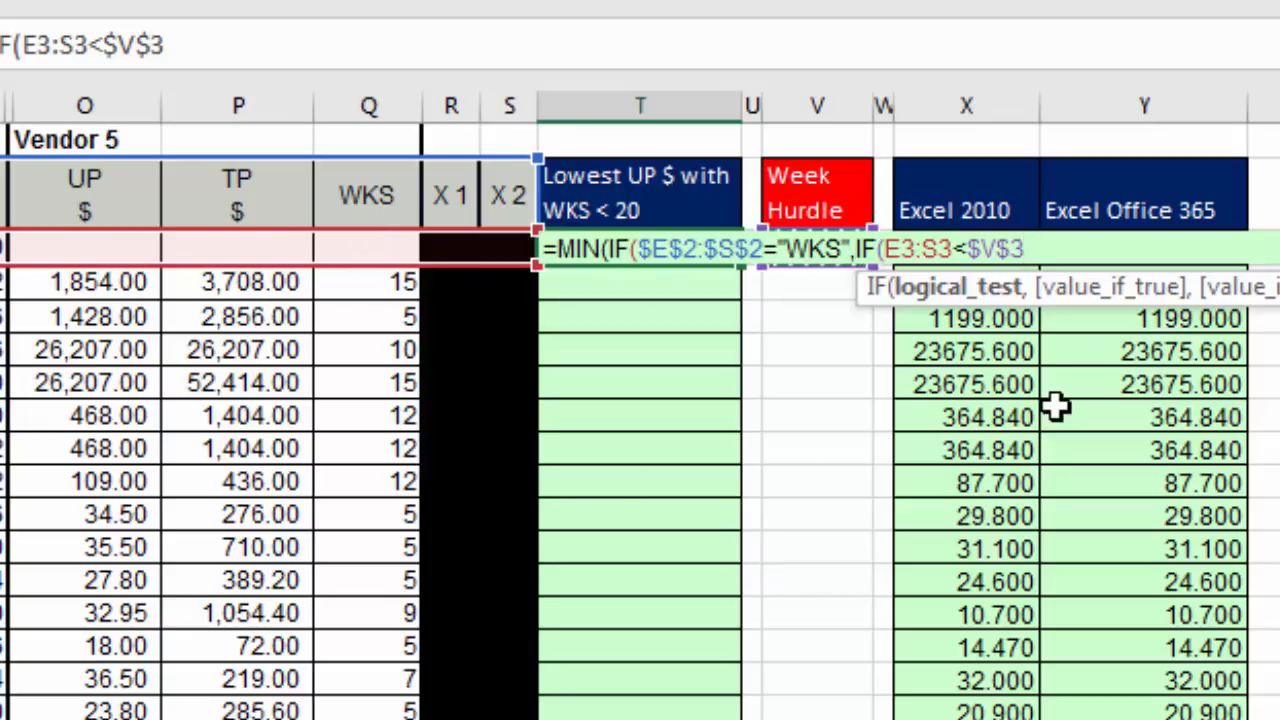
Nest a third IF testing E3:S3>0, preview its TRUE/FALSE array with F9, then undo
{"action": "type", "text": ","}
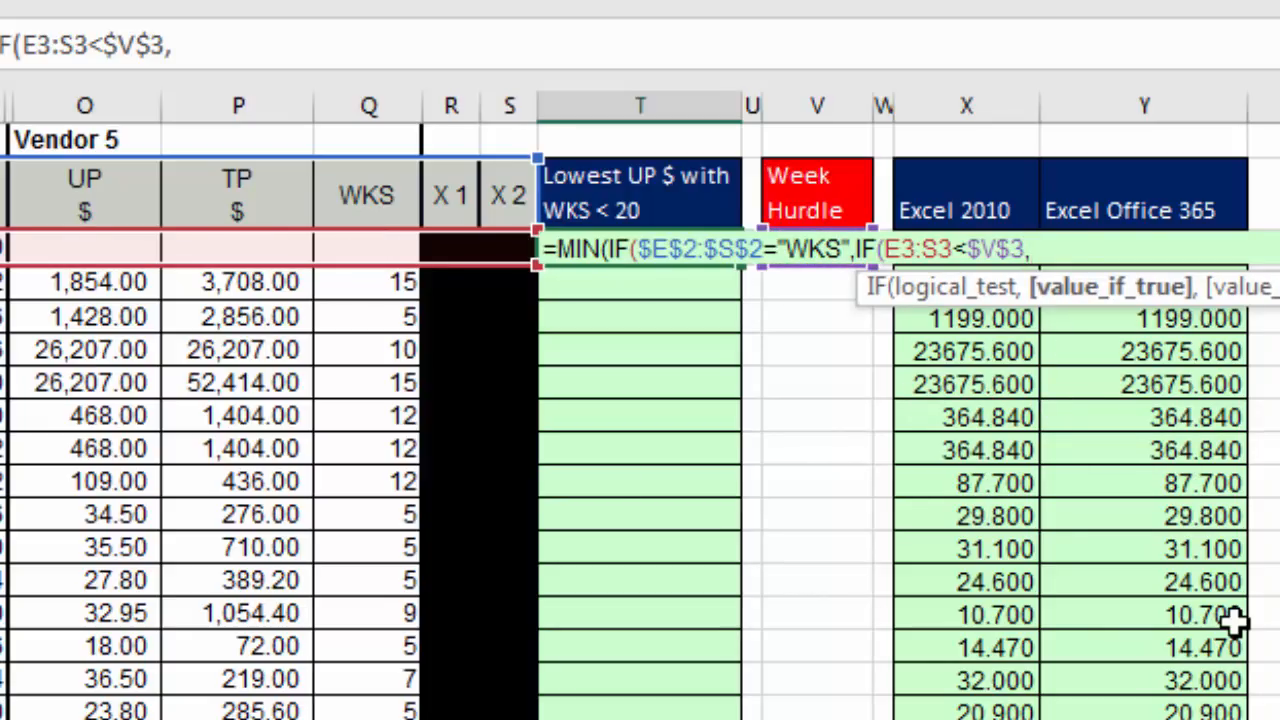
{"action": "type", "text": "i"}
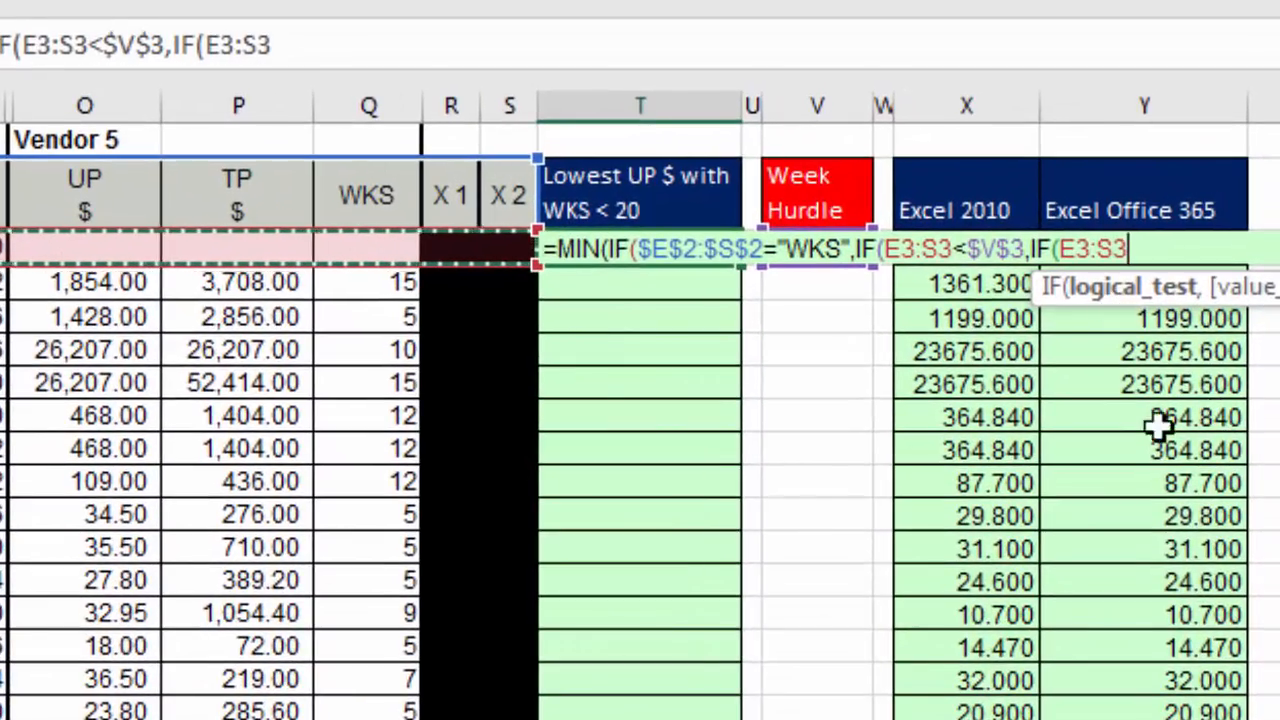
{"action": "type", "text": ">"}
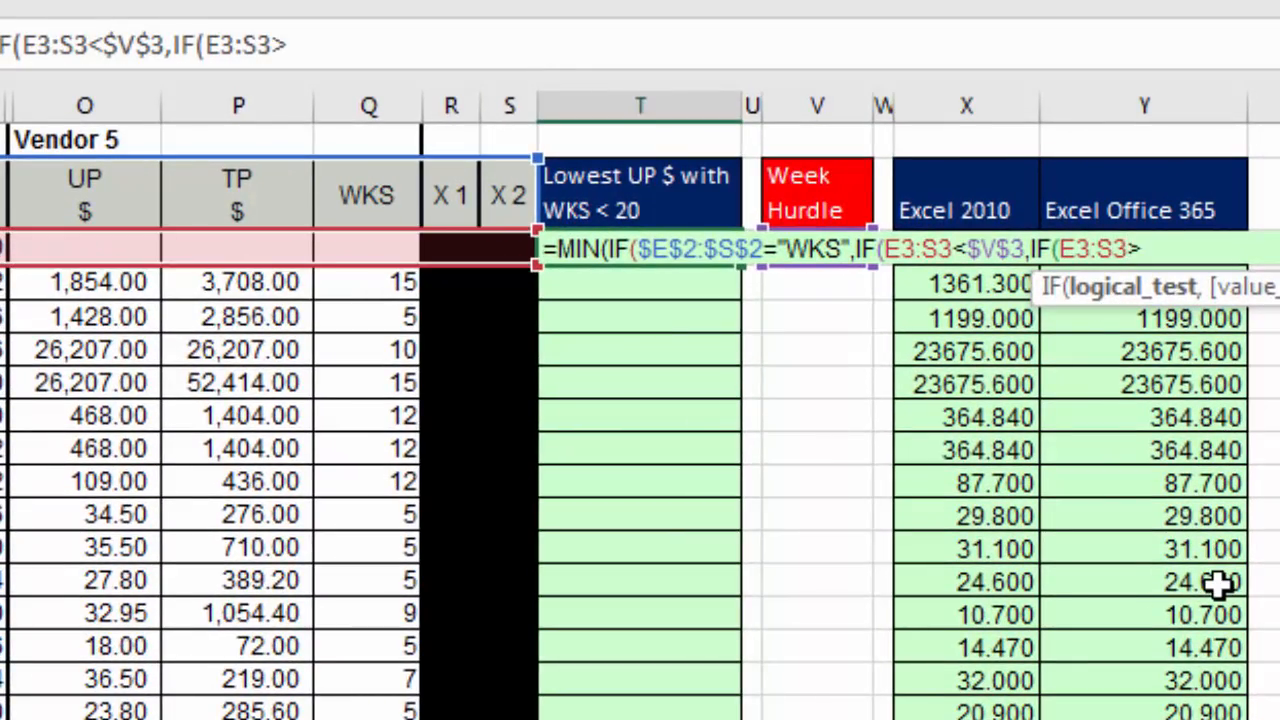
{"action": "type", "text": ">0"}
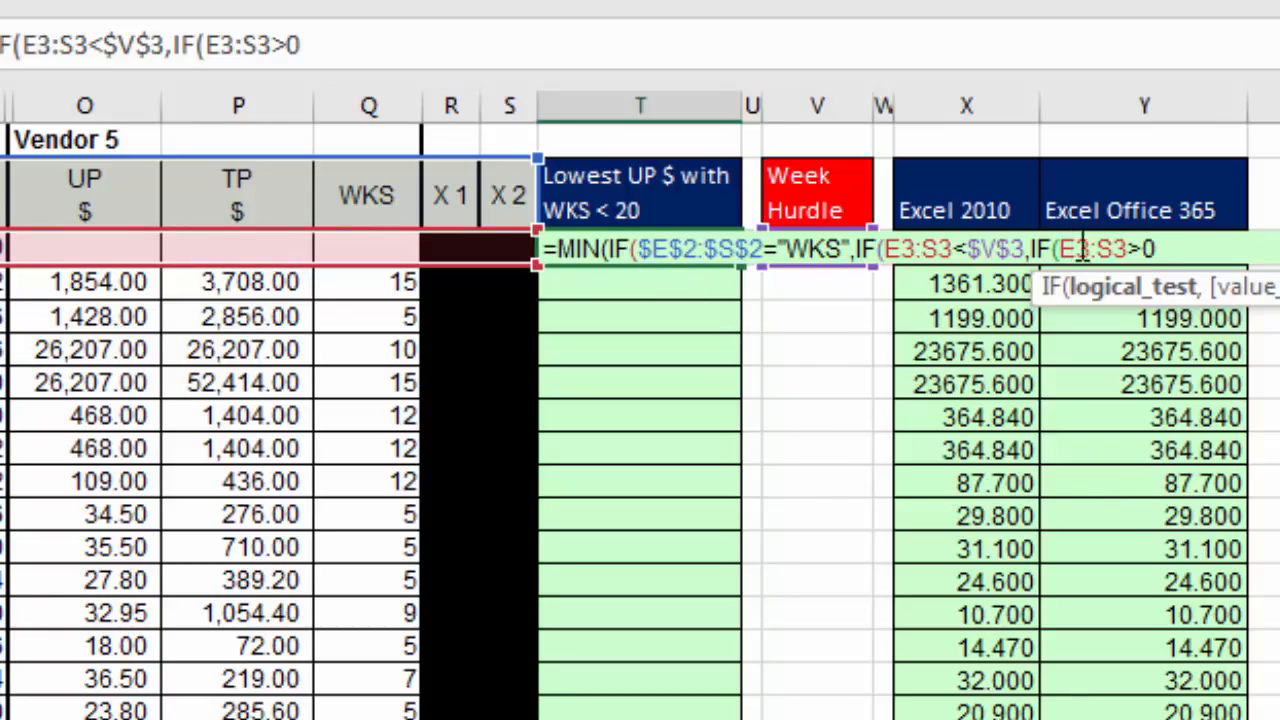
{"action": "scroll", "scroll_direction": "right", "scroll_amount": 3}
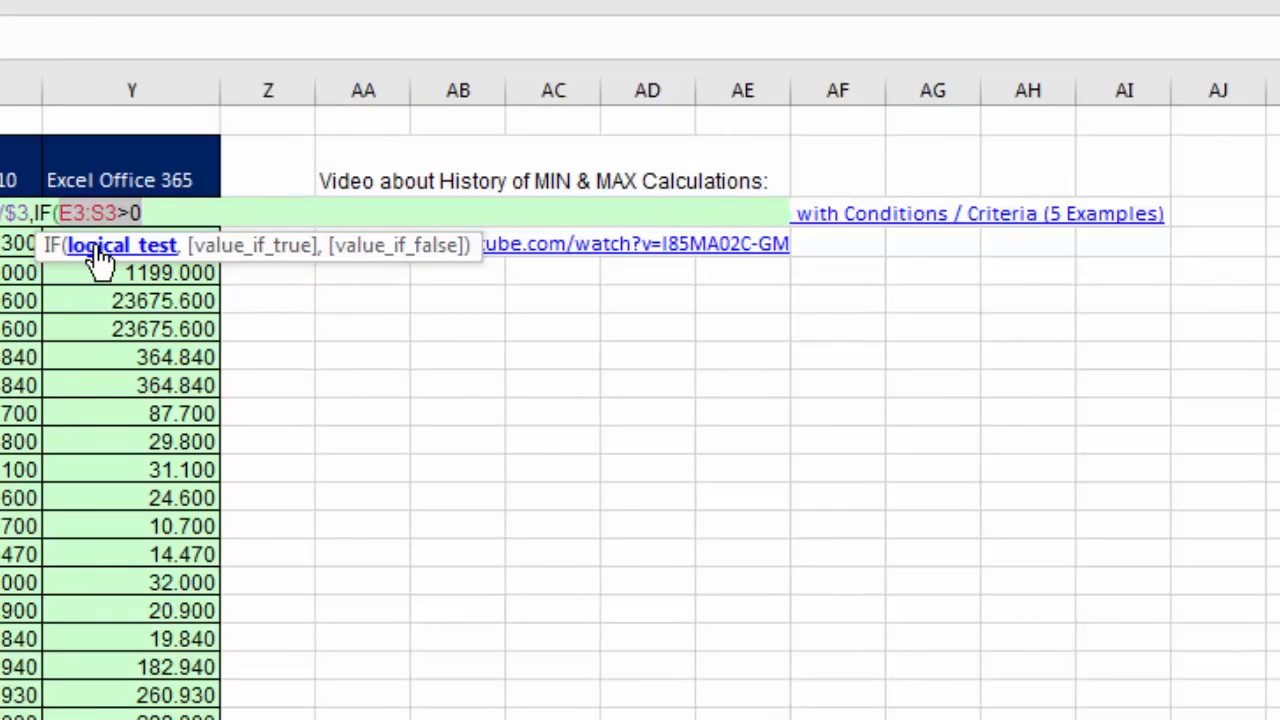
{"action": "key", "text": "F9"}
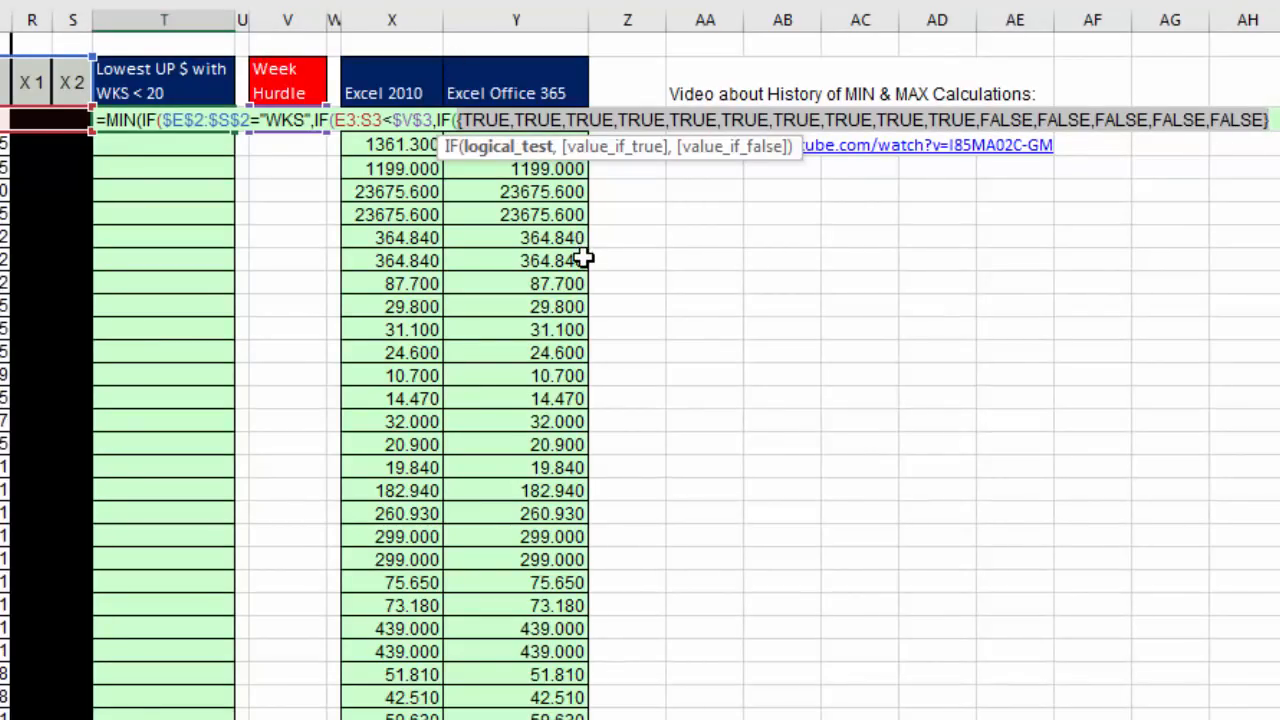
{"action": "mouse_move", "coordinate": [520, 218]}
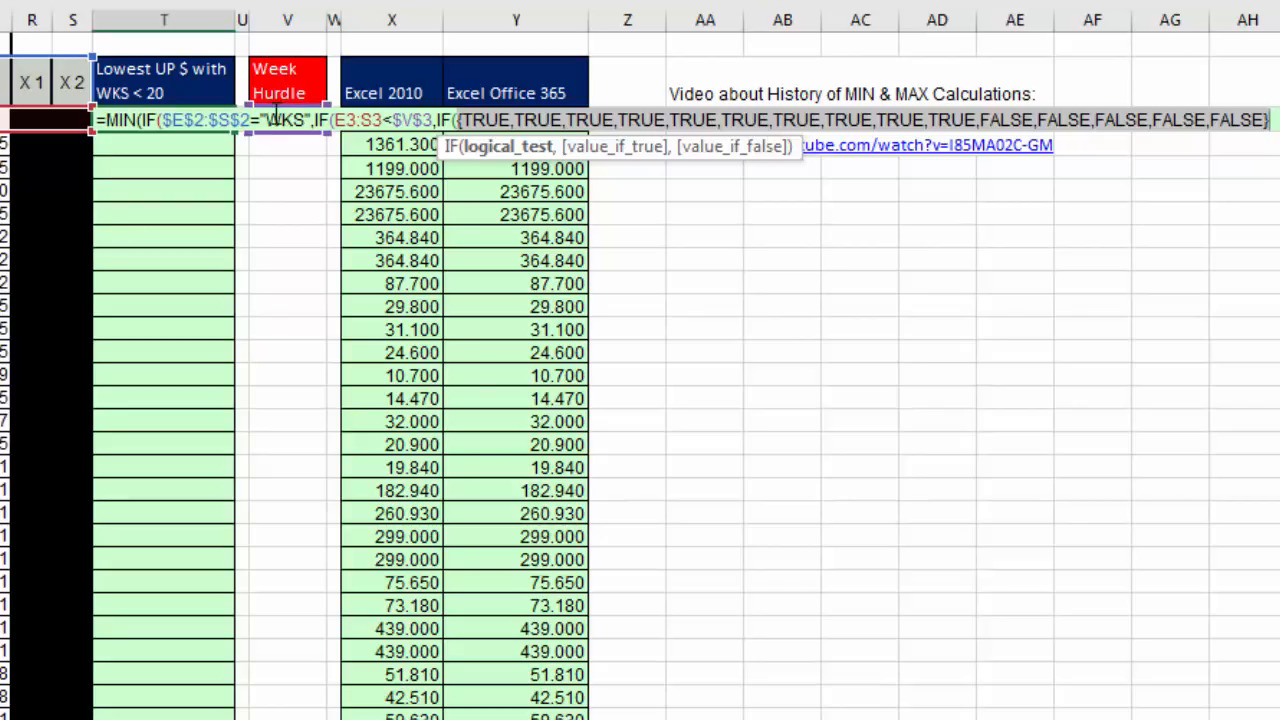
{"action": "key", "text": "Ctrl+z"}
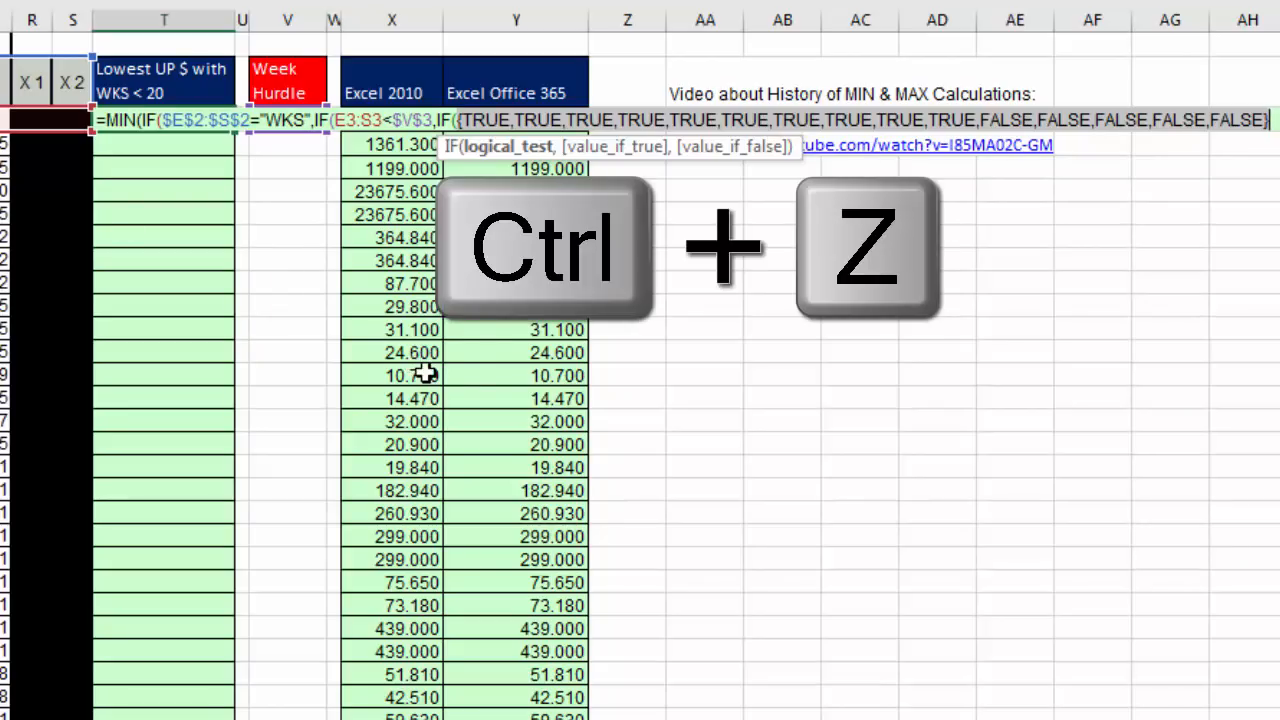
Restore the formula text and start the innermost IF's value-if-true argument, C3:Q3
{"action": "key", "text": "ctrl+z"}
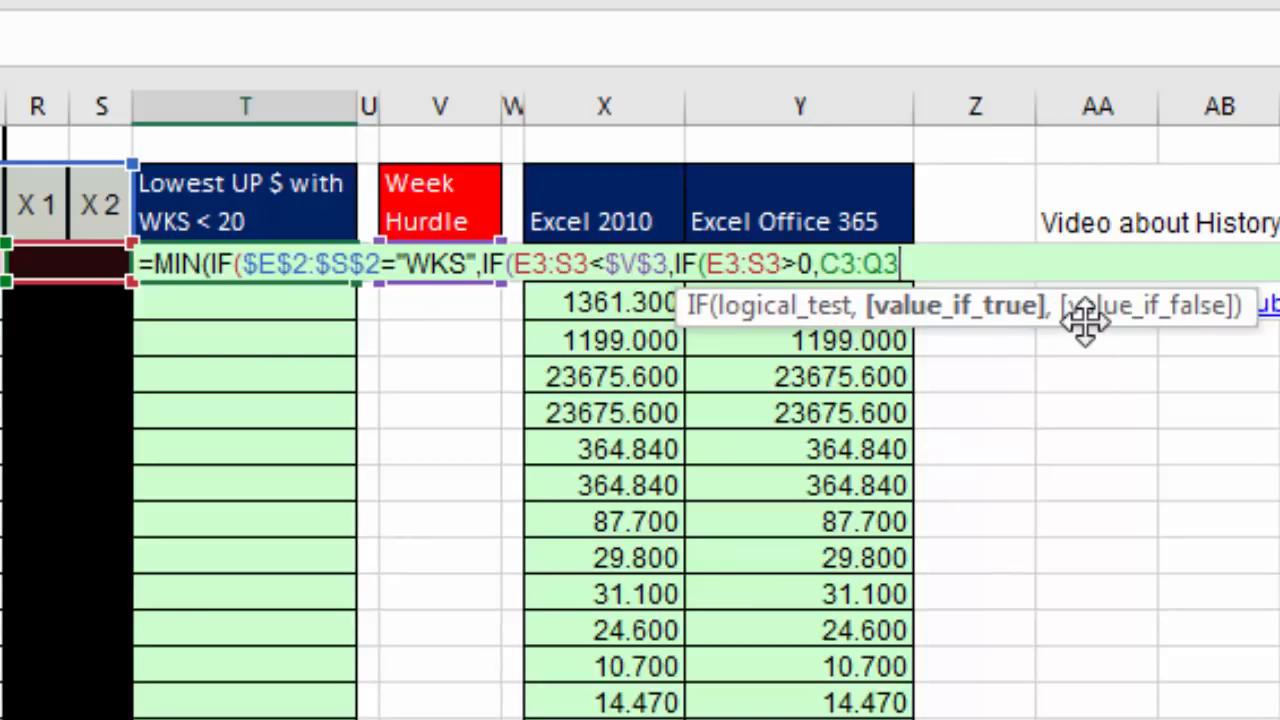
{"action": "mouse_move", "coordinate": [1084, 400]}
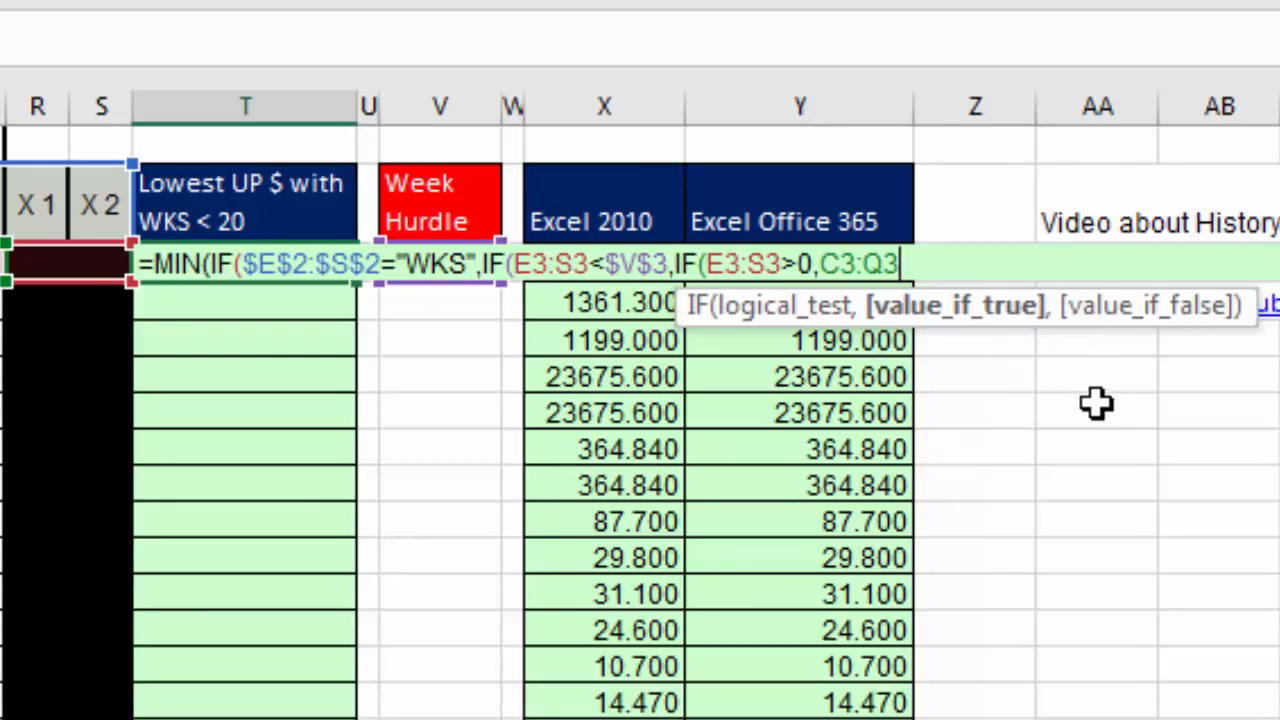
{"action": "type", "text": ","}
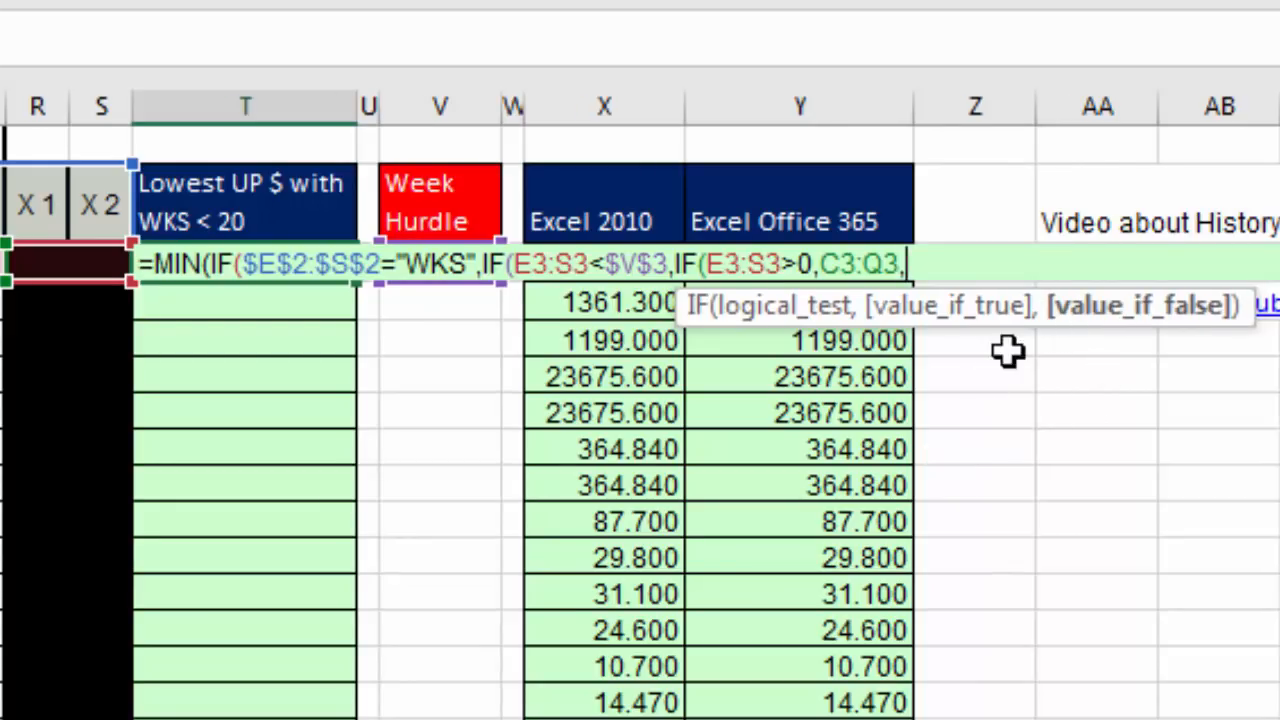
{"action": "mouse_move", "coordinate": [988, 400]}
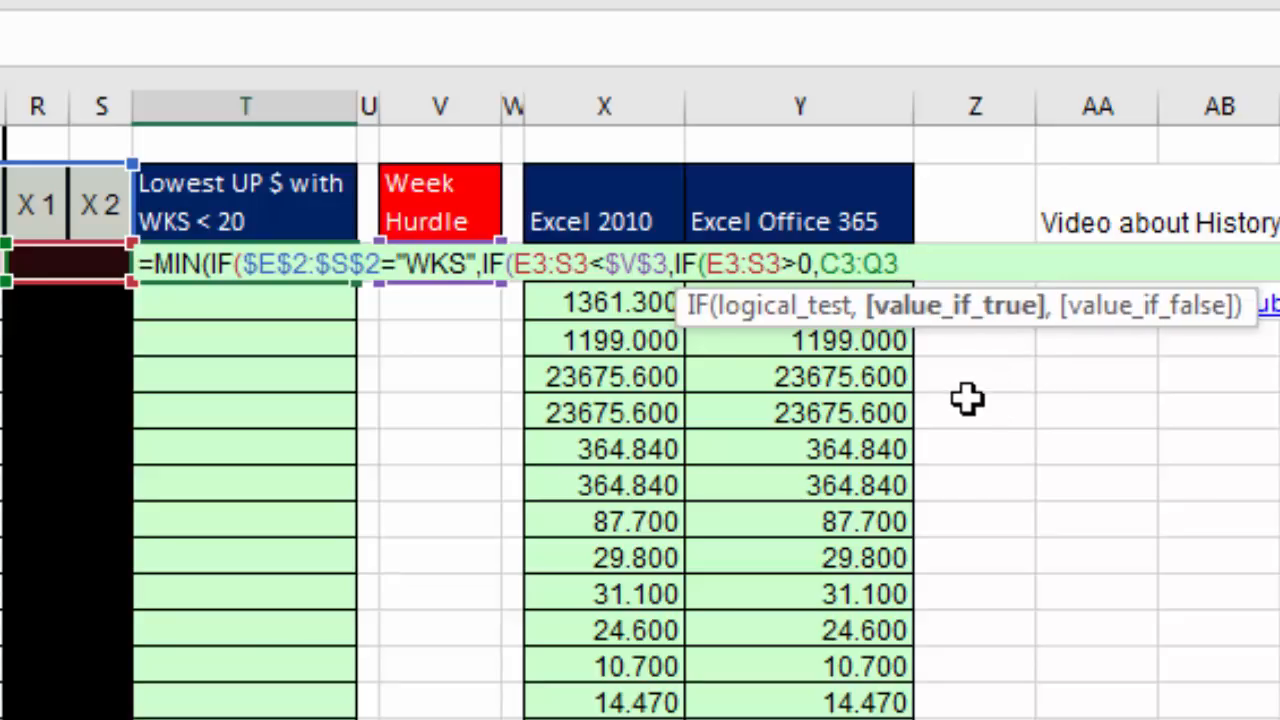
{"action": "mouse_move", "coordinate": [180, 290]}
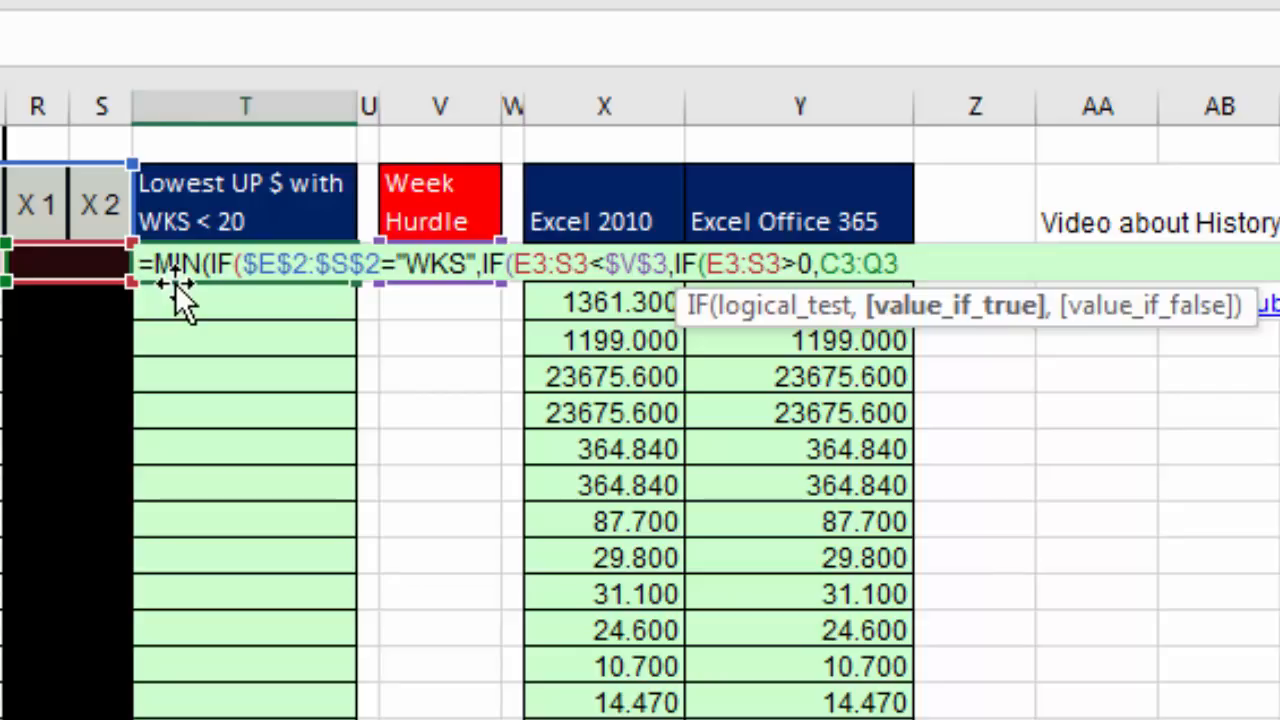
{"action": "mouse_move", "coordinate": [1020, 350]}
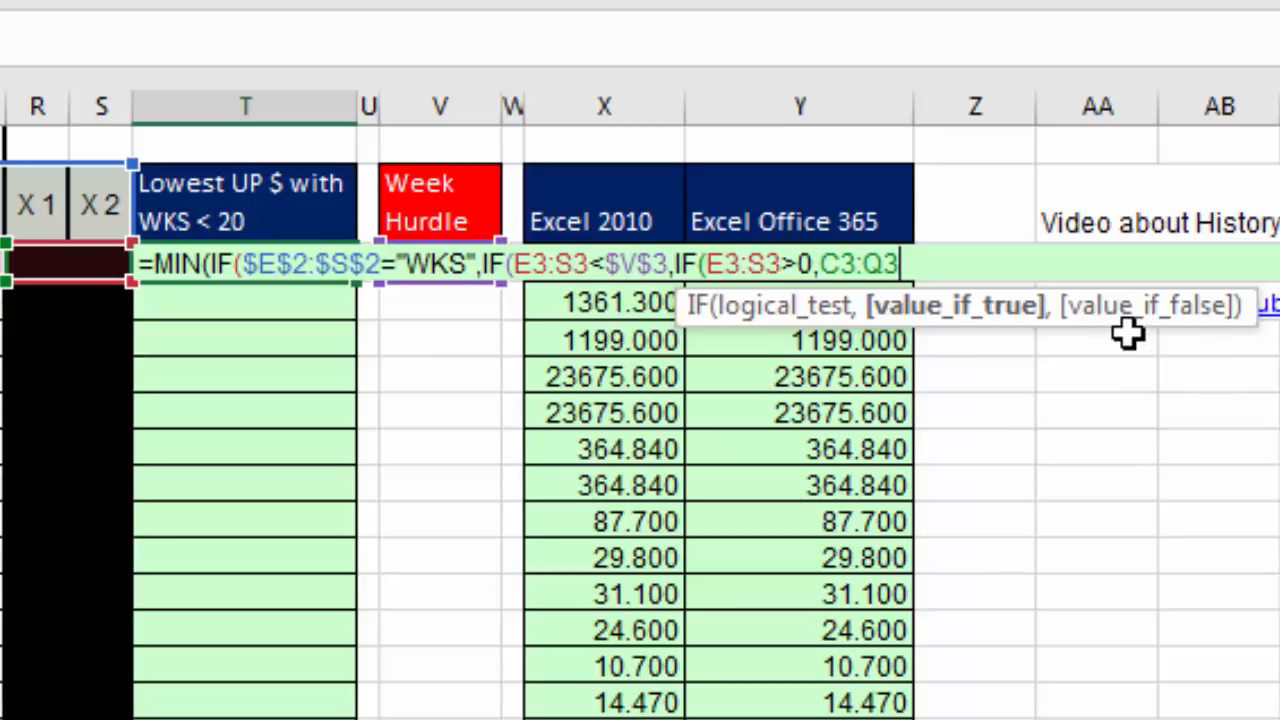
{"action": "mouse_move", "coordinate": [1100, 396]}
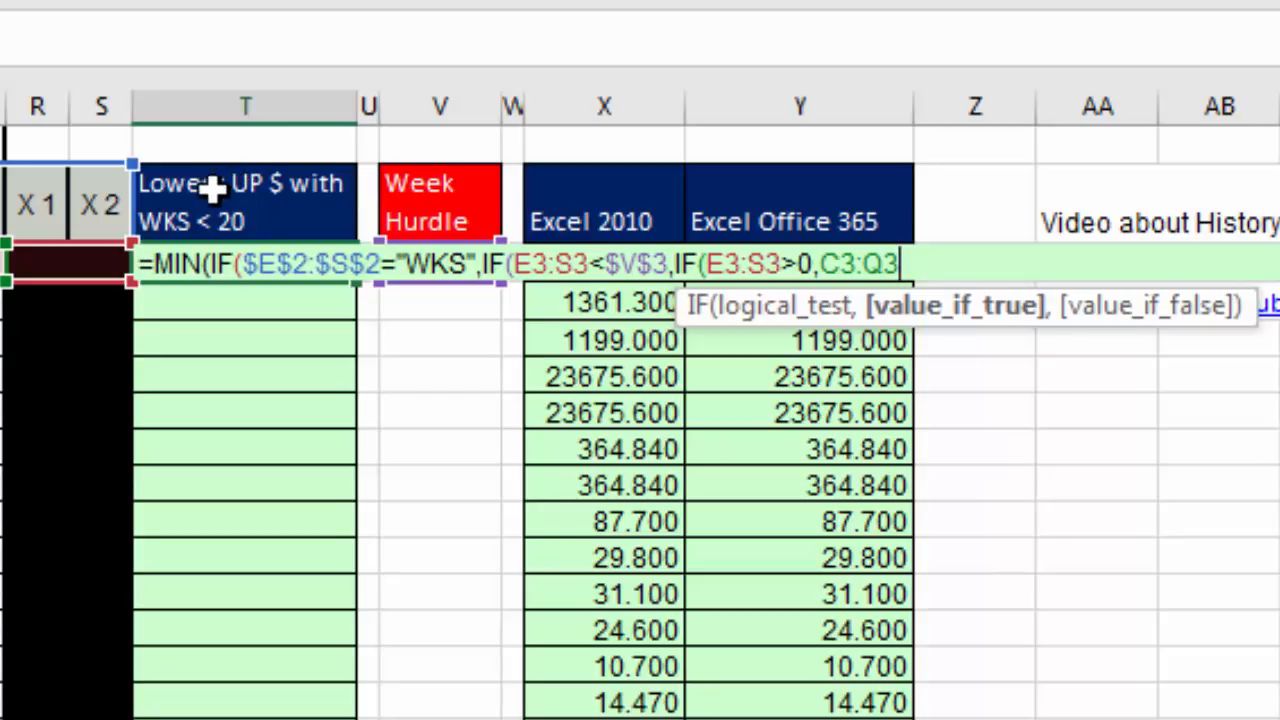
{"action": "mouse_move", "coordinate": [1084, 356]}
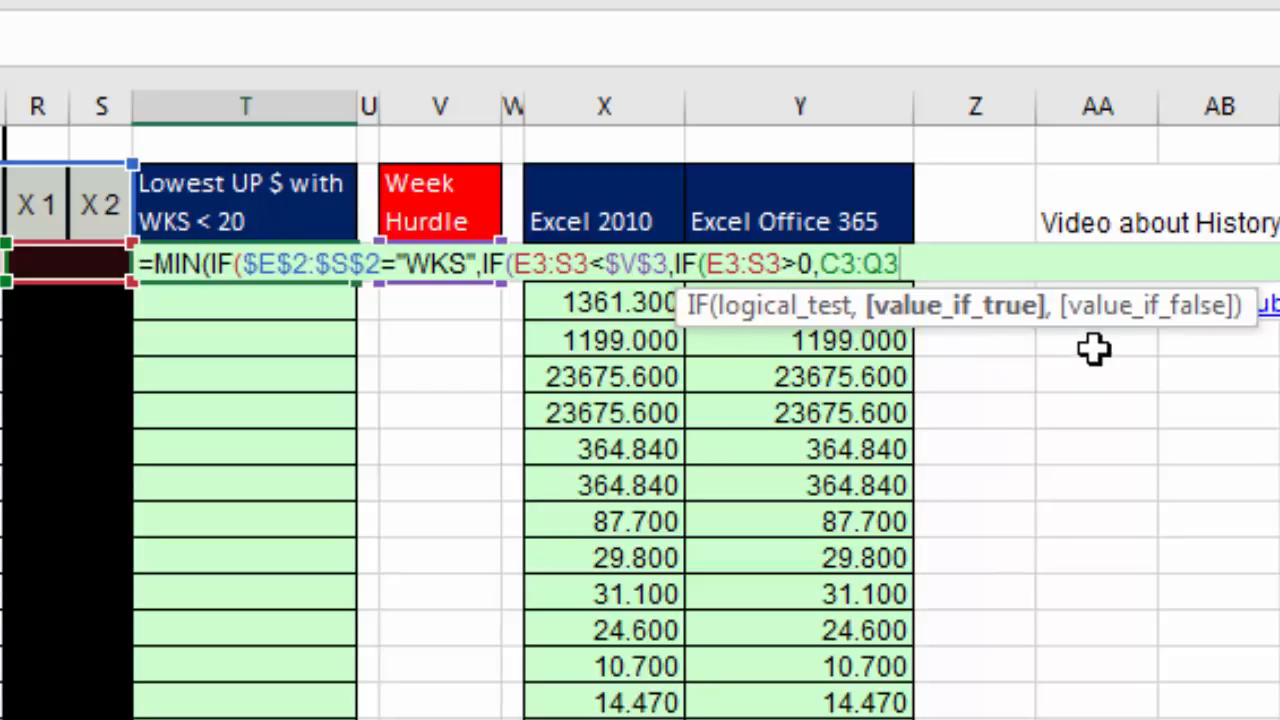
{"action": "mouse_move", "coordinate": [950, 552]}
{"action": "type", "text": ")))"}
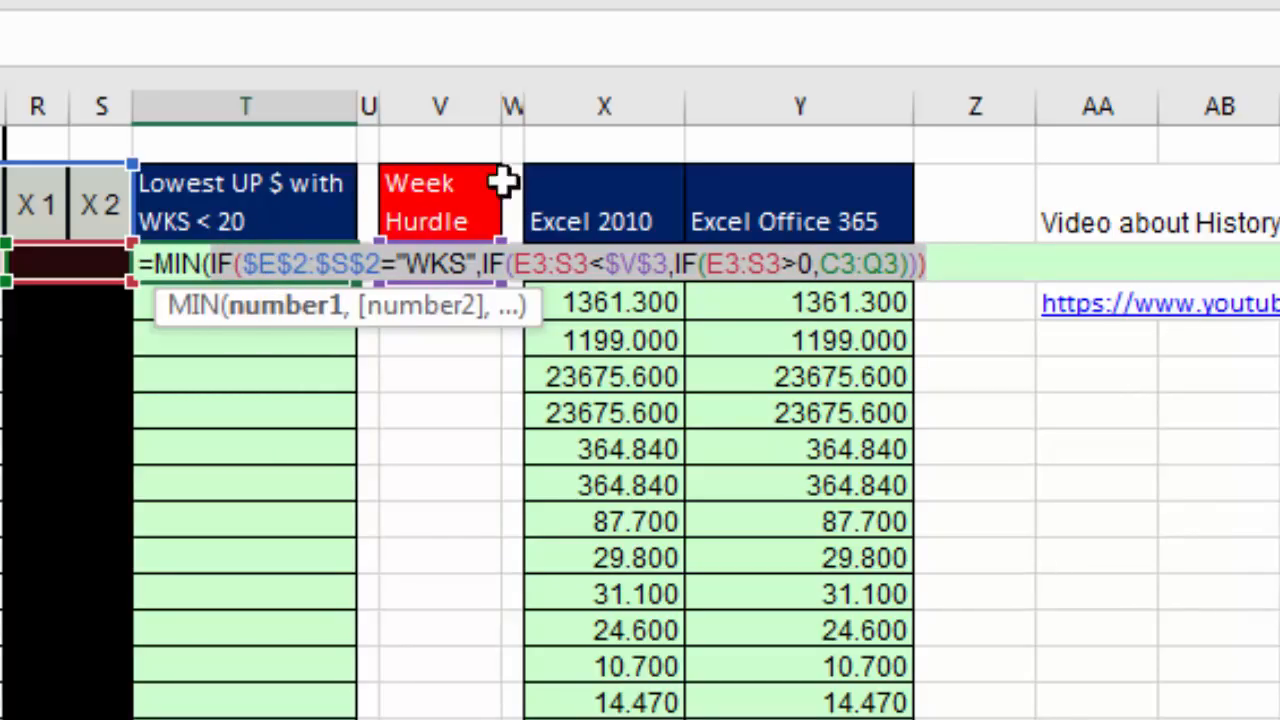
{"action": "mouse_move", "coordinate": [824, 228]}
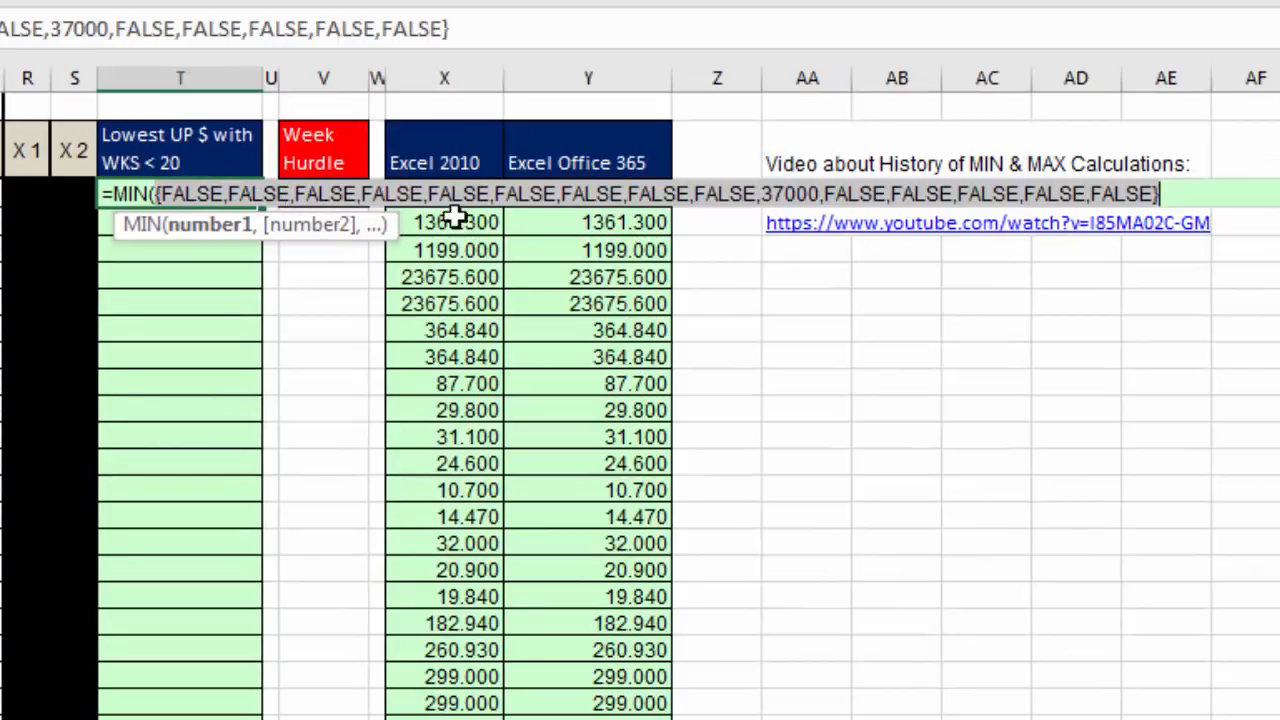
{"action": "mouse_move", "coordinate": [136, 236]}
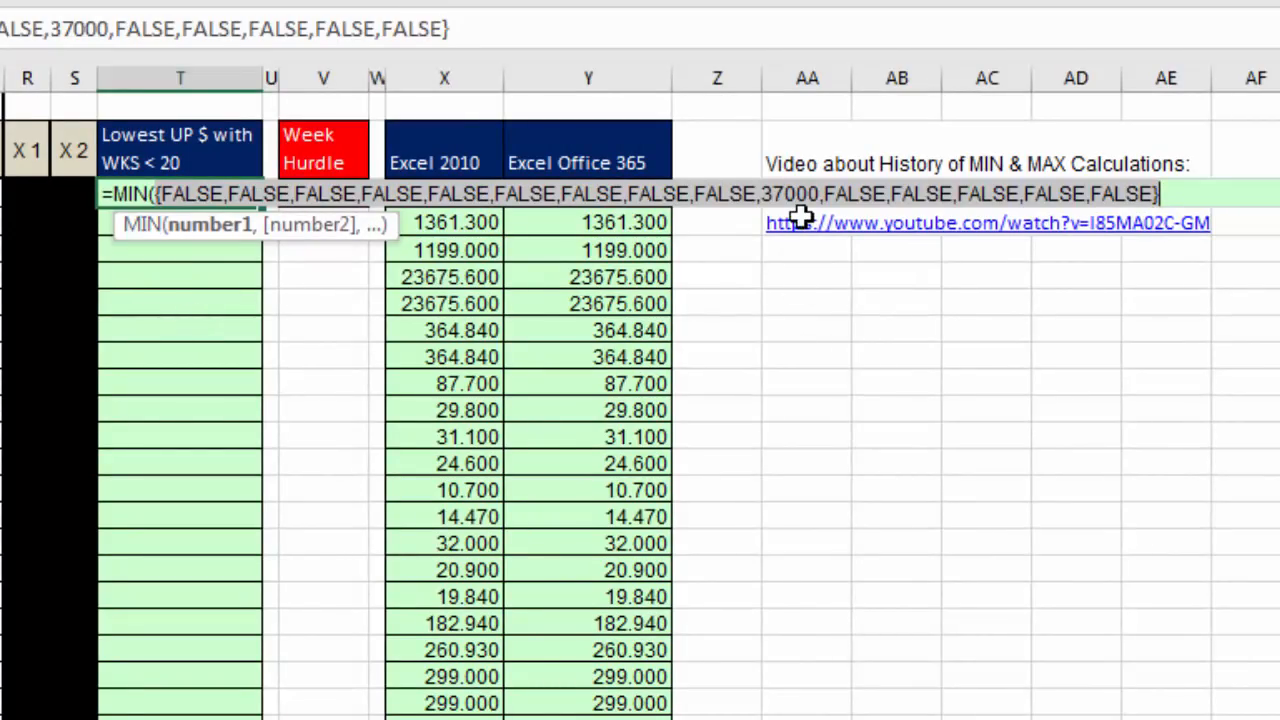
{"action": "mouse_move", "coordinate": [802, 216]}
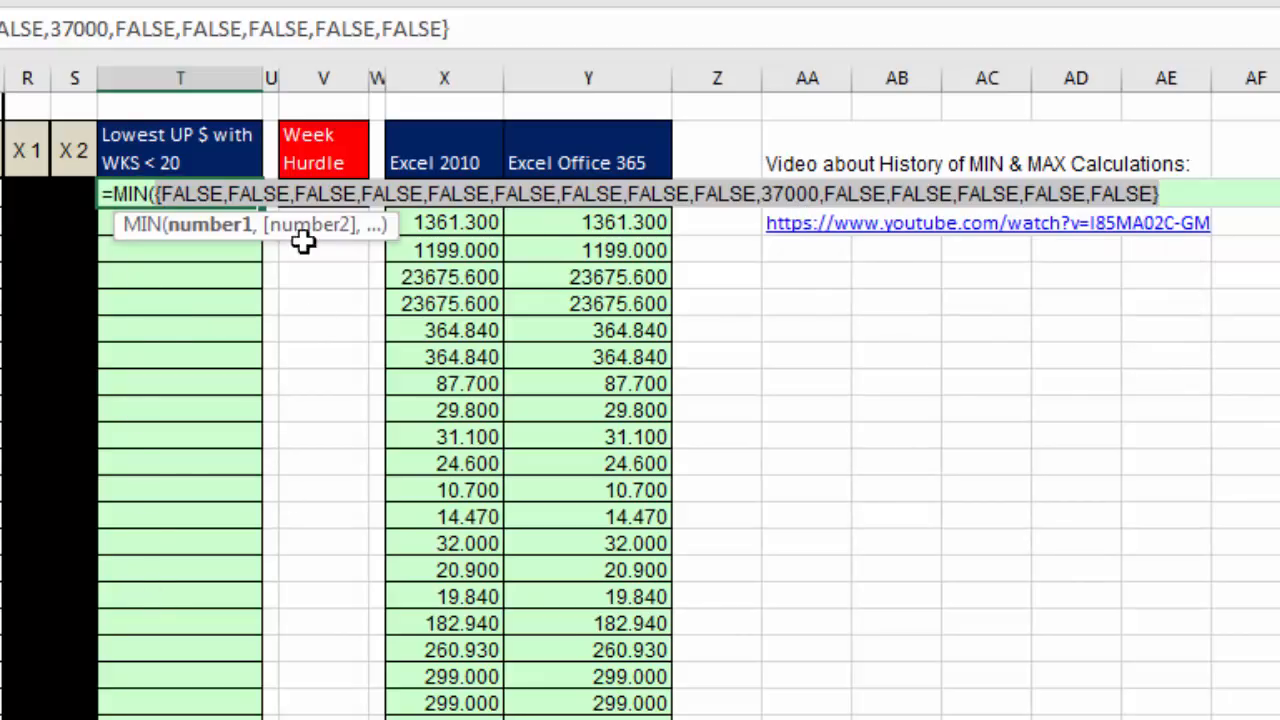
{"action": "mouse_move", "coordinate": [1040, 280]}
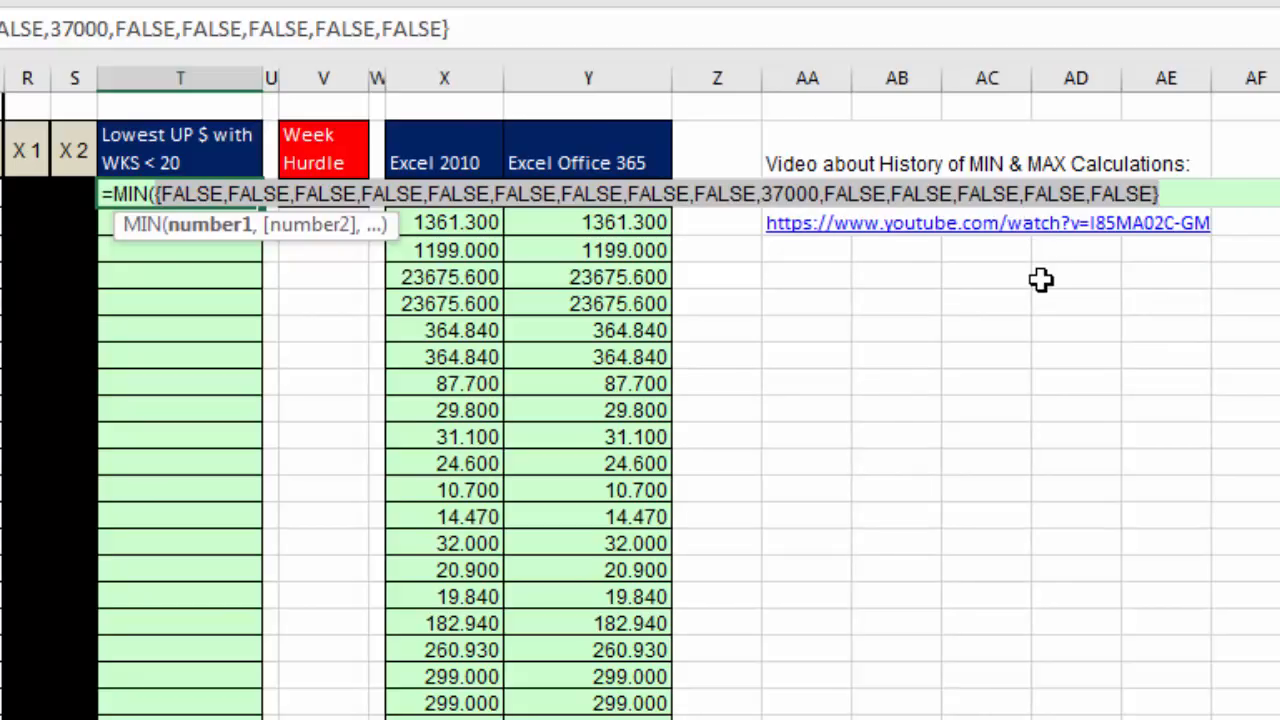
{"action": "mouse_move", "coordinate": [1054, 304]}
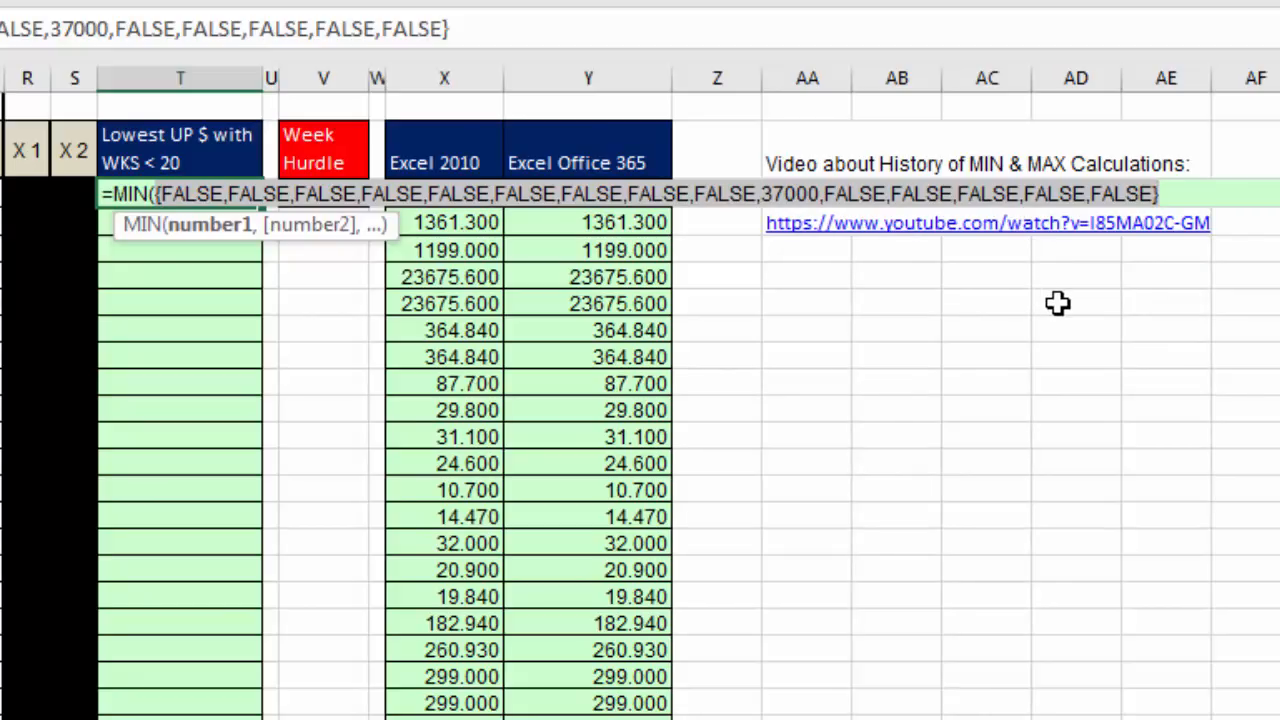
{"action": "mouse_move", "coordinate": [840, 236]}
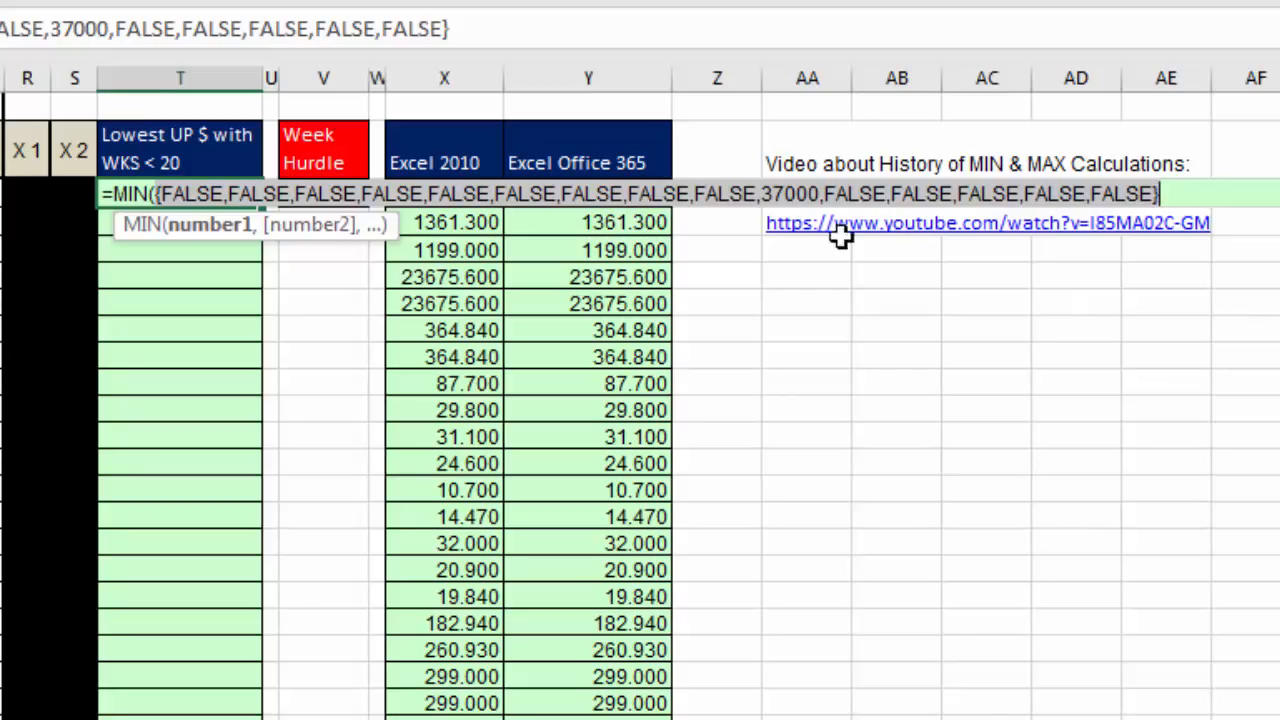
{"action": "mouse_move", "coordinate": [388, 180]}
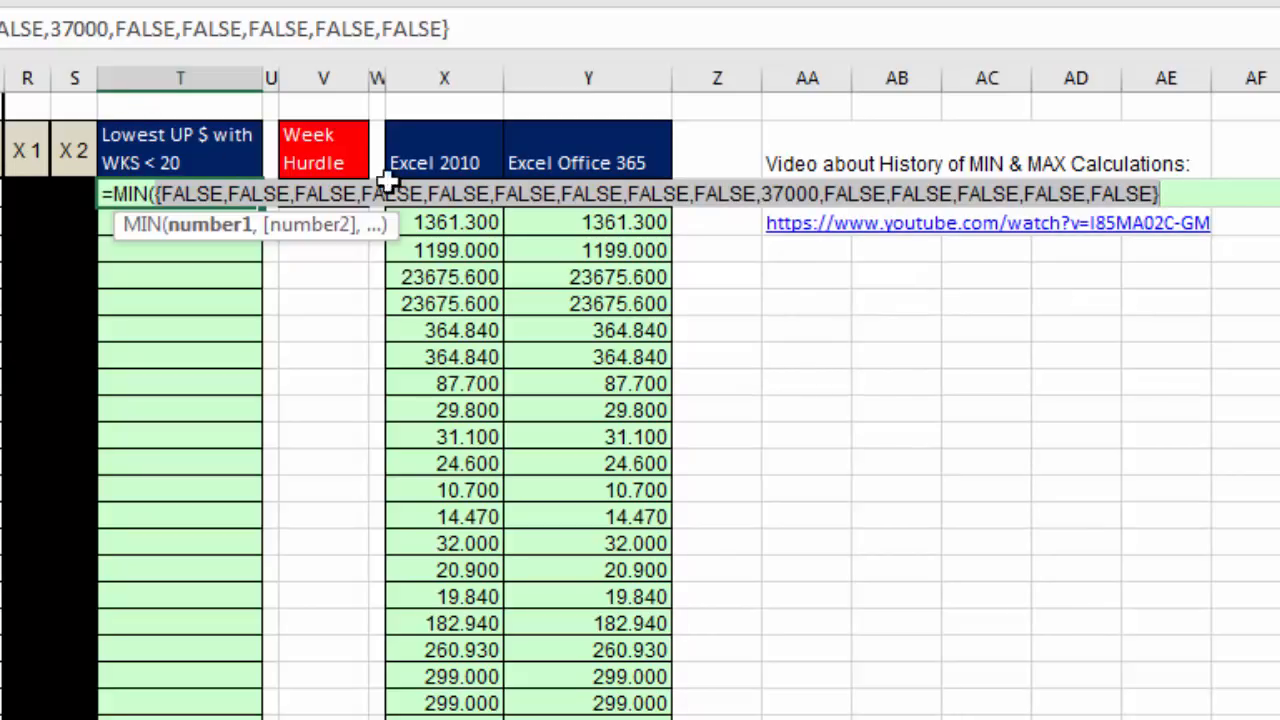
Undo the F9 preview showing 37000 among FALSE results, restoring the formula
{"action": "key", "text": "ctrl+z"}
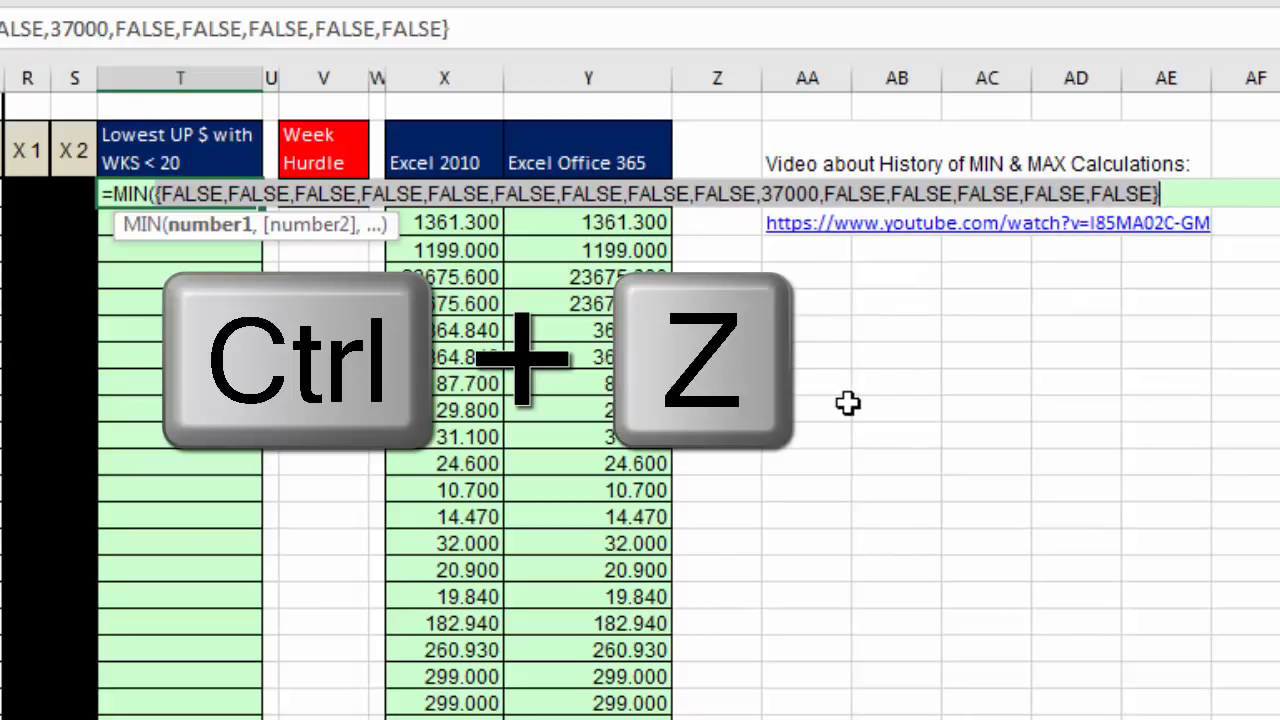
Re-enter T3's #VALUE! formula with Ctrl+Shift+Enter so it returns 37000.000
{"action": "key", "text": "ctrl+z"}
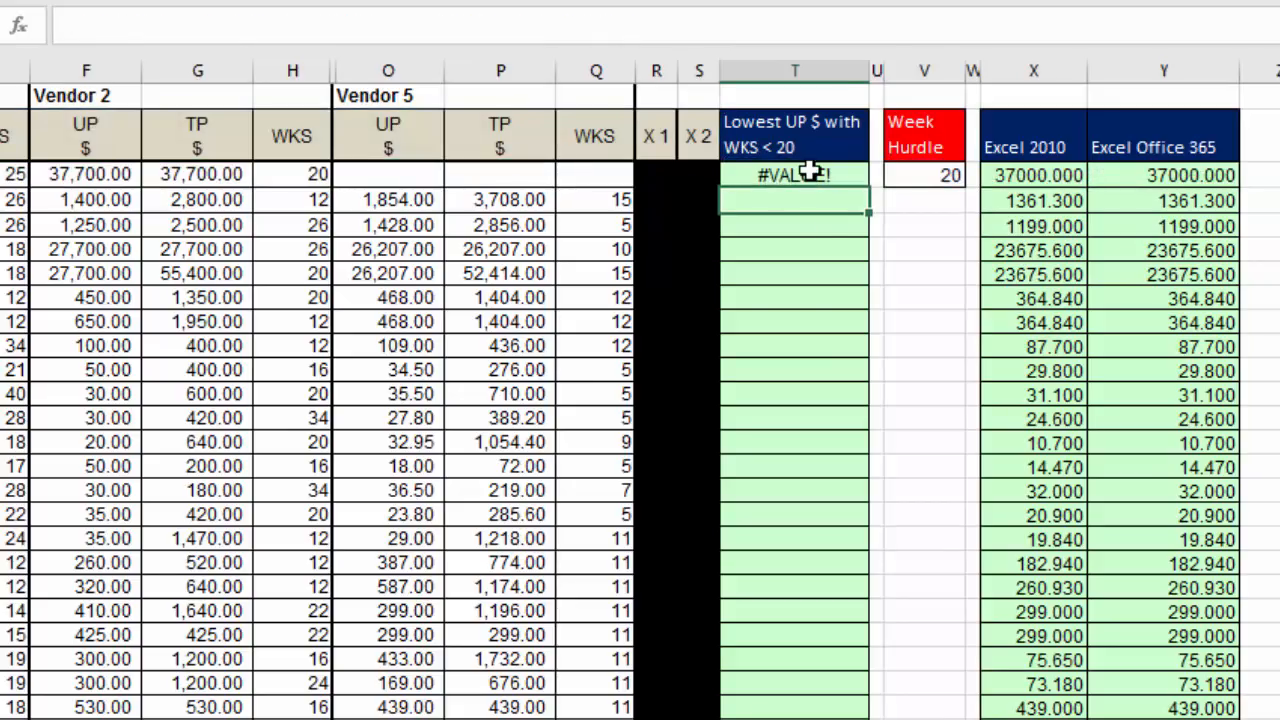
{"action": "left_click", "coordinate": [794, 174]}
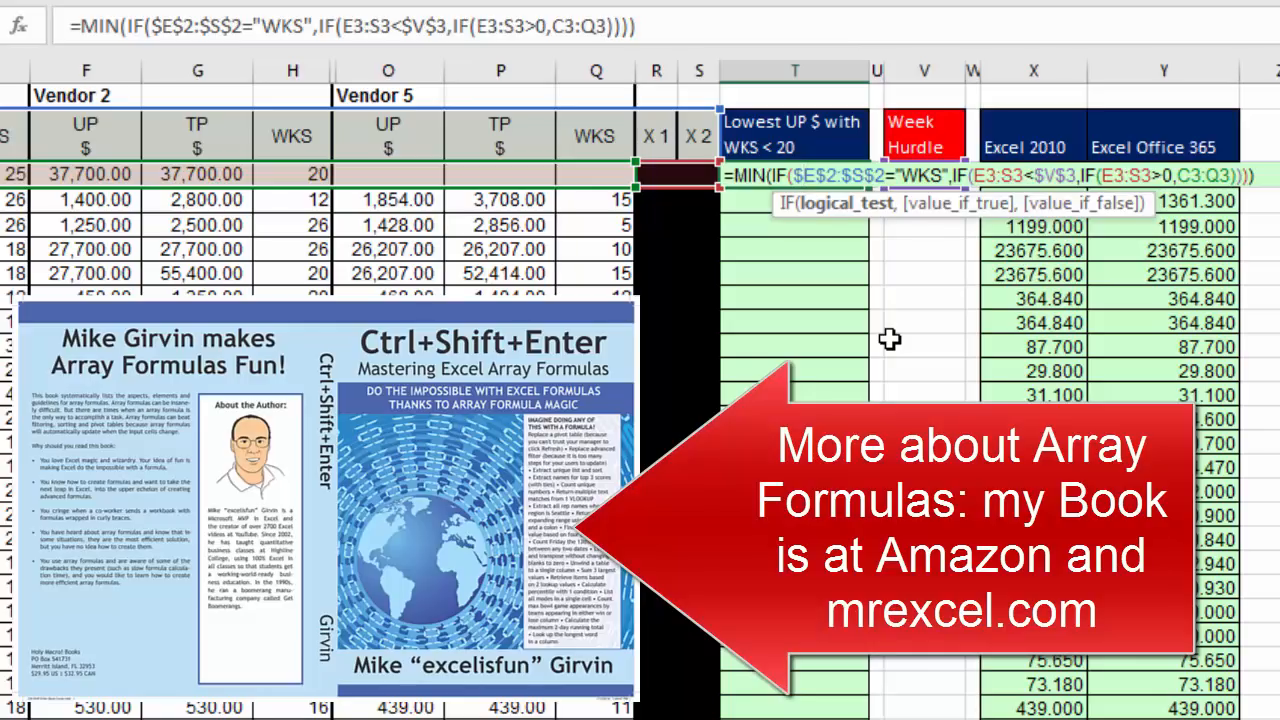
{"action": "mouse_move", "coordinate": [790, 158]}
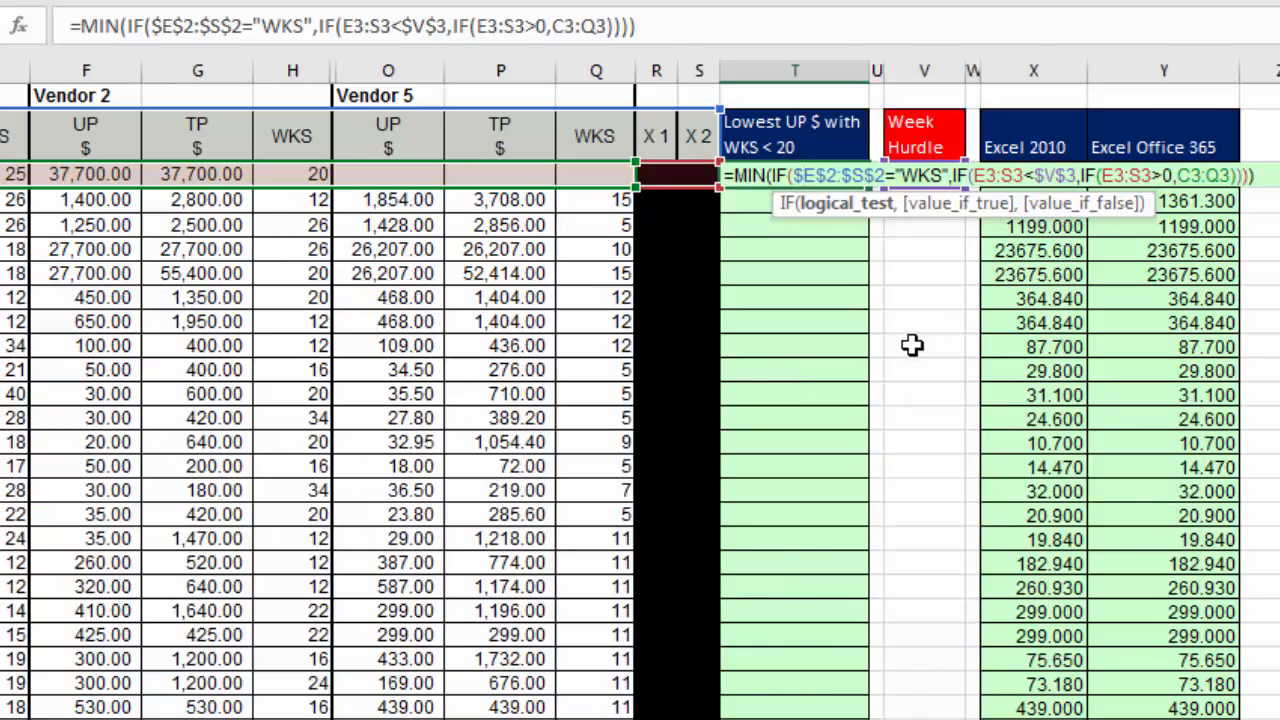
{"action": "key", "text": "Ctrl+Shift+Enter"}
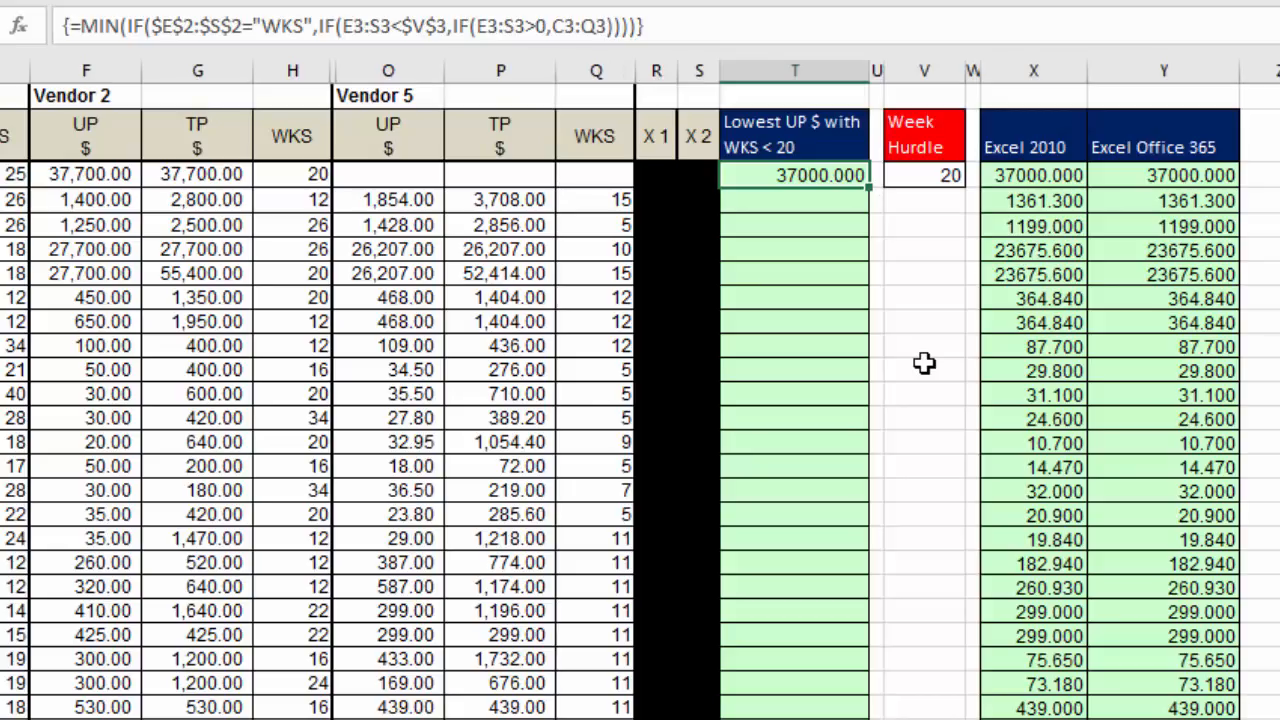
{"action": "mouse_move", "coordinate": [796, 222]}
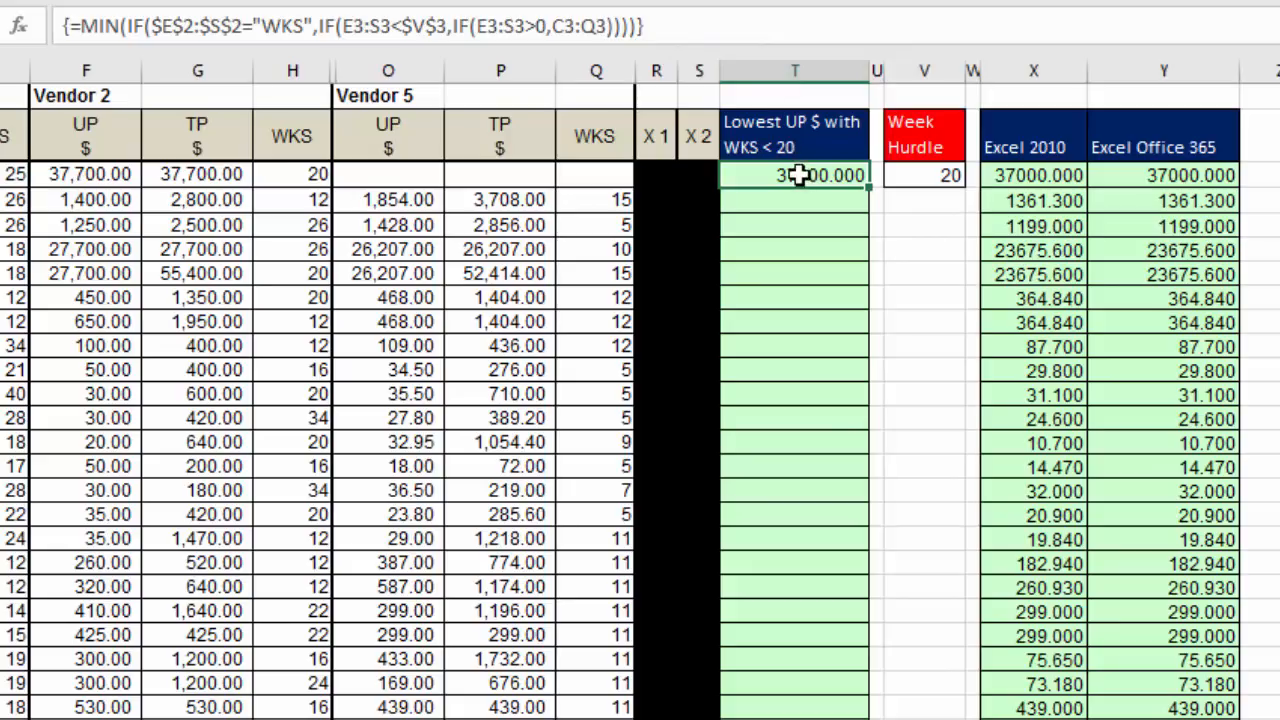
{"action": "mouse_move", "coordinate": [716, 30]}
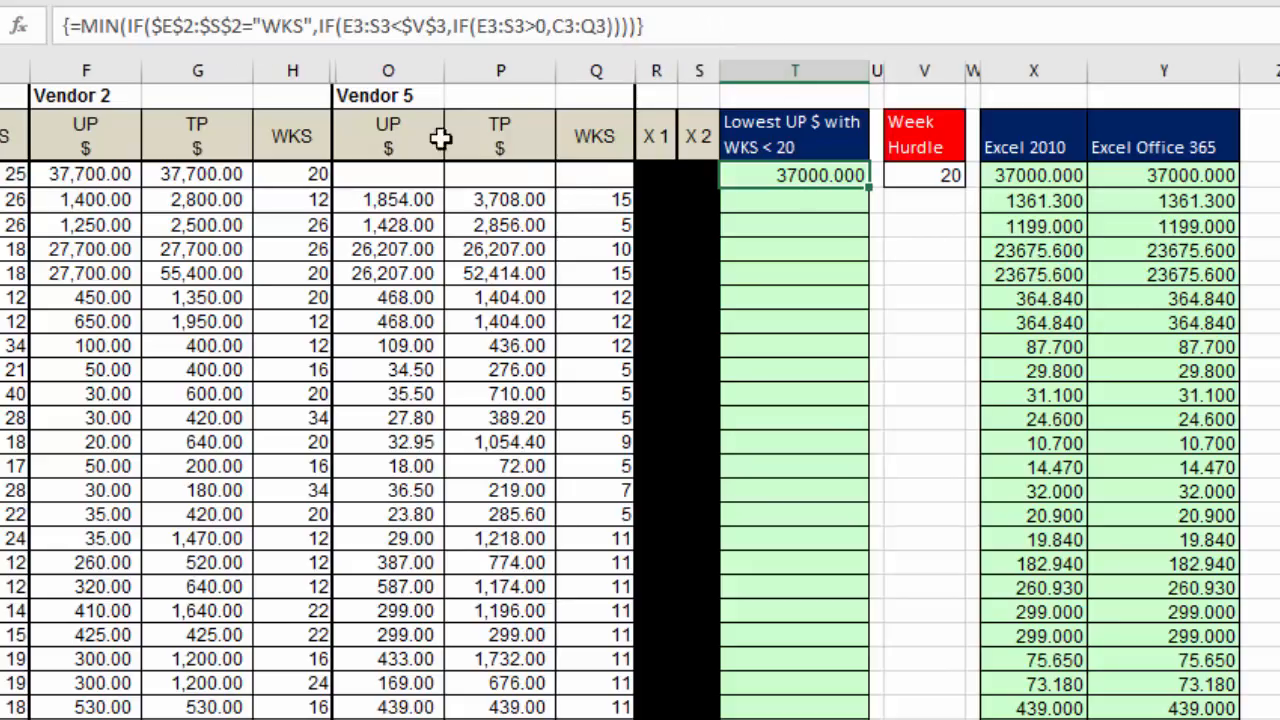
{"action": "mouse_move", "coordinate": [862, 198]}
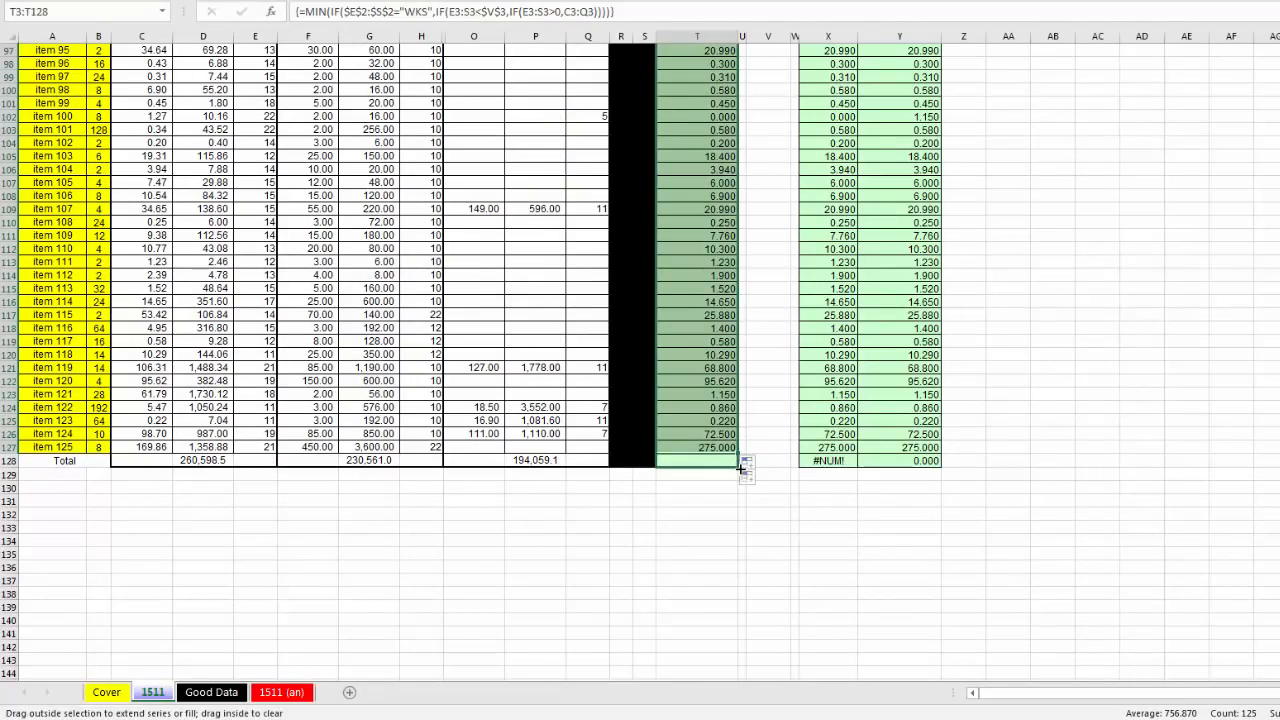
Re-enter T128's formula as an array formula so the total row shows 0.000 instead of #VALUE!
{"action": "left_click", "coordinate": [712, 460]}
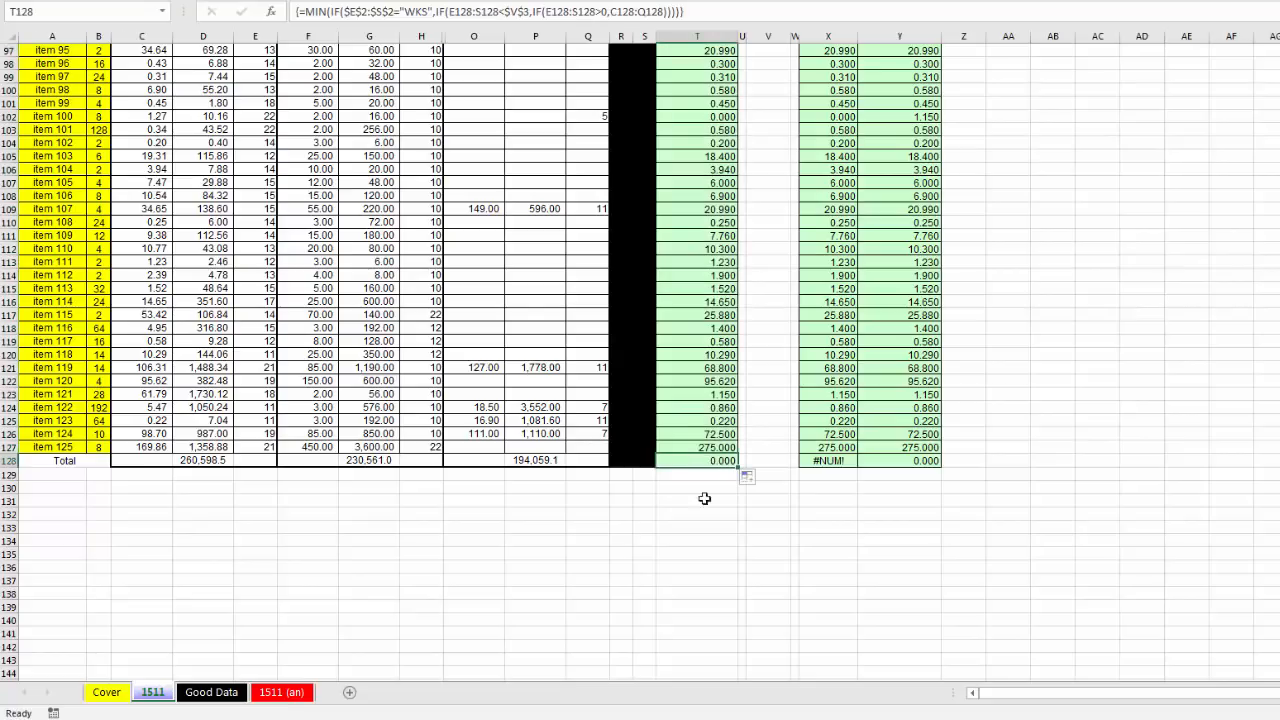
{"action": "double_click", "coordinate": [700, 458]}
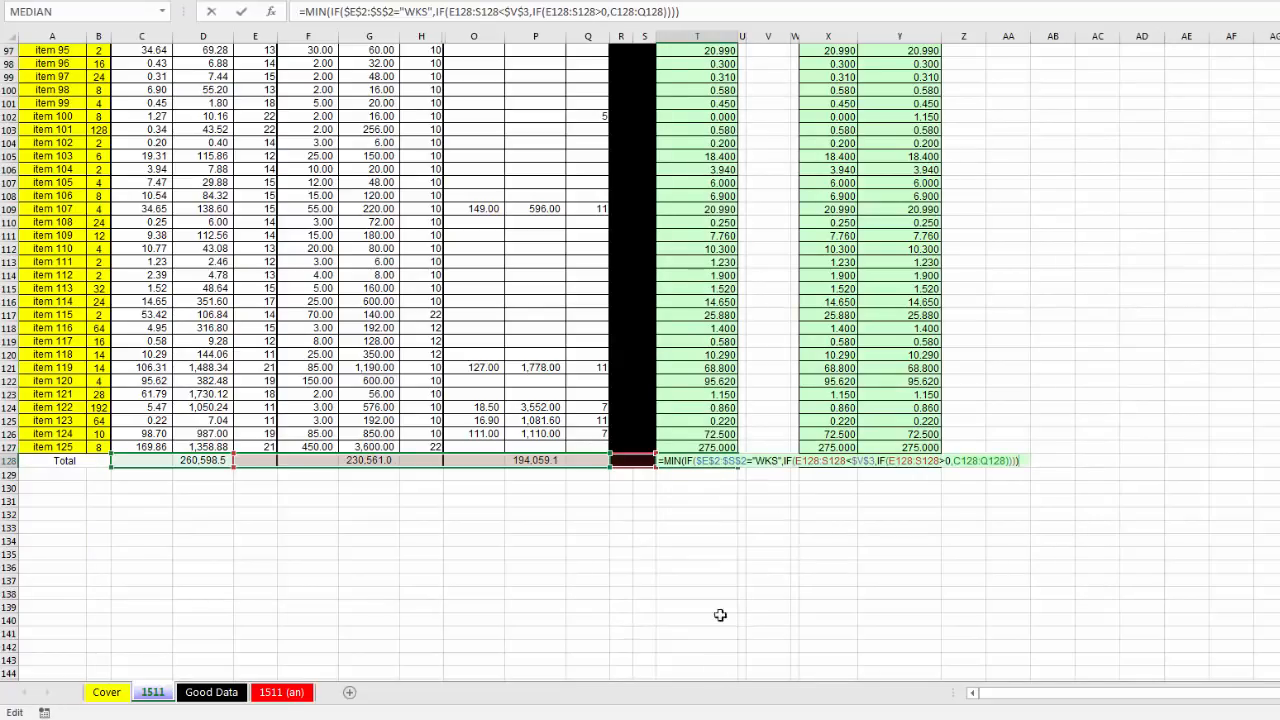
{"action": "mouse_move", "coordinate": [532, 492]}
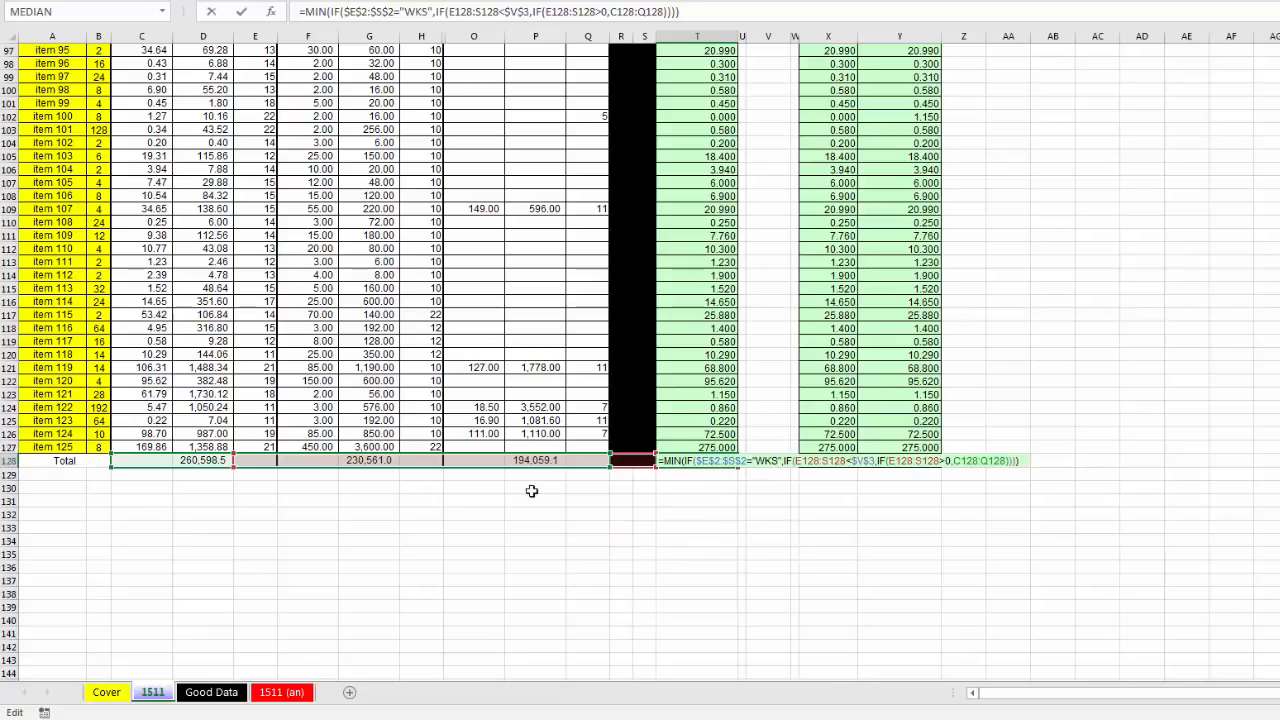
{"action": "mouse_move", "coordinate": [732, 496]}
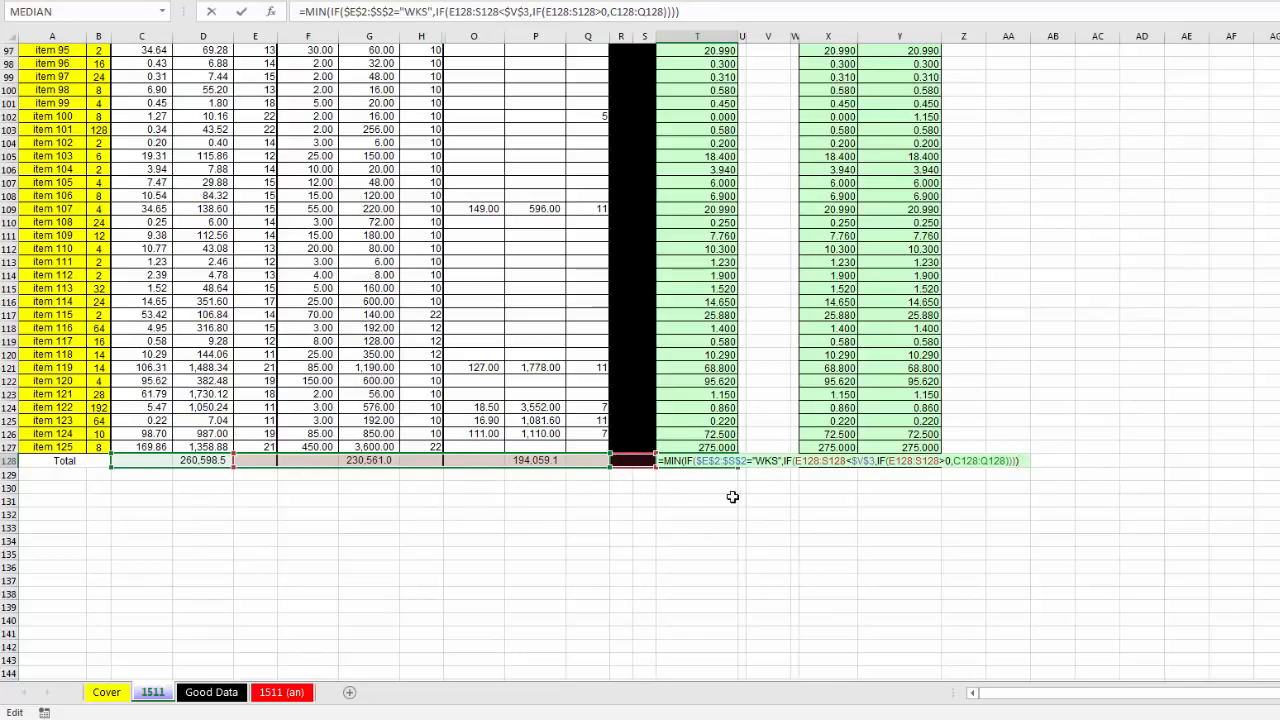
{"action": "mouse_move", "coordinate": [768, 510]}
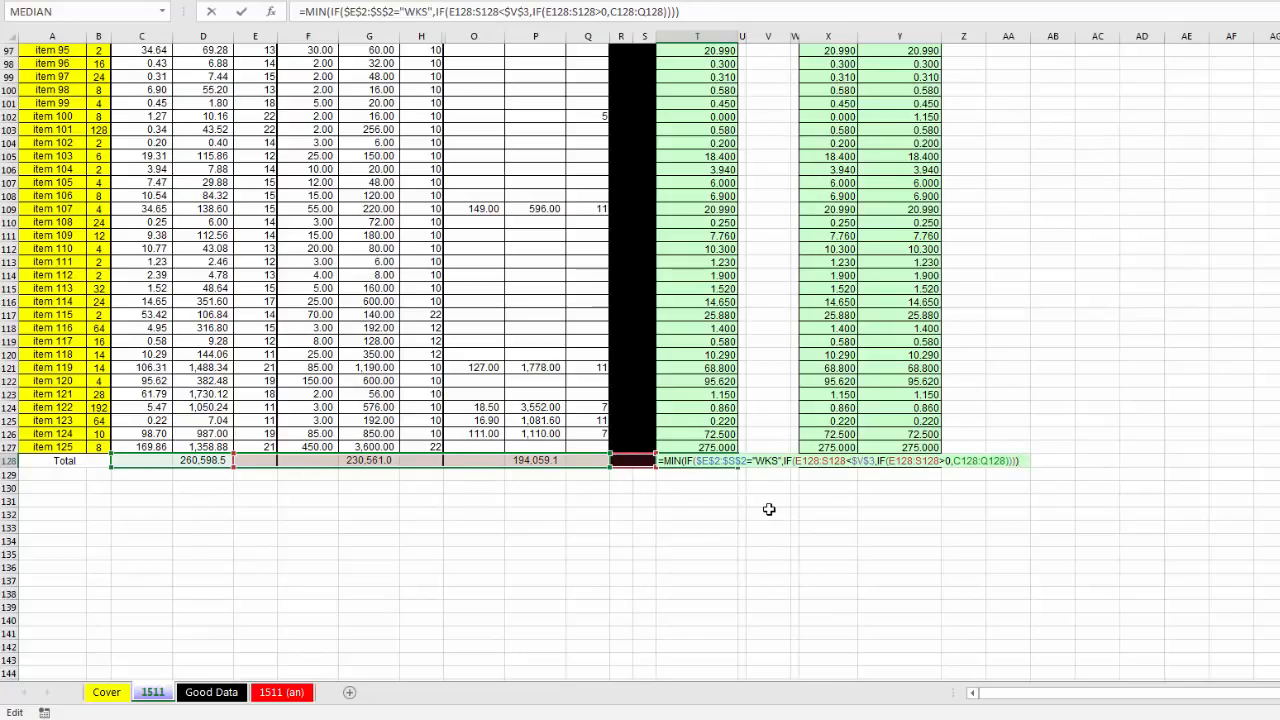
{"action": "mouse_move", "coordinate": [760, 492]}
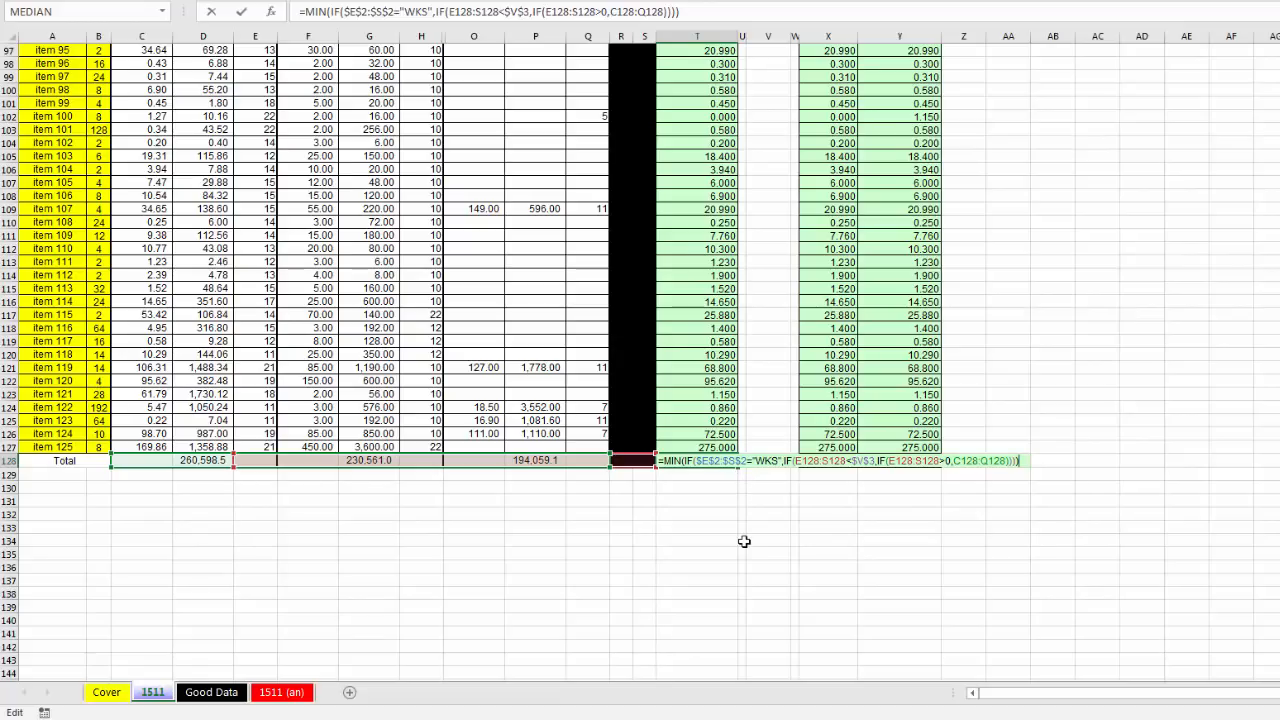
{"action": "key", "text": "Enter"}
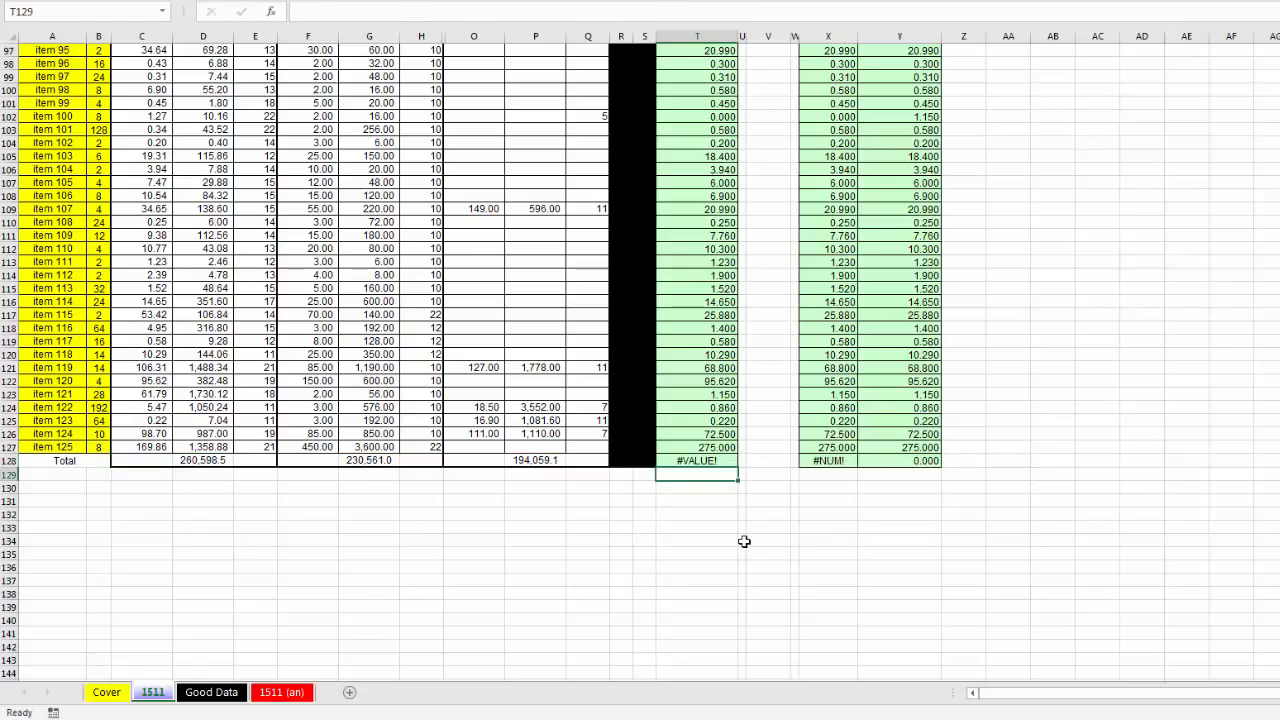
{"action": "mouse_move", "coordinate": [716, 466]}
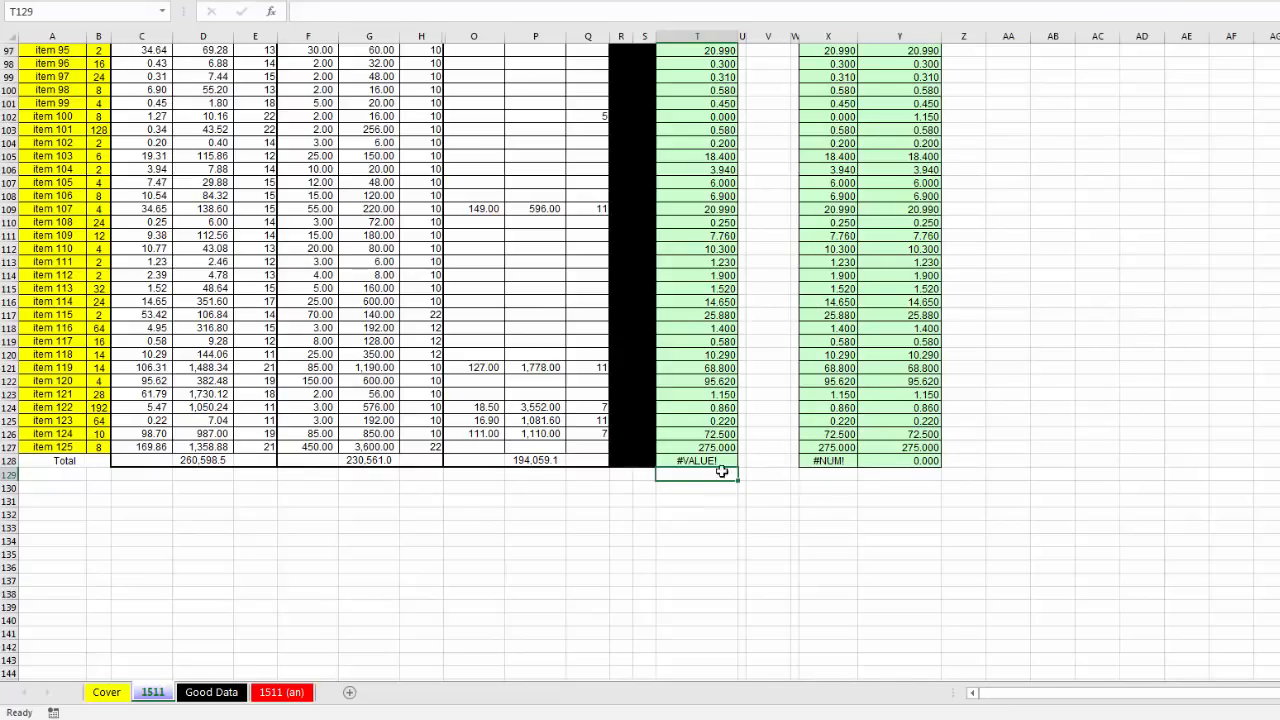
{"action": "left_click", "coordinate": [708, 460]}
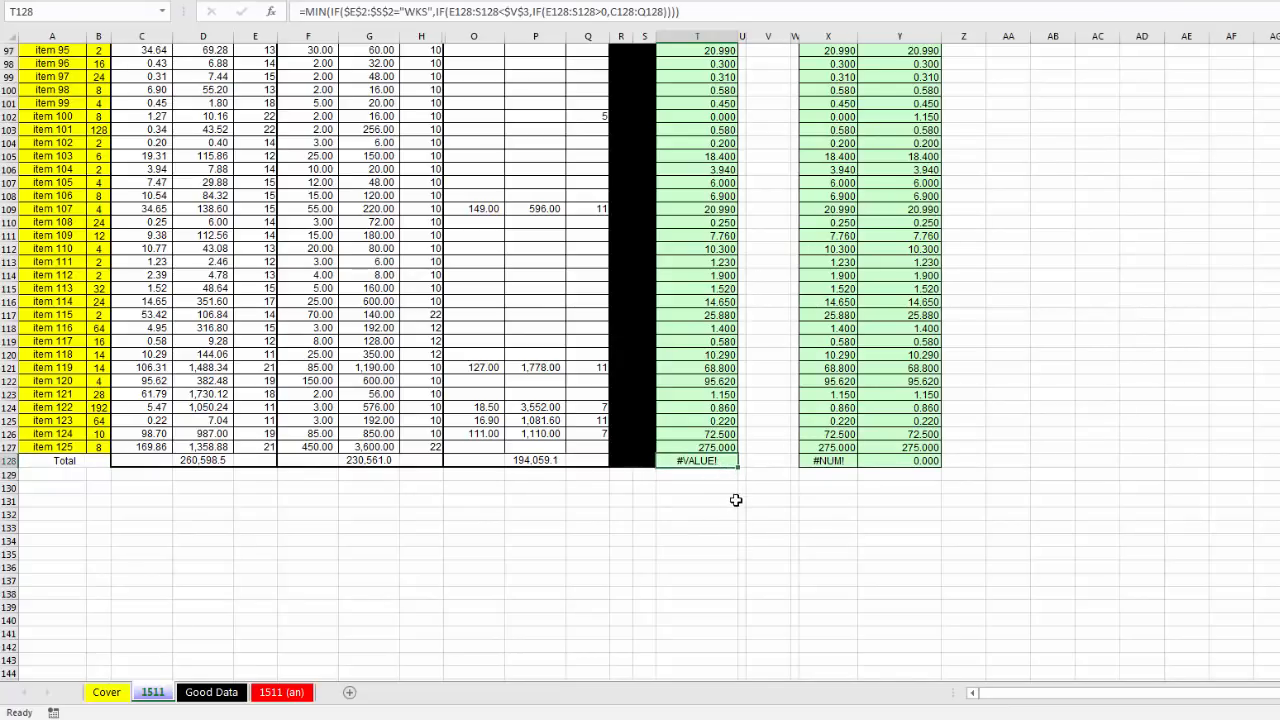
{"action": "double_click", "coordinate": [692, 460]}
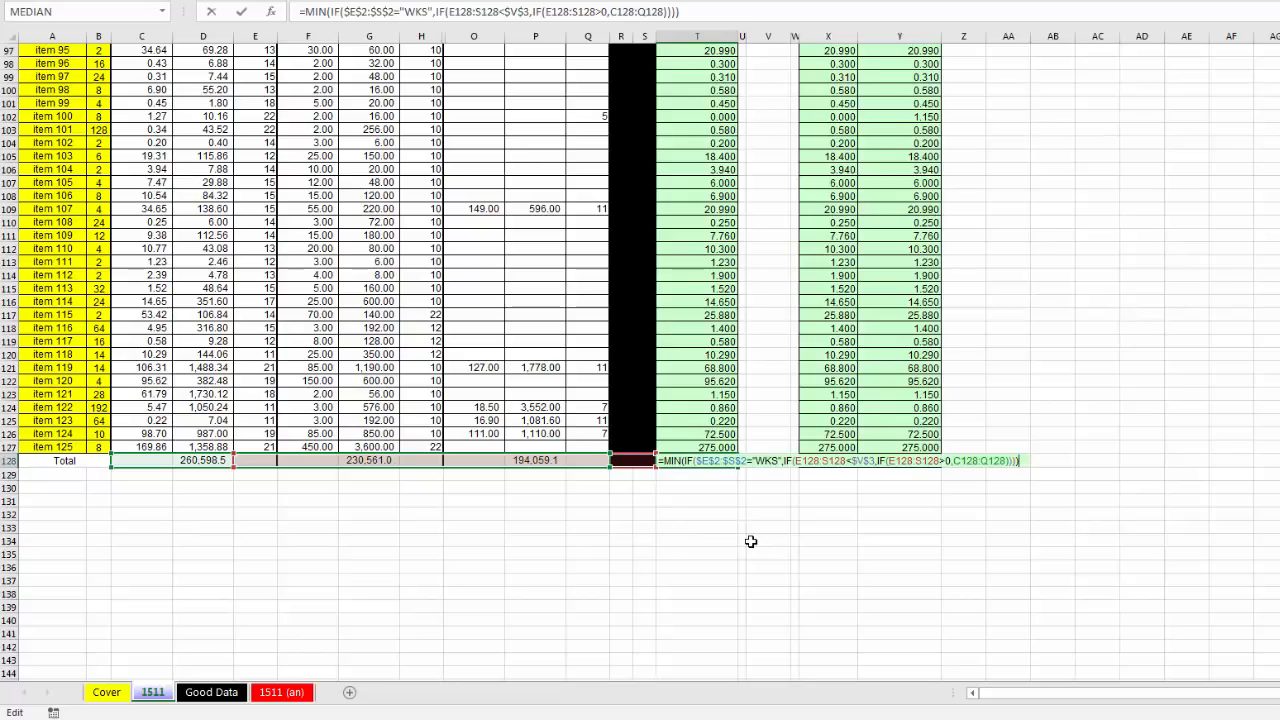
{"action": "key", "text": "ctrl+shift+enter"}
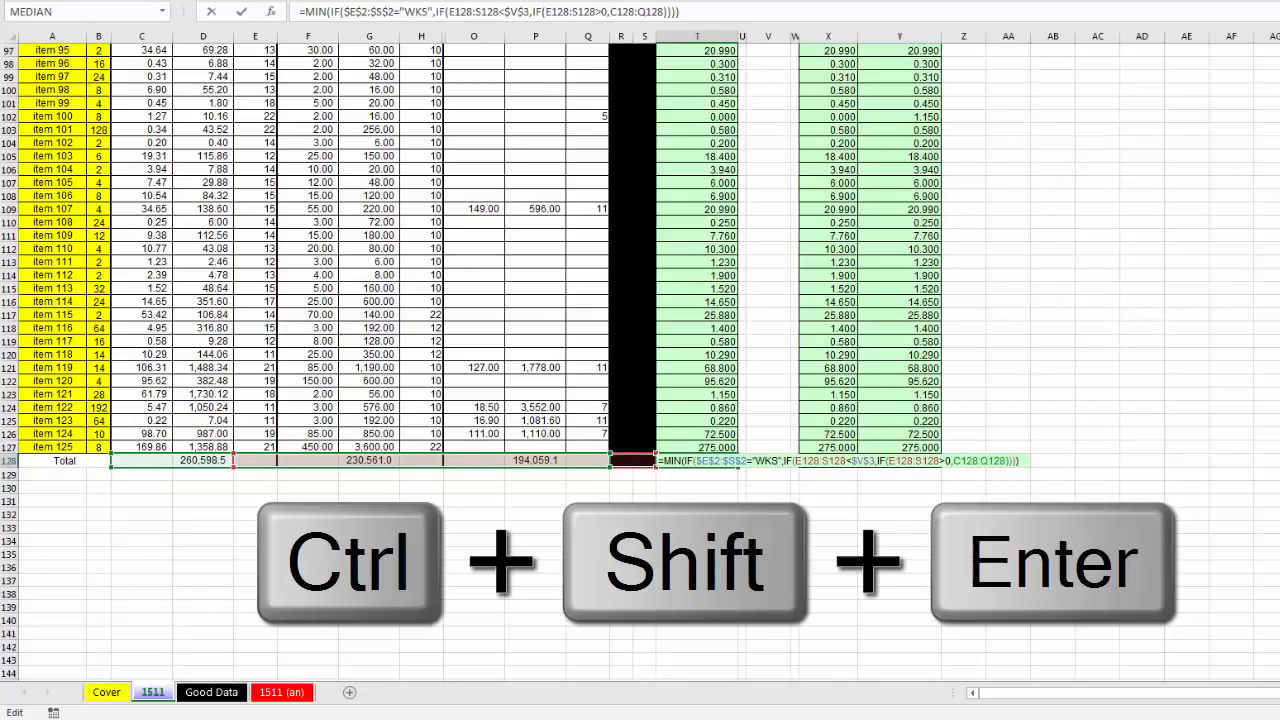
{"action": "key", "text": "ctrl+shift+enter"}
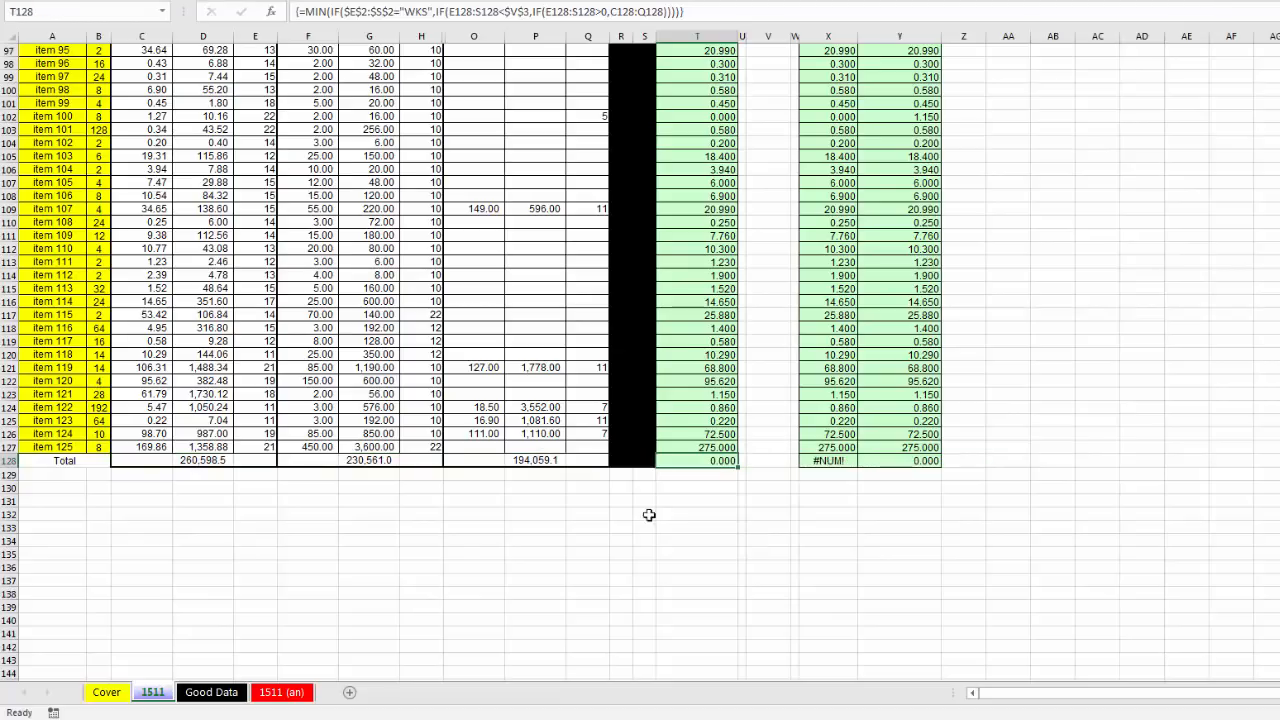
{"action": "mouse_move", "coordinate": [708, 496]}
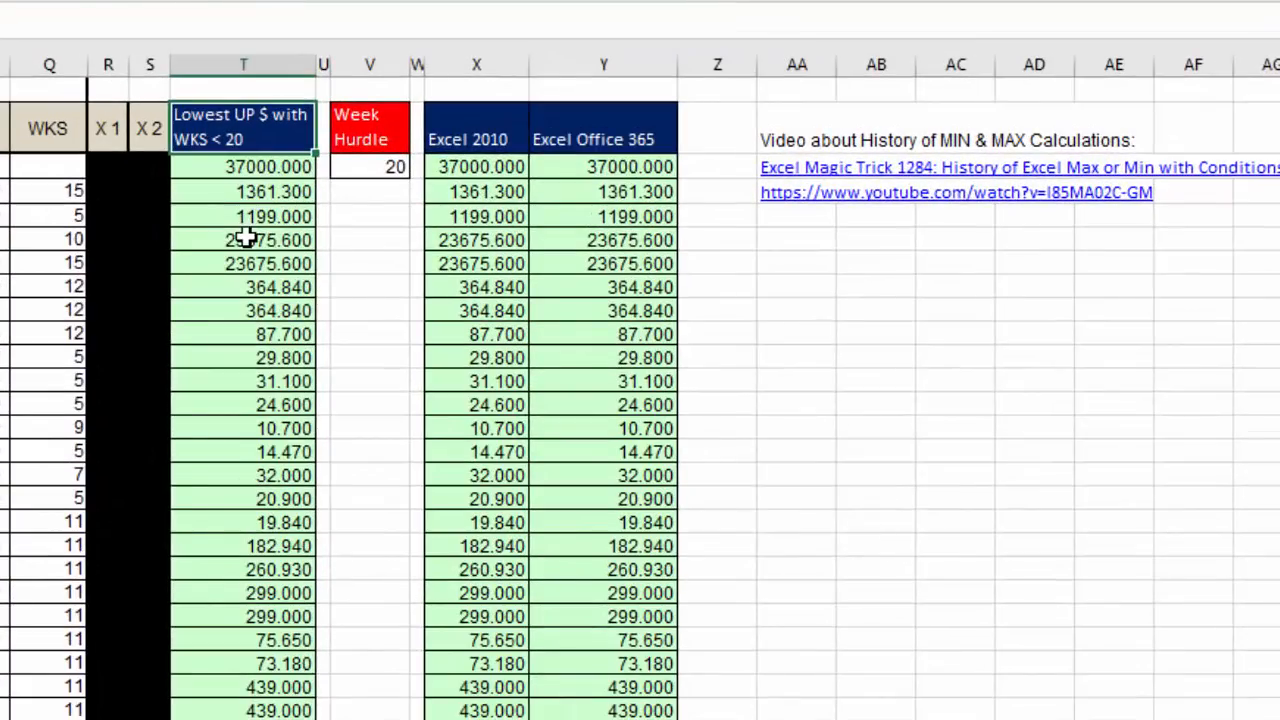
{"action": "key", "text": "F2"}
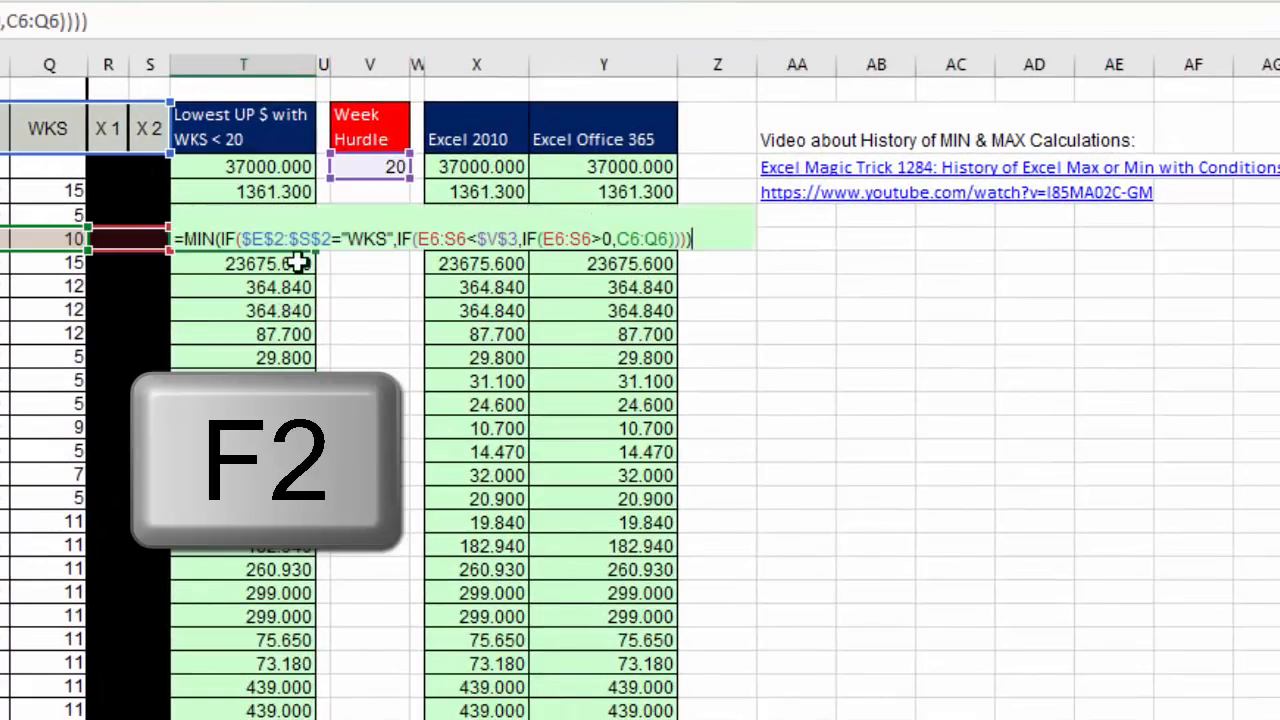
{"action": "key", "text": "F2"}
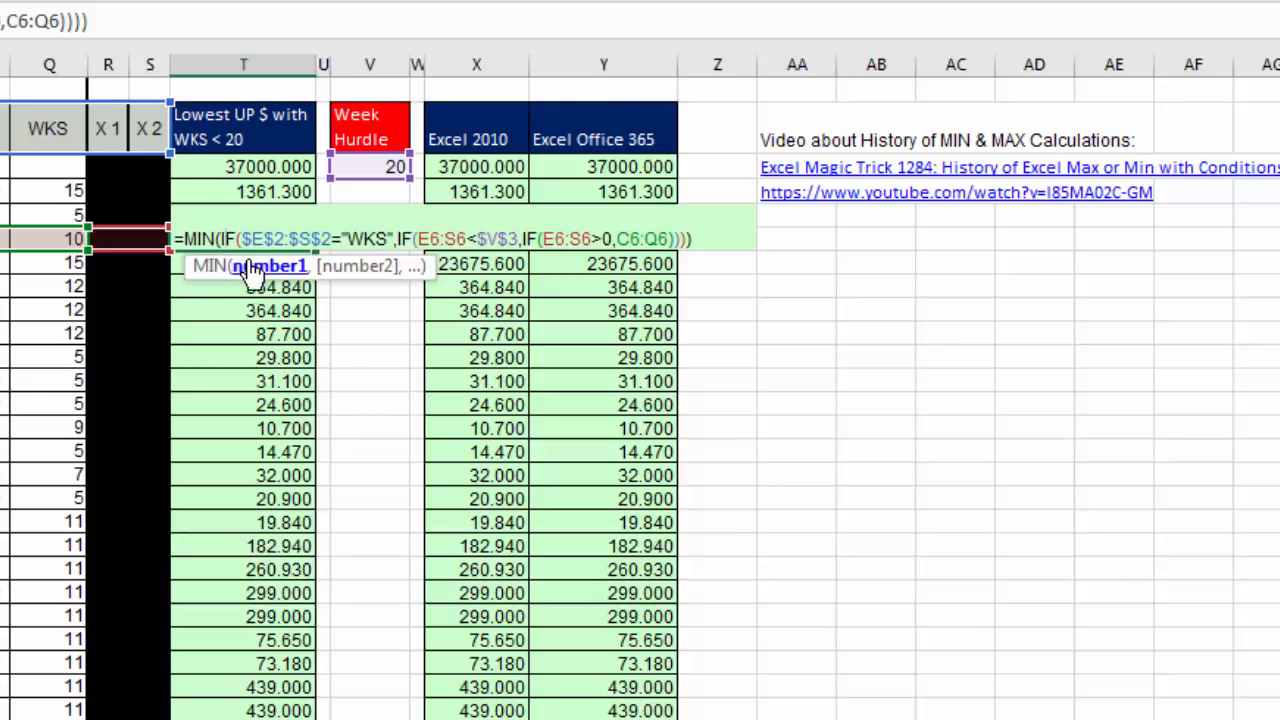
{"action": "key", "text": "F9"}
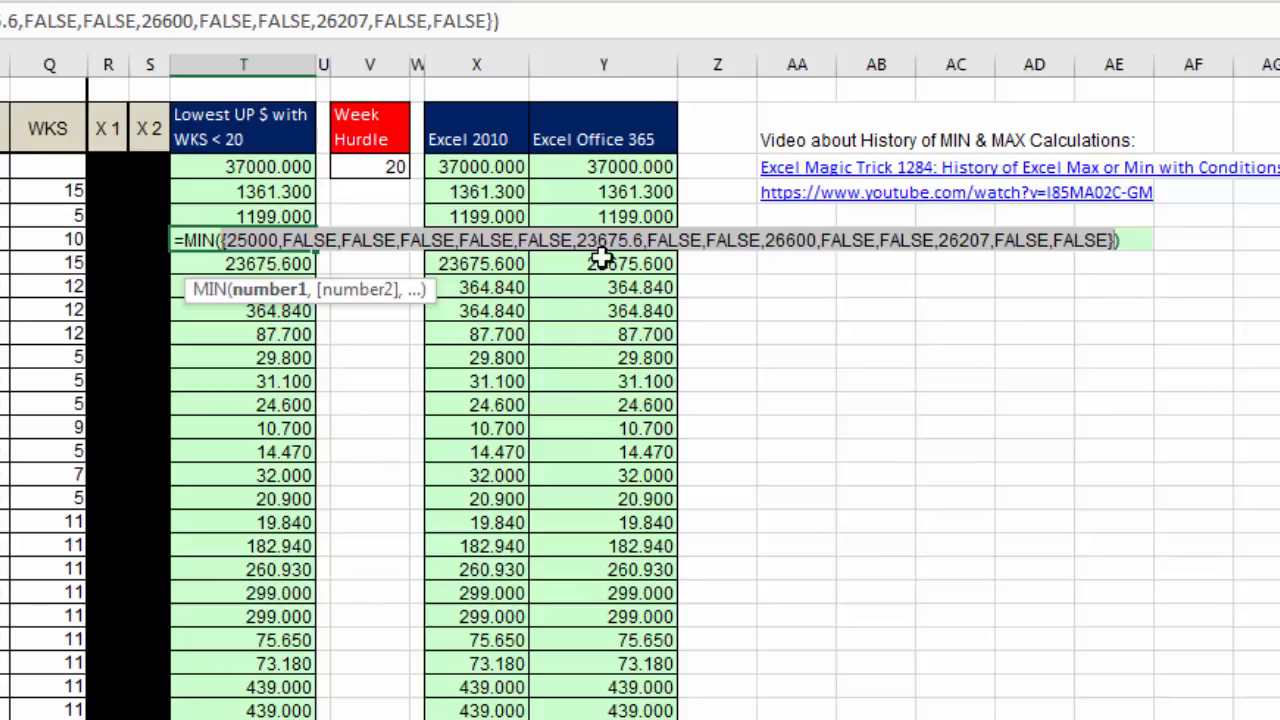
{"action": "mouse_move", "coordinate": [968, 264]}
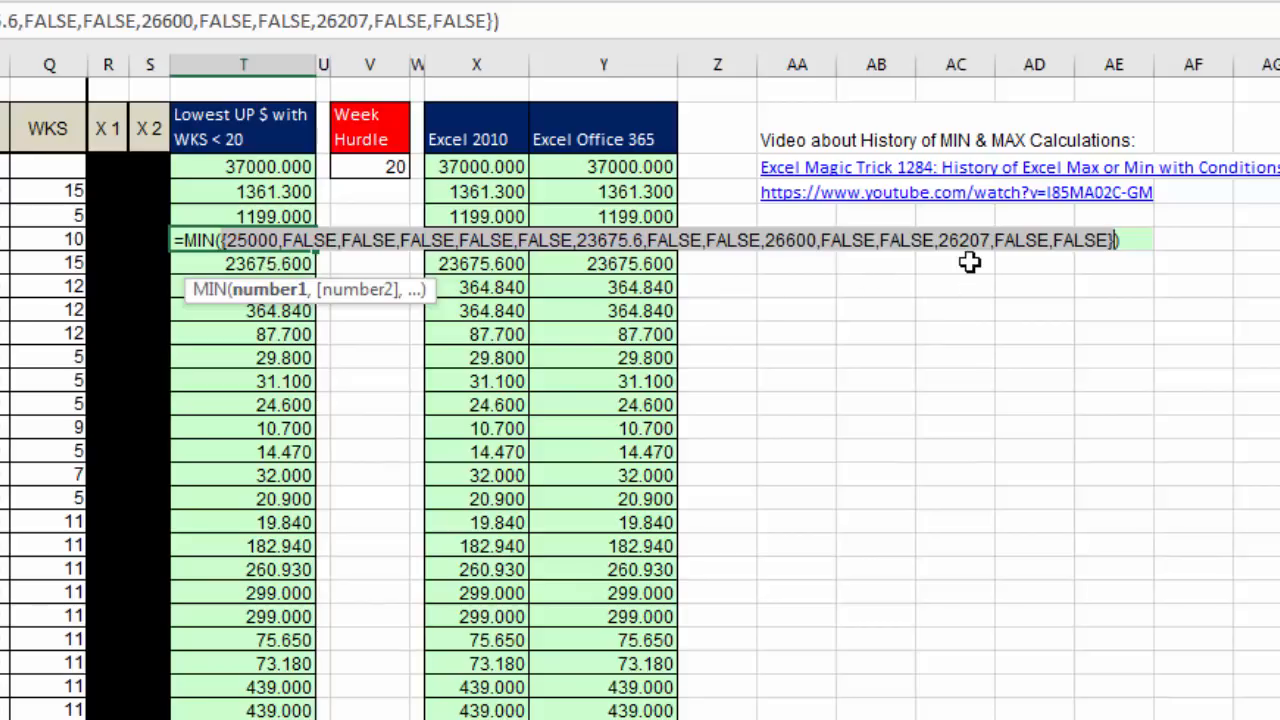
{"action": "mouse_move", "coordinate": [404, 94]}
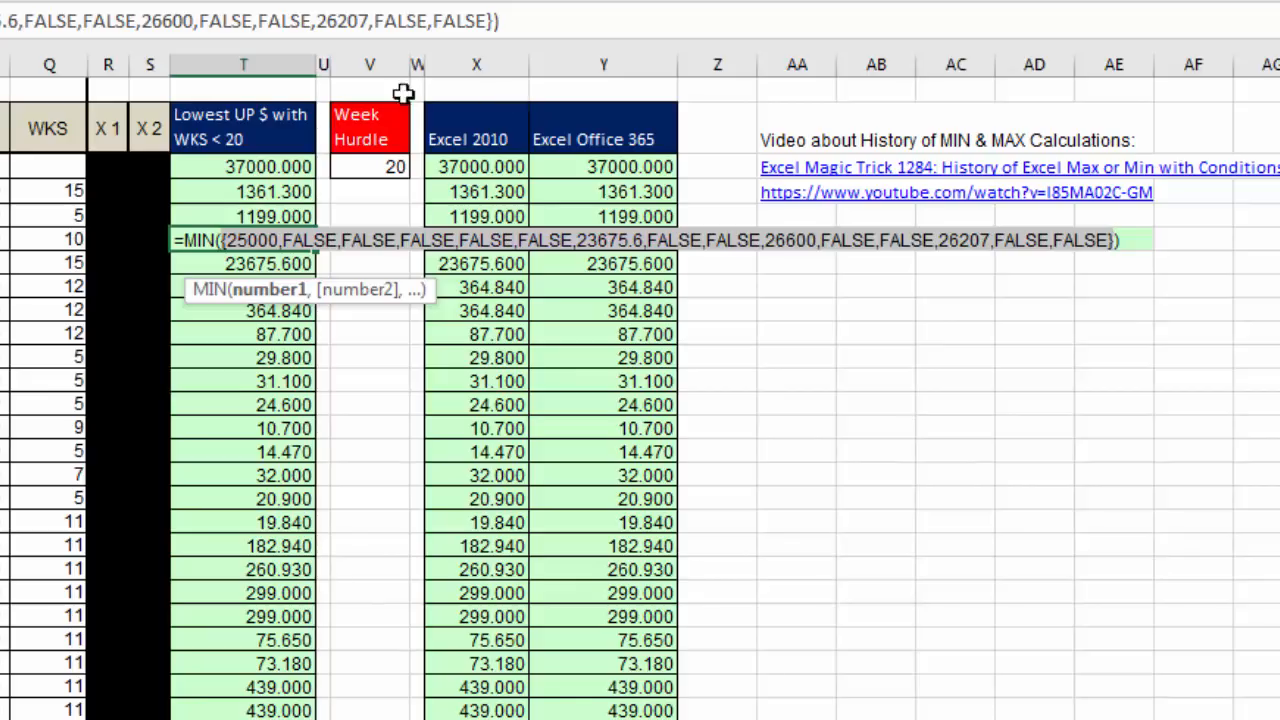
{"action": "mouse_move", "coordinate": [472, 224]}
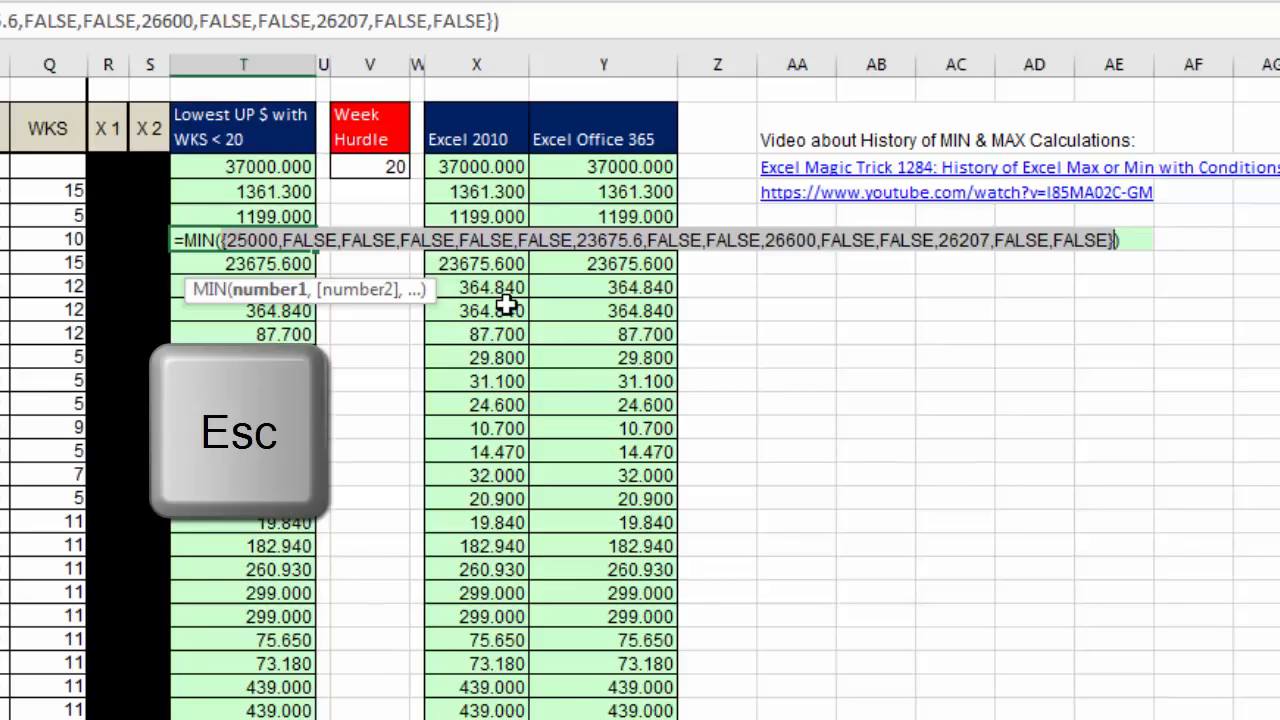
{"action": "key", "text": "Escape"}
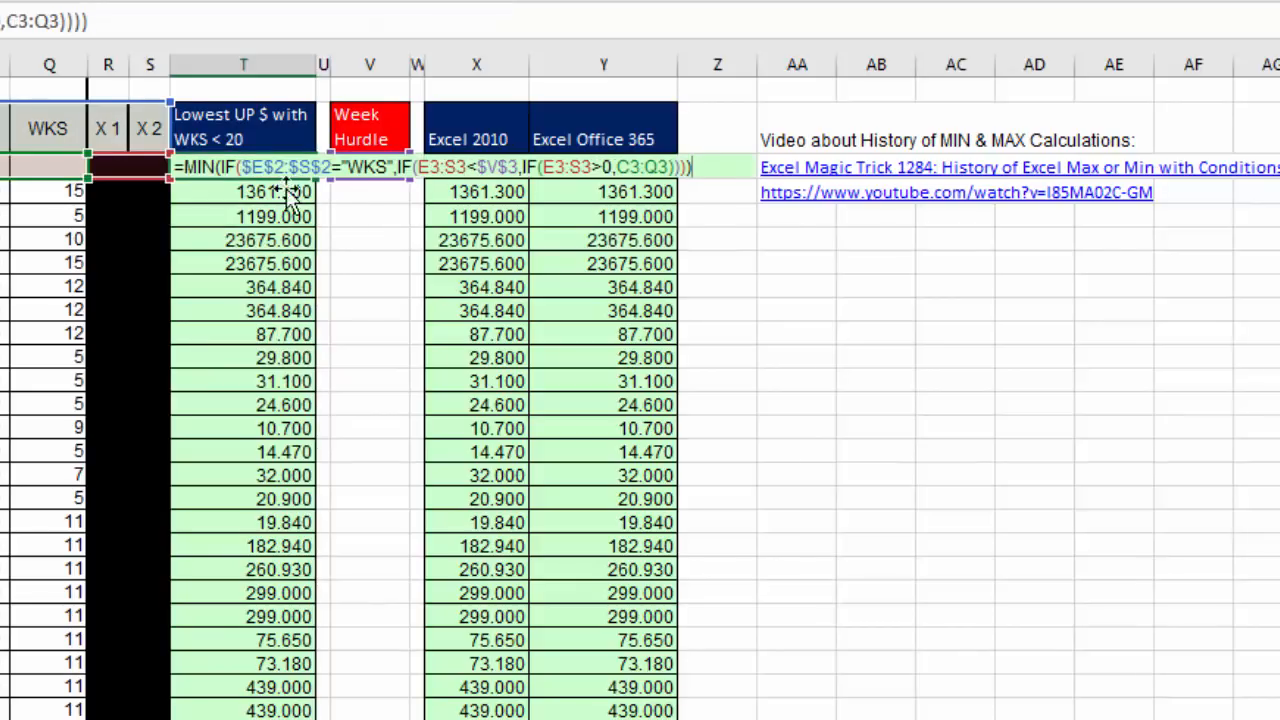
{"action": "mouse_move", "coordinate": [982, 416]}
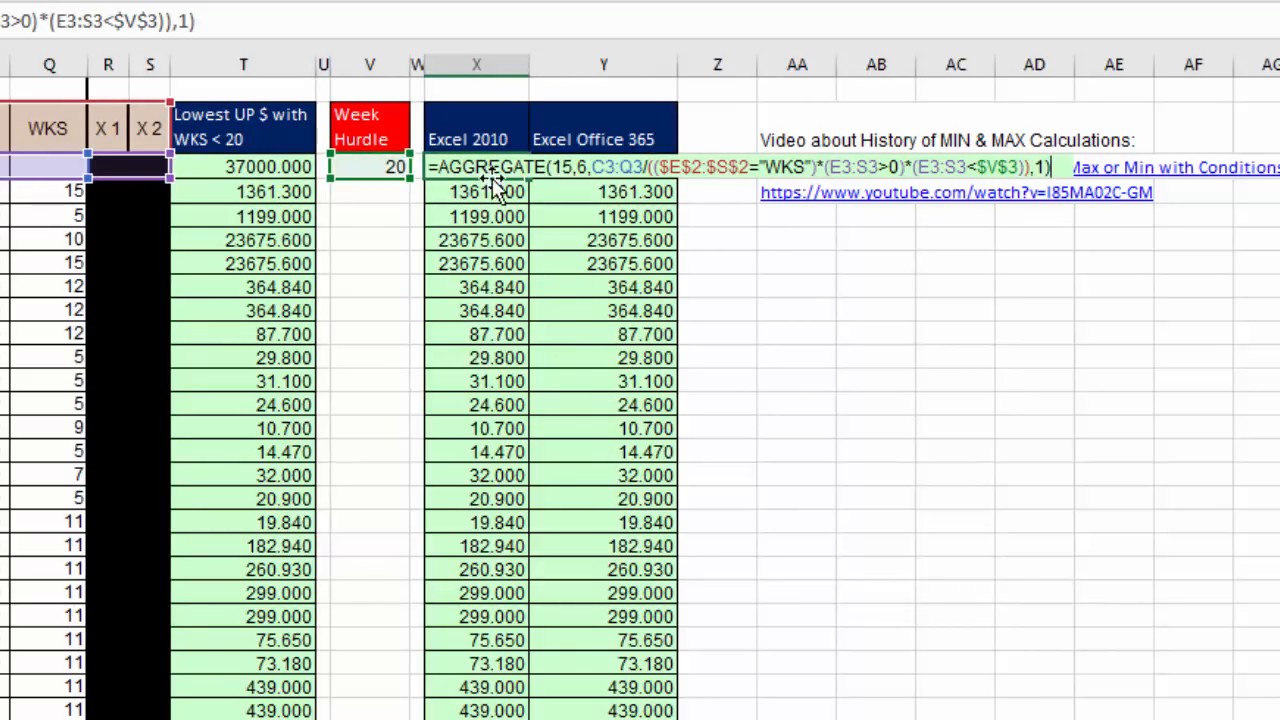
{"action": "mouse_move", "coordinate": [1120, 180]}
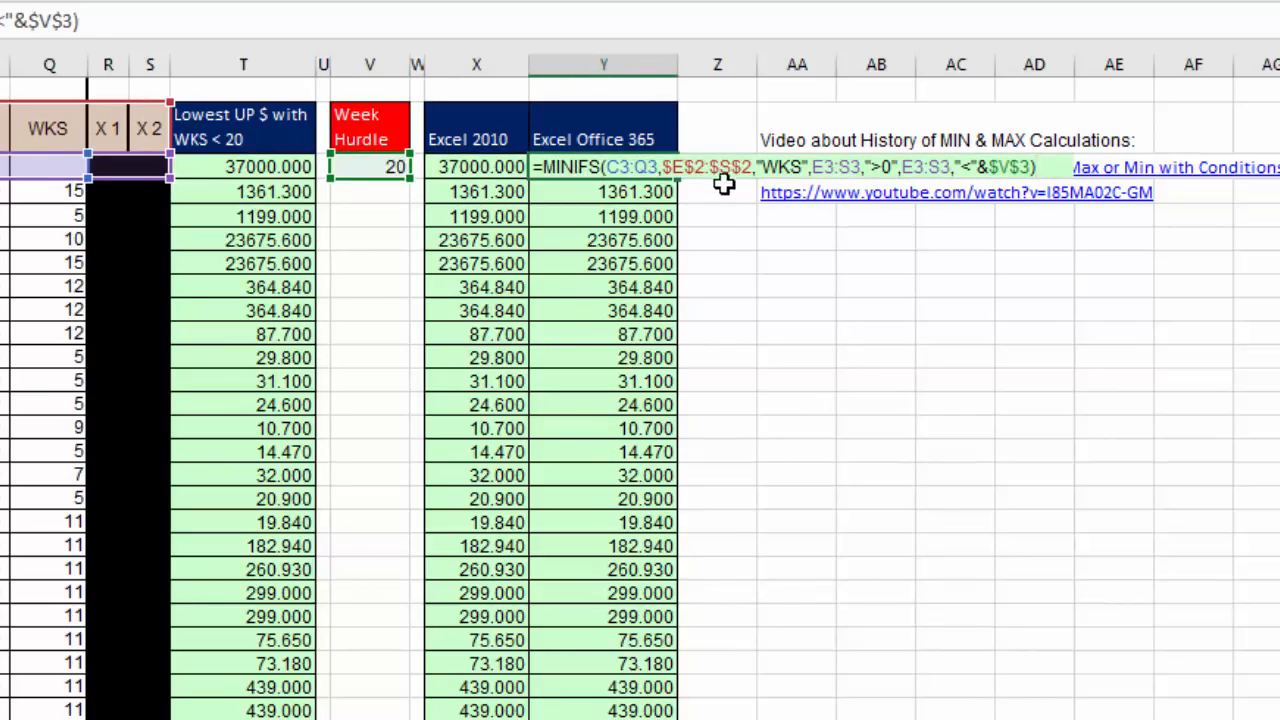
{"action": "mouse_move", "coordinate": [816, 390]}
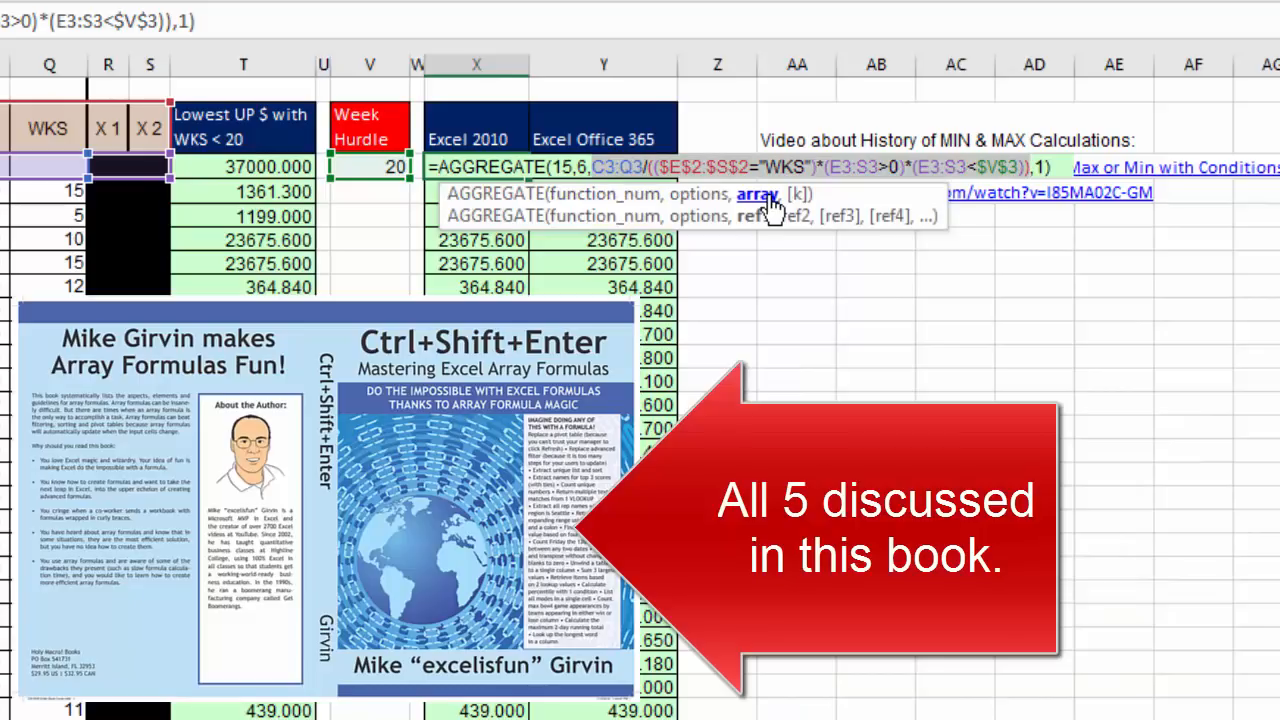
{"action": "mouse_move", "coordinate": [1116, 262]}
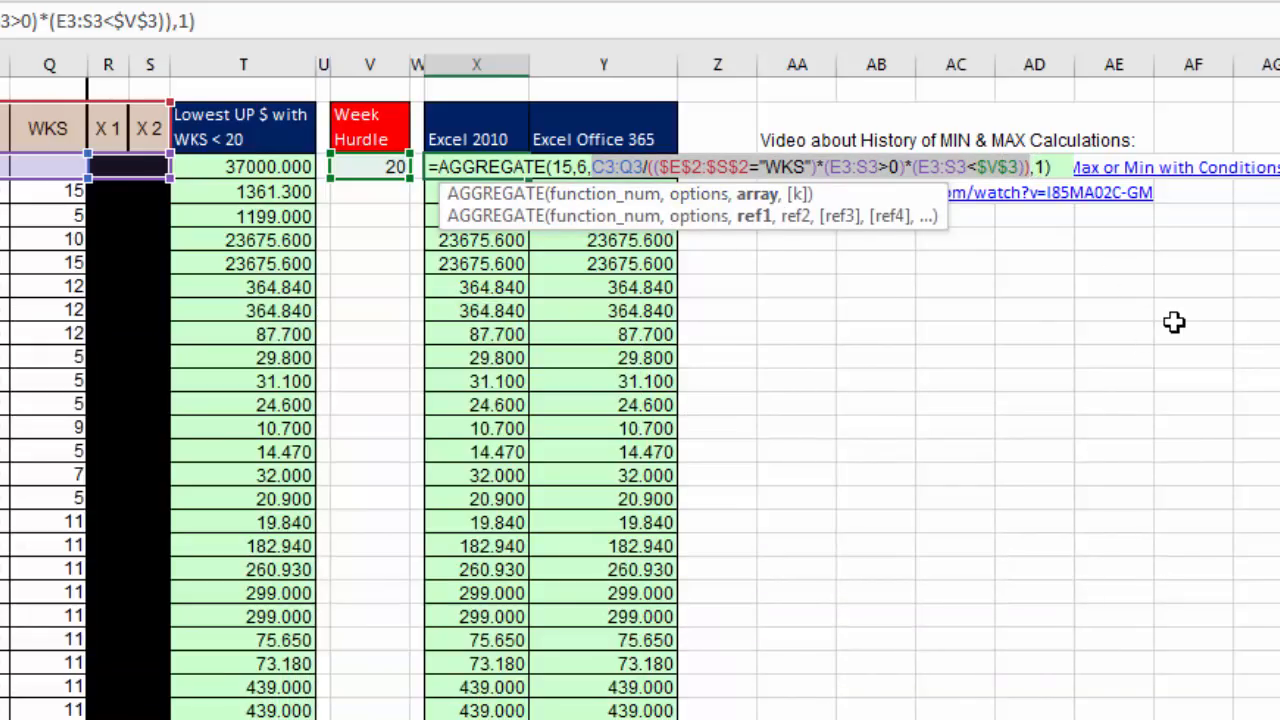
{"action": "key", "text": "Enter"}
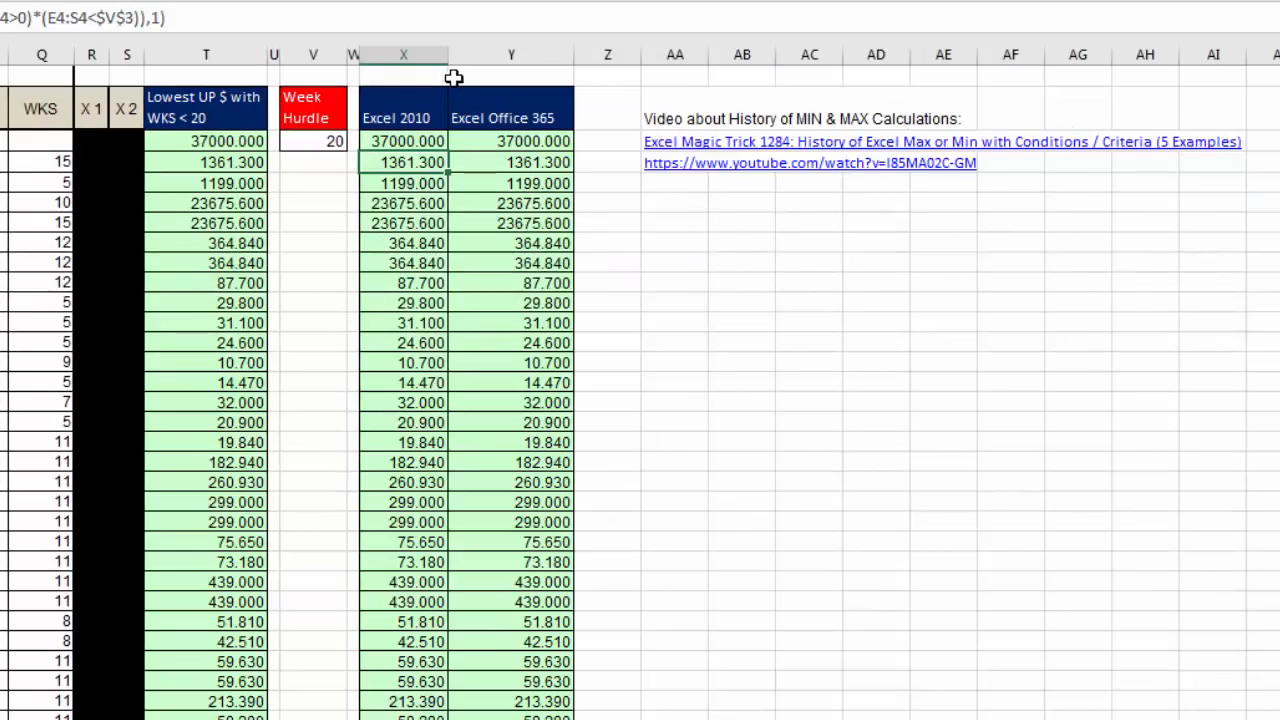
{"action": "mouse_move", "coordinate": [800, 166]}
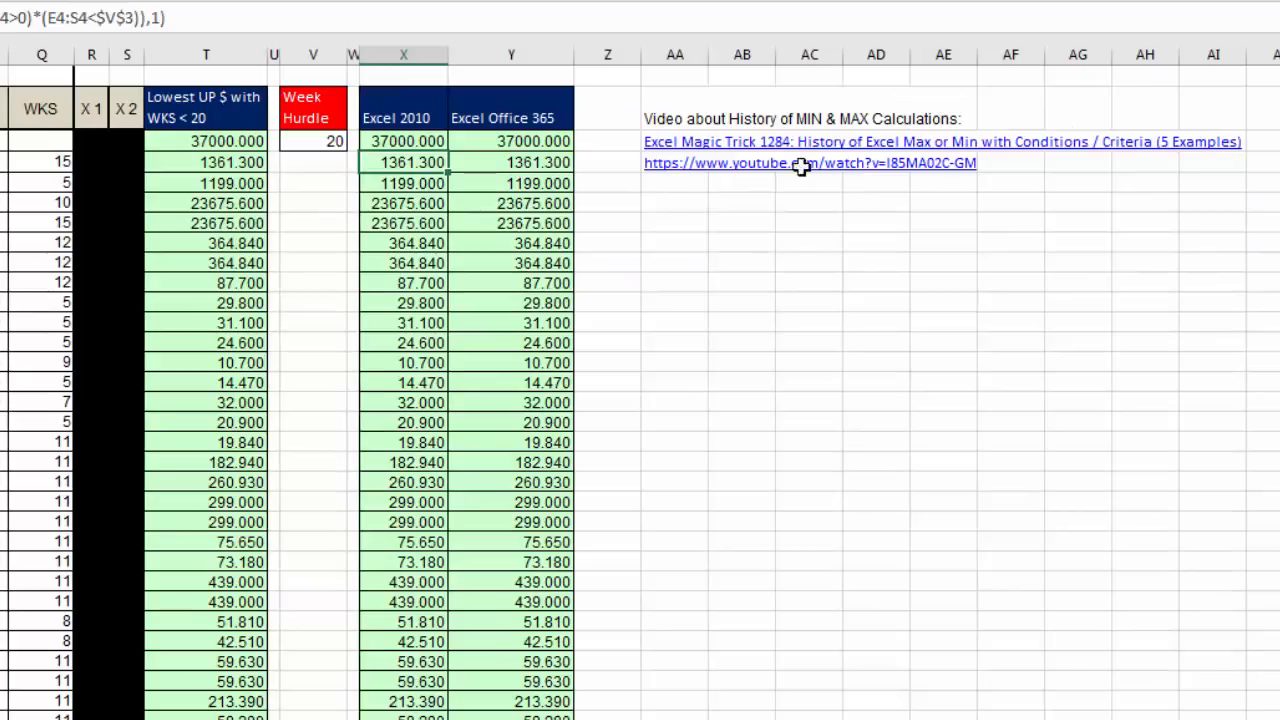
{"action": "mouse_move", "coordinate": [848, 168]}
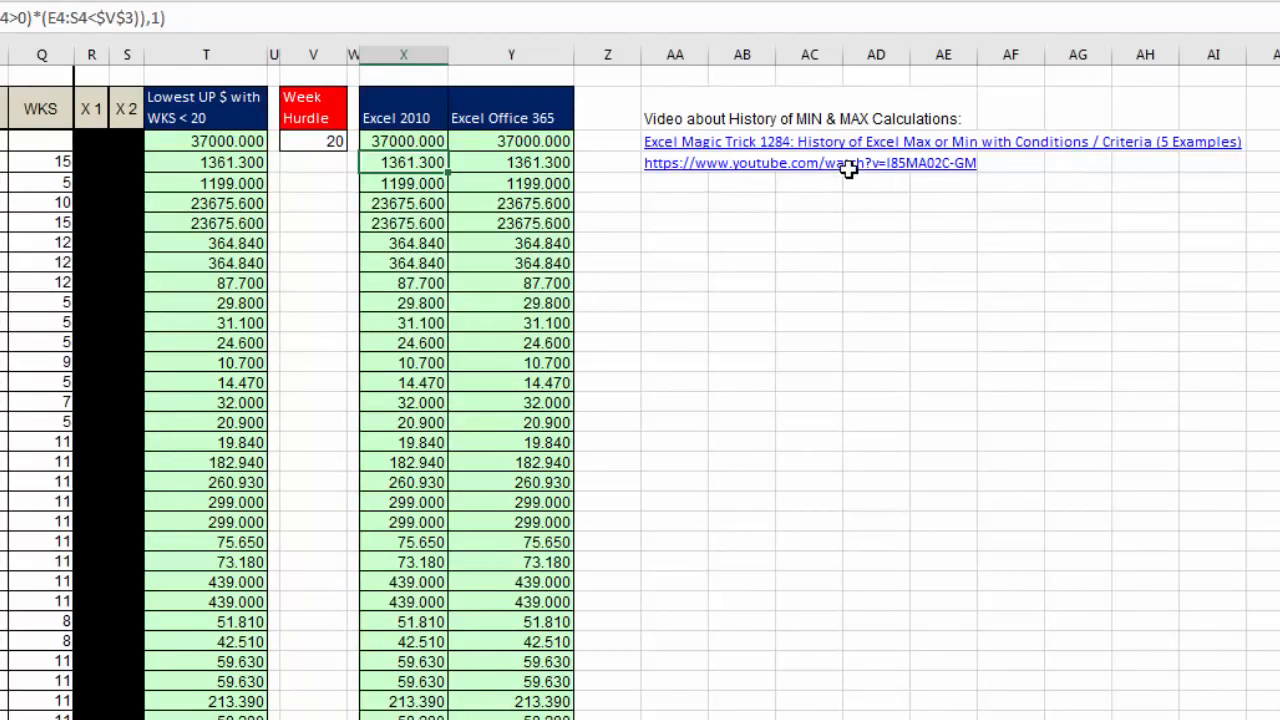
{"action": "mouse_move", "coordinate": [946, 192]}
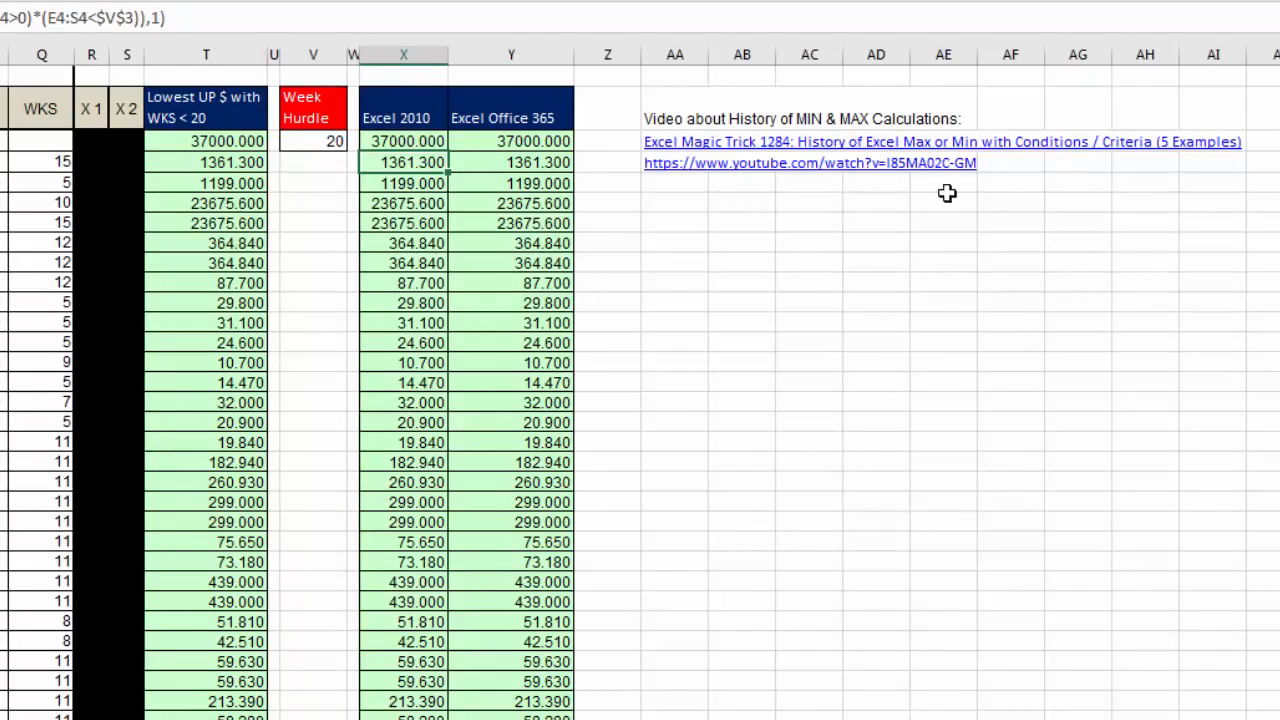
{"action": "mouse_move", "coordinate": [964, 160]}
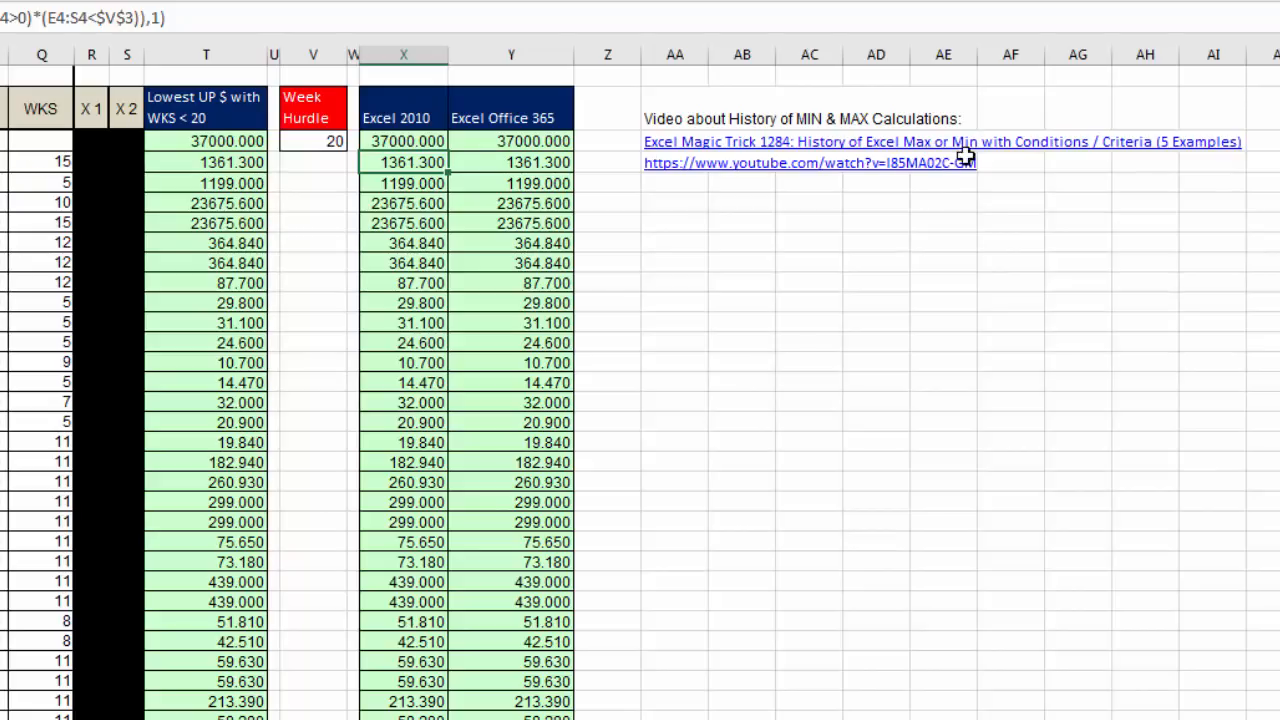
{"action": "mouse_move", "coordinate": [1128, 196]}
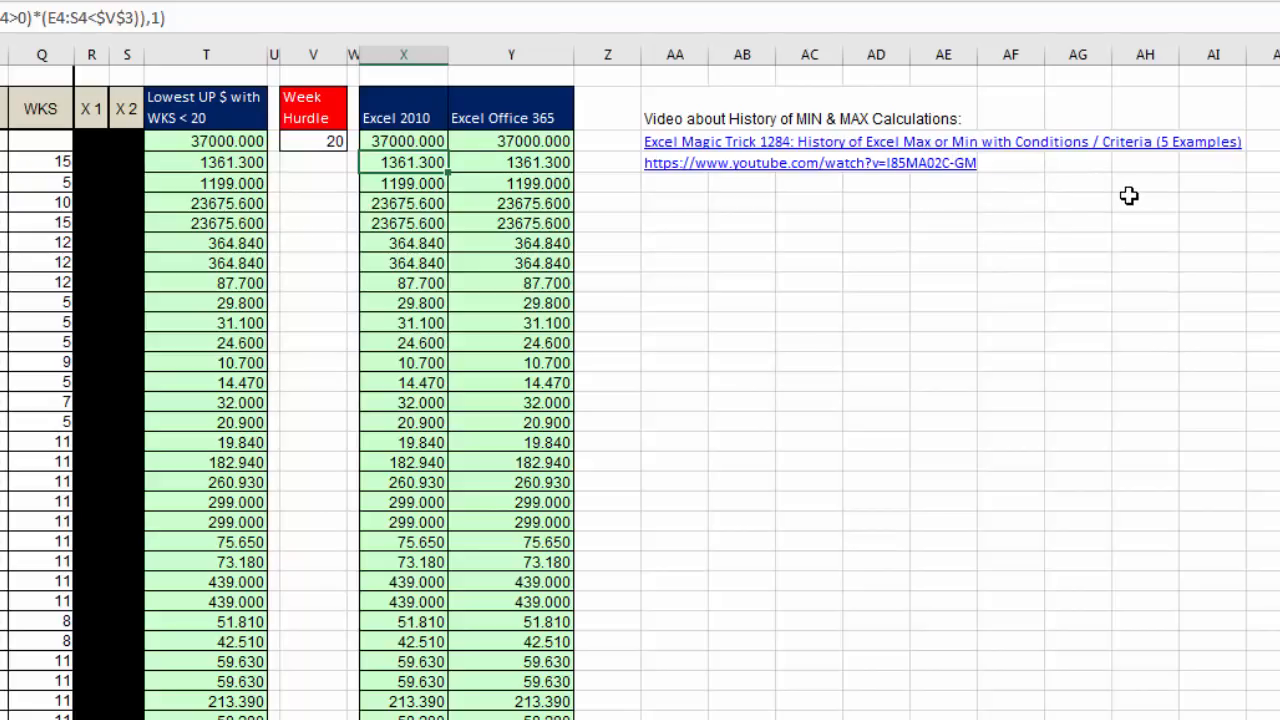